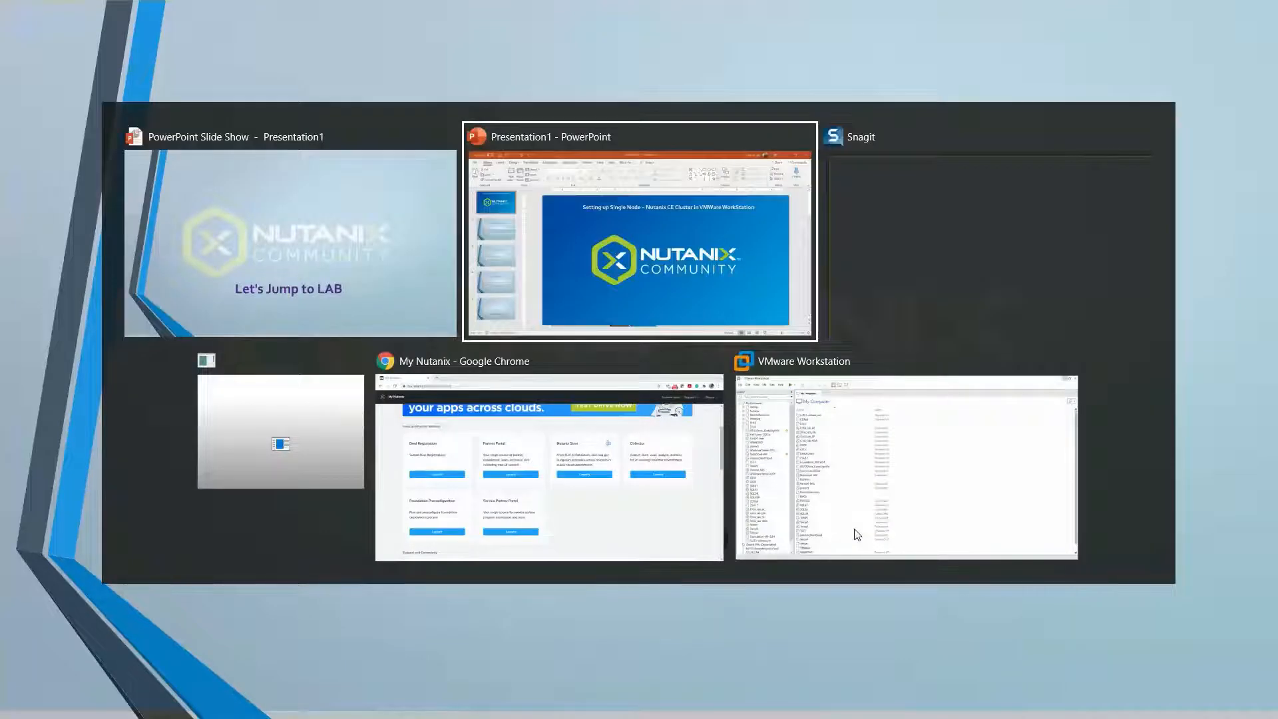
# Bring the My Nutanix window forward and scroll to the Support and Community services
pyautogui.click(549, 465)
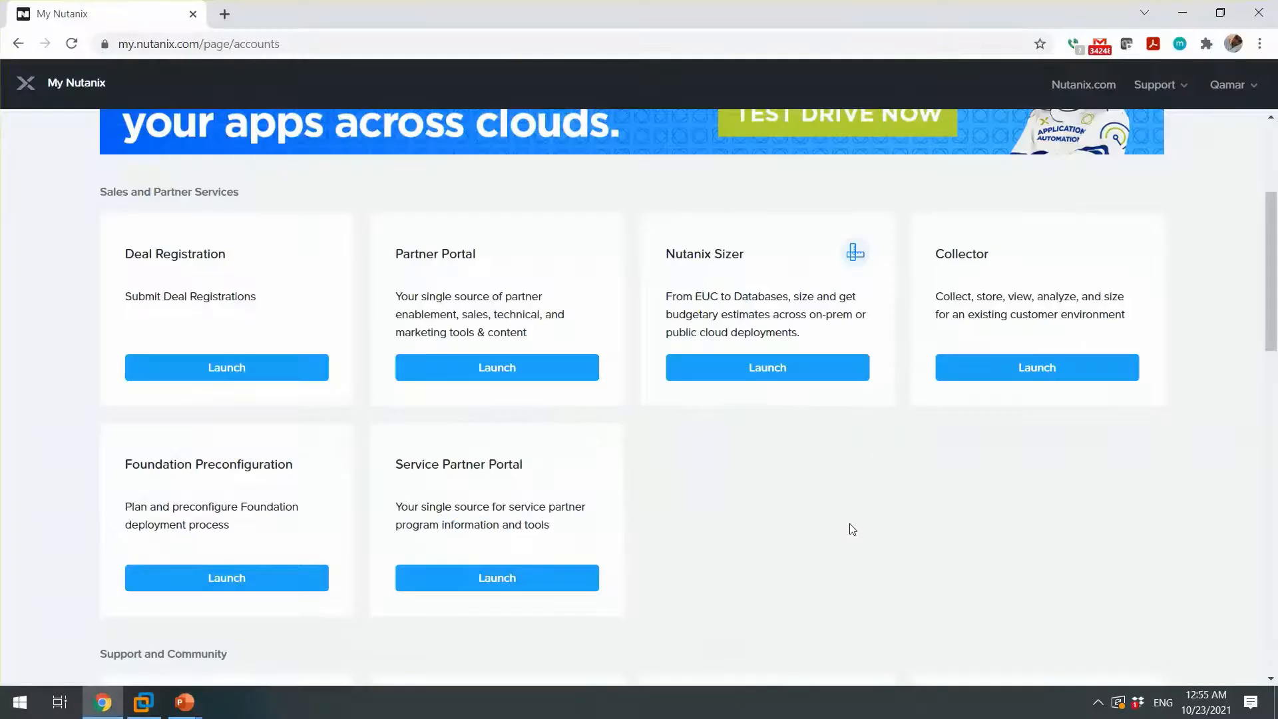
pyautogui.scroll(-3)
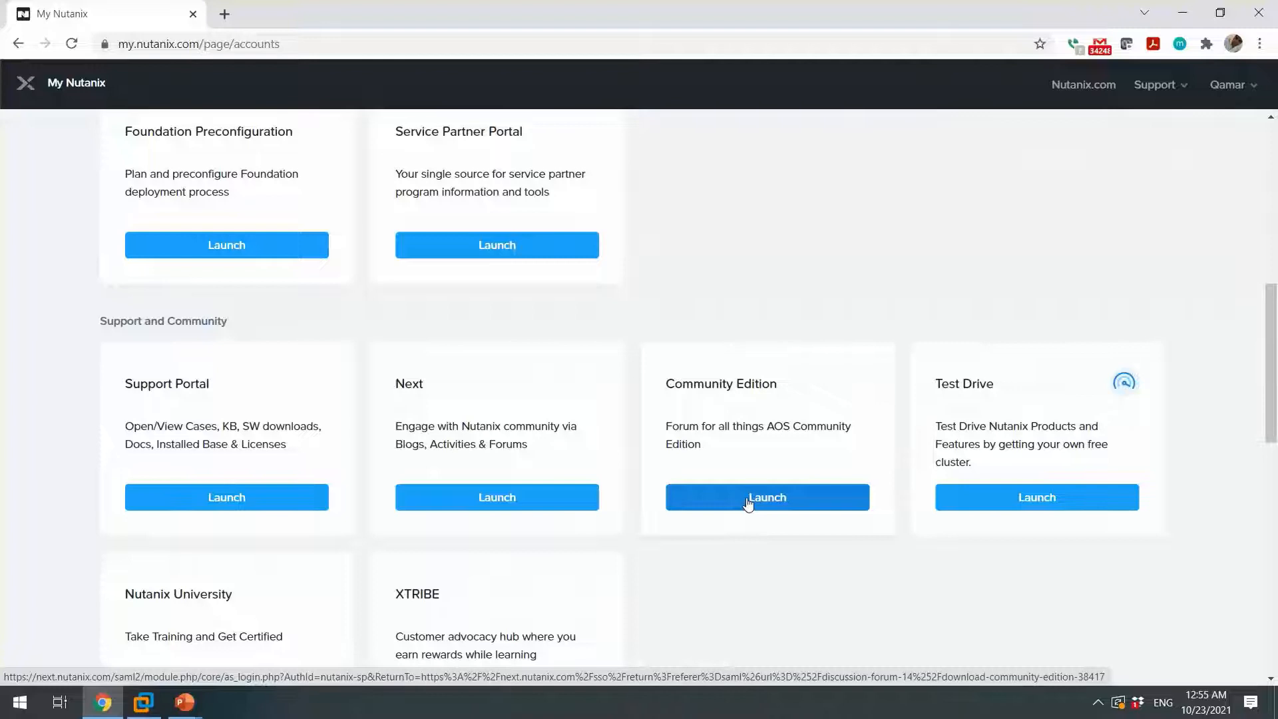
# Enter the Community Edition forum and review the download post's installer and prior-version links
pyautogui.click(767, 496)
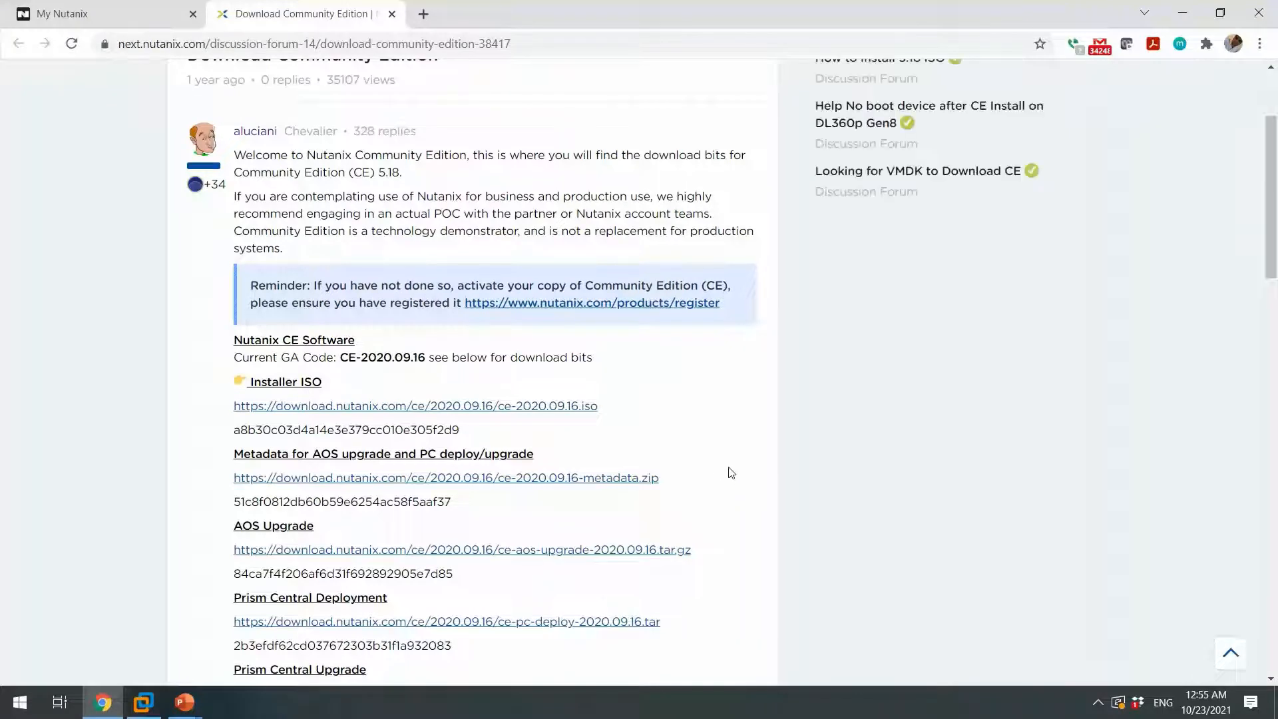
pyautogui.moveTo(253, 382)
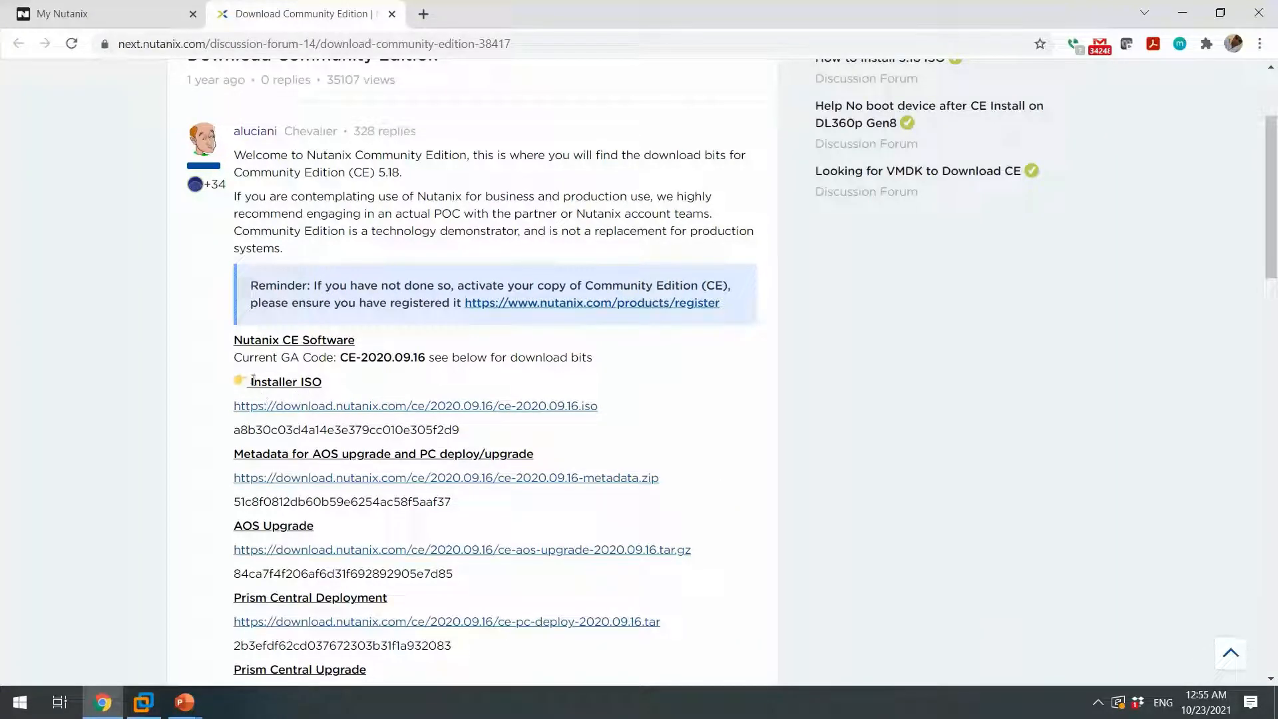
pyautogui.doubleClick(285, 381)
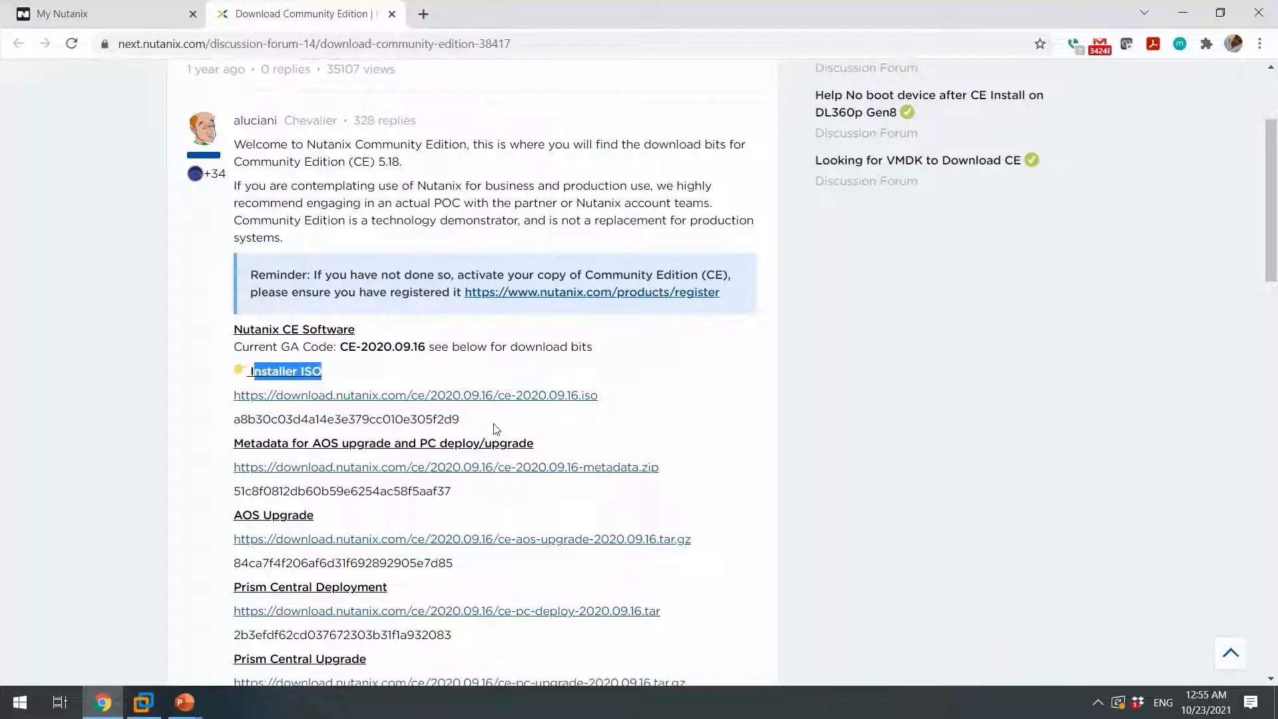
pyautogui.scroll(-3)
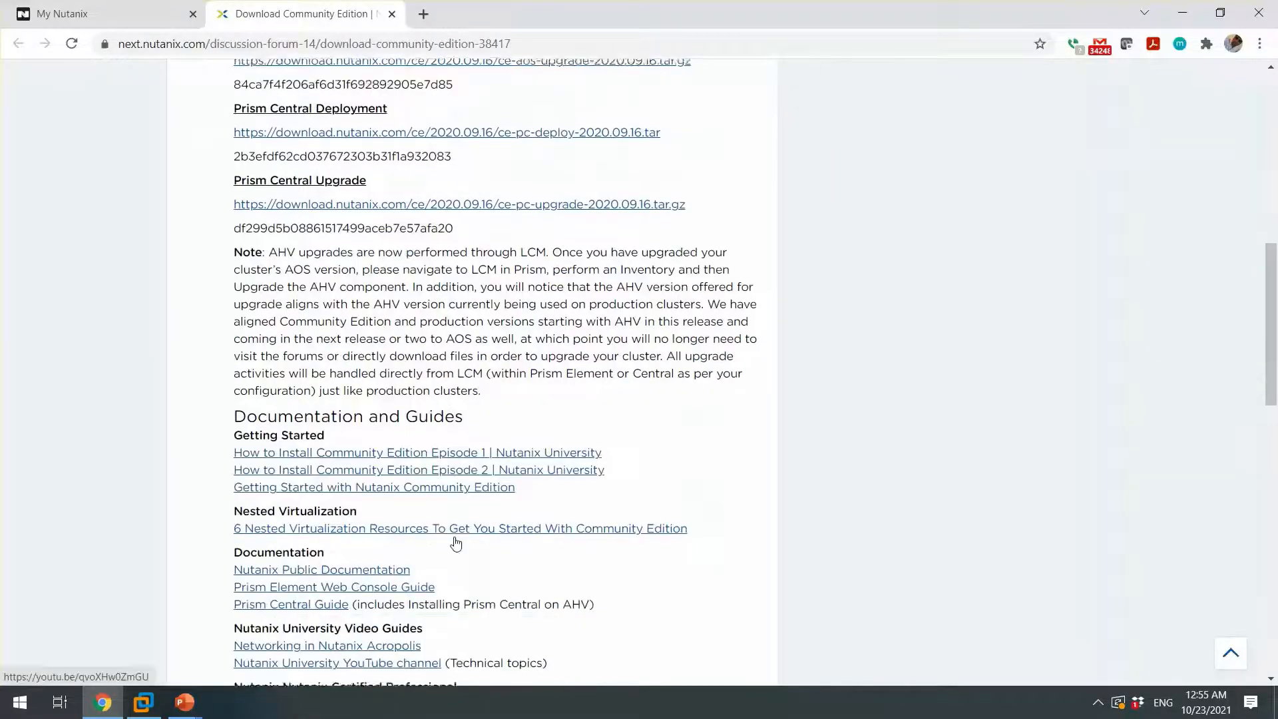
pyautogui.scroll(-3)
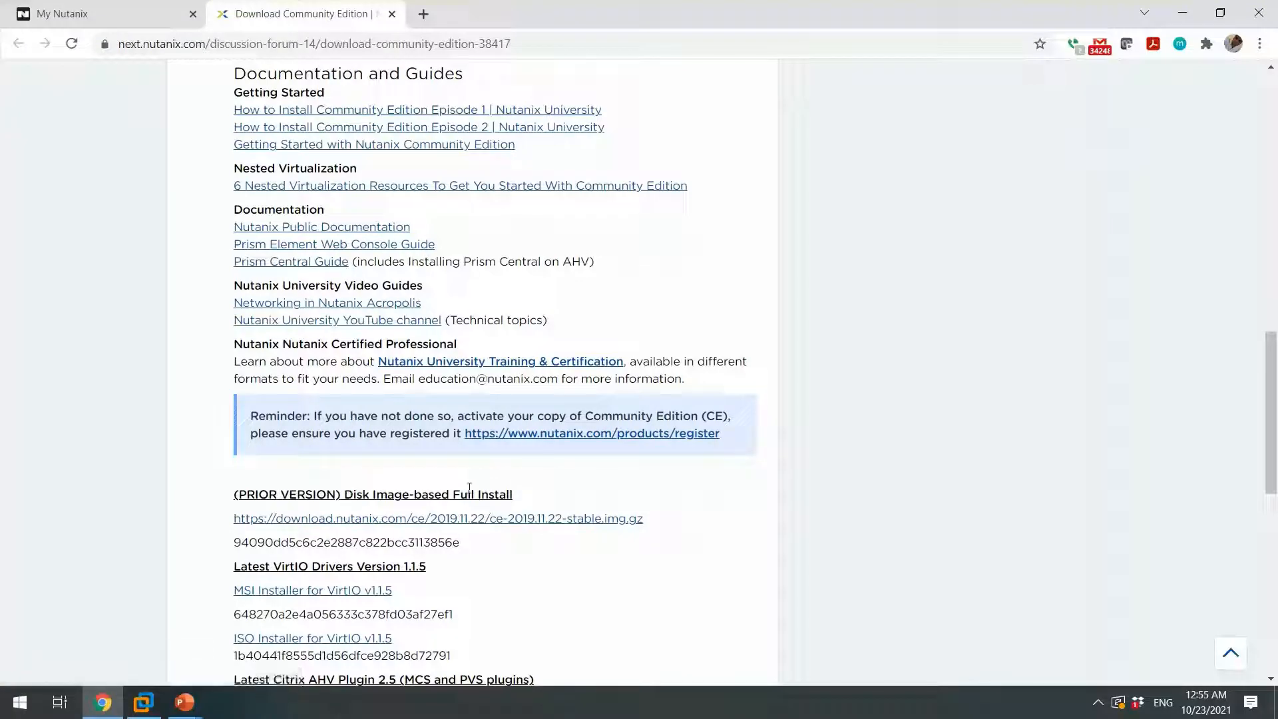
pyautogui.doubleClick(437, 517)
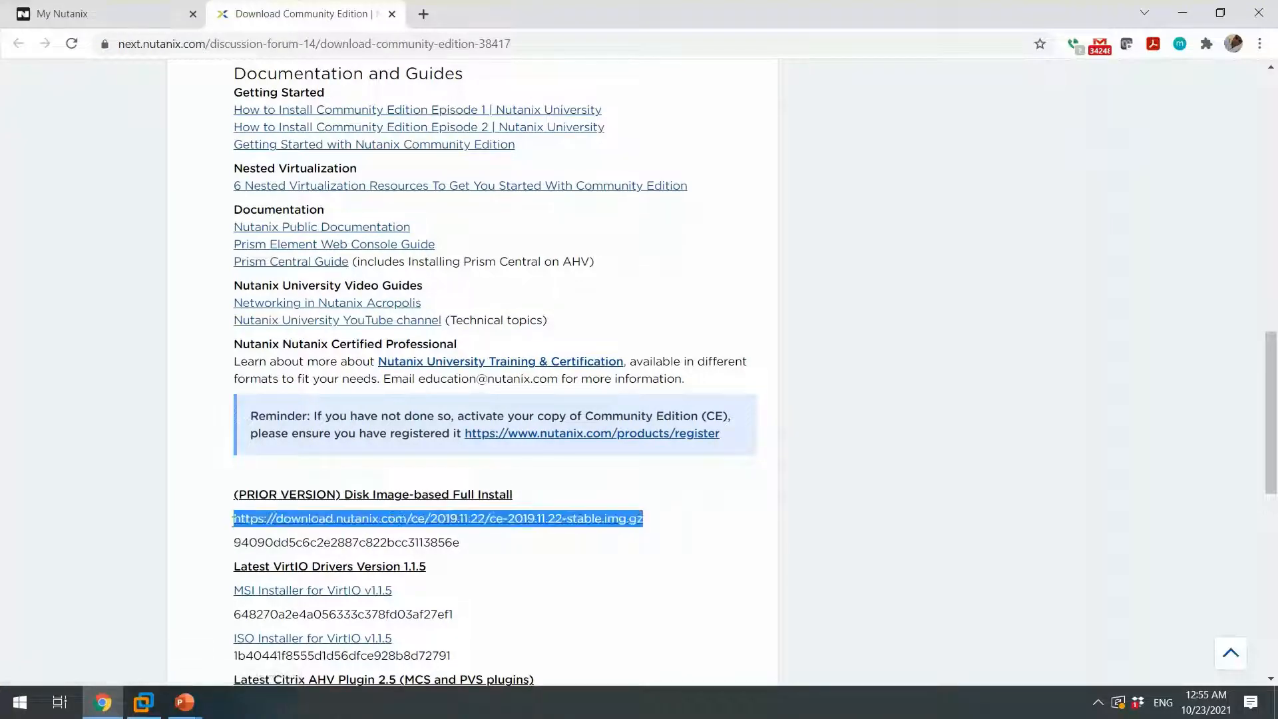
pyautogui.scroll(3)
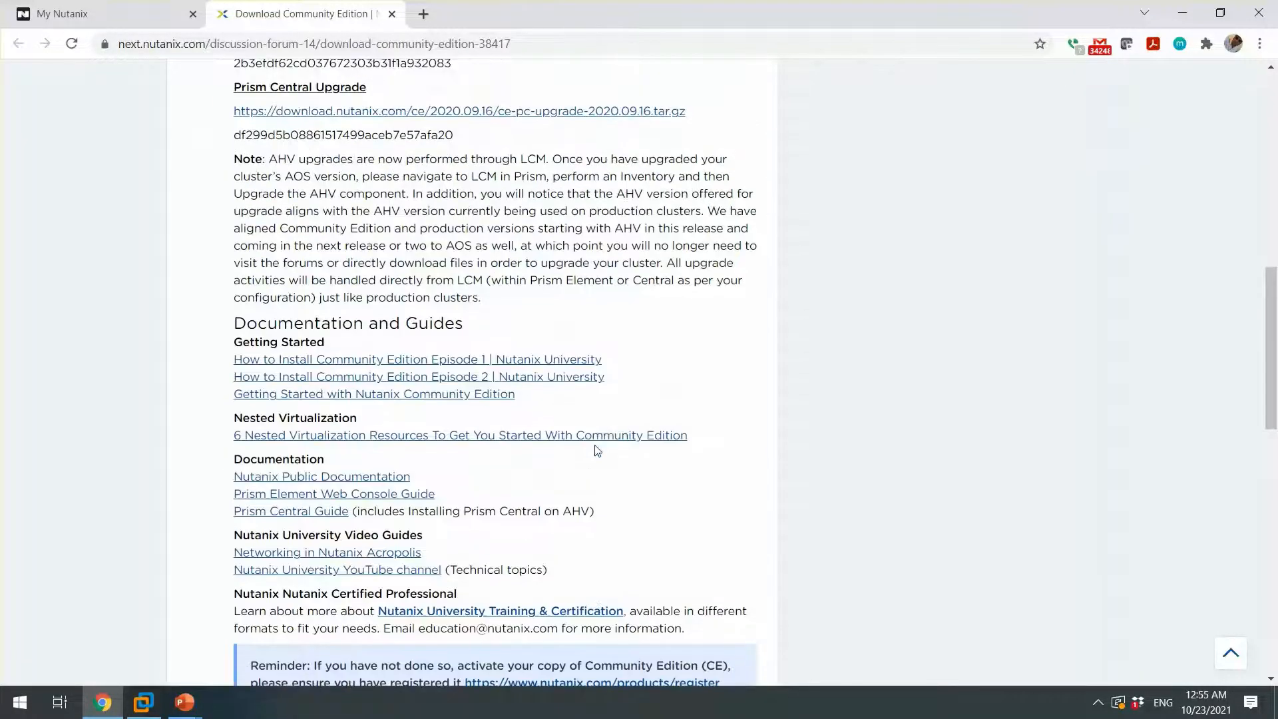
pyautogui.scroll(3)
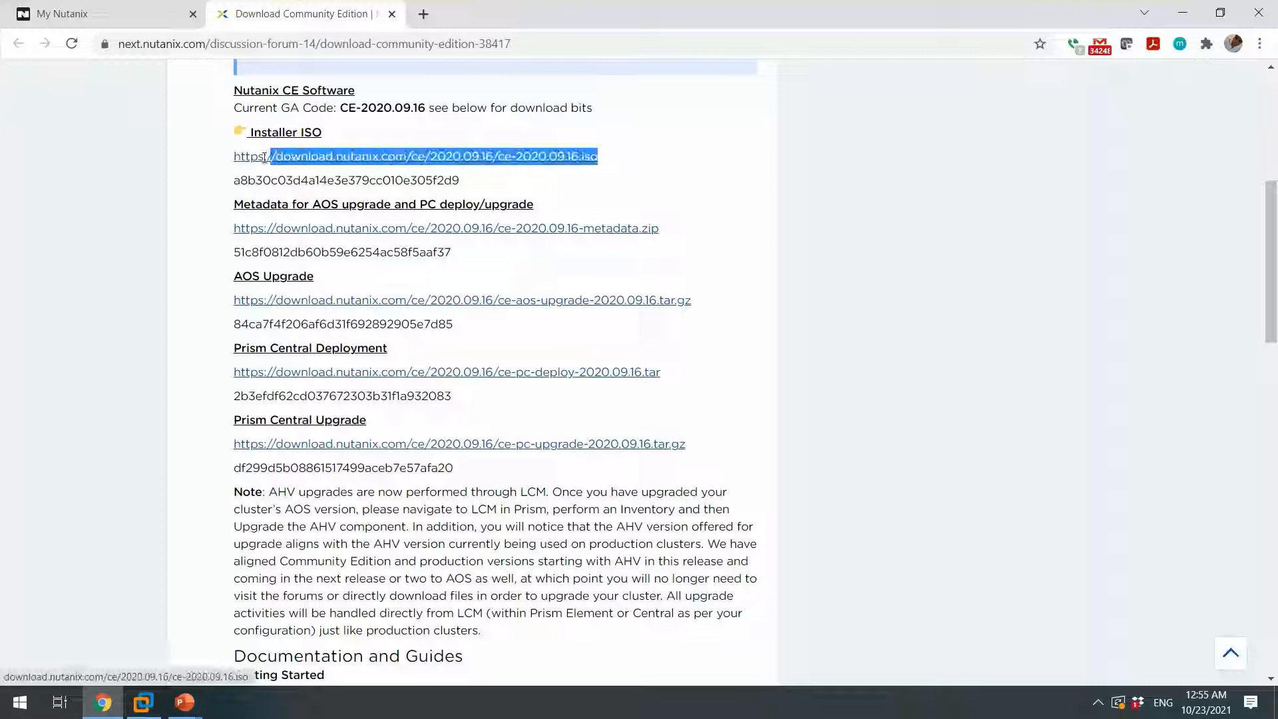
# Request the CE-2020.09.16 Installer ISO download
pyautogui.click(431, 156)
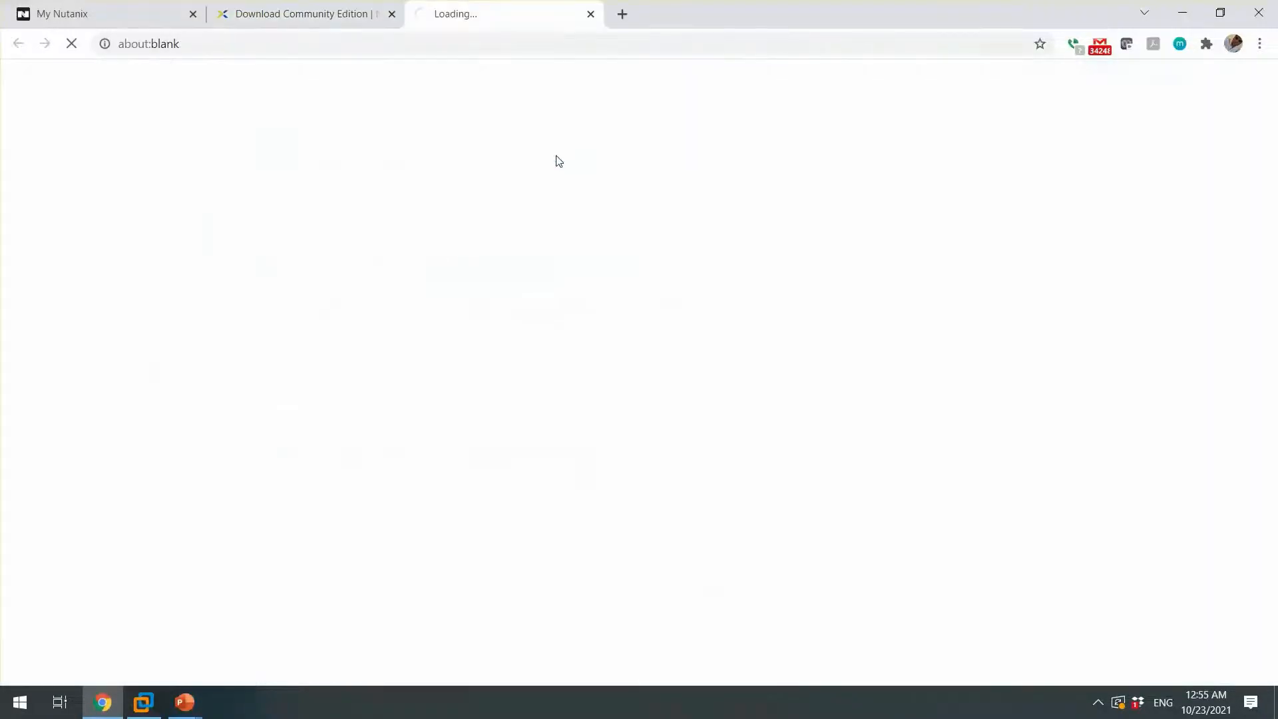
pyautogui.click(590, 13)
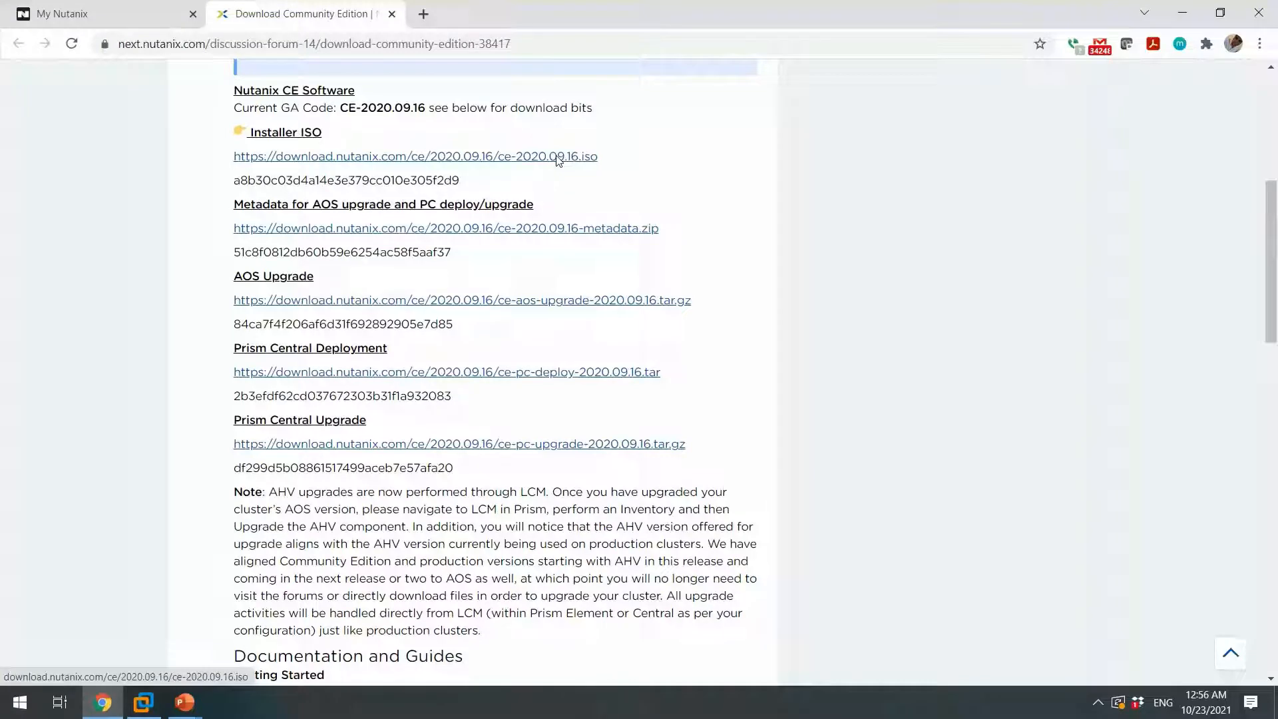
pyautogui.moveTo(572, 170)
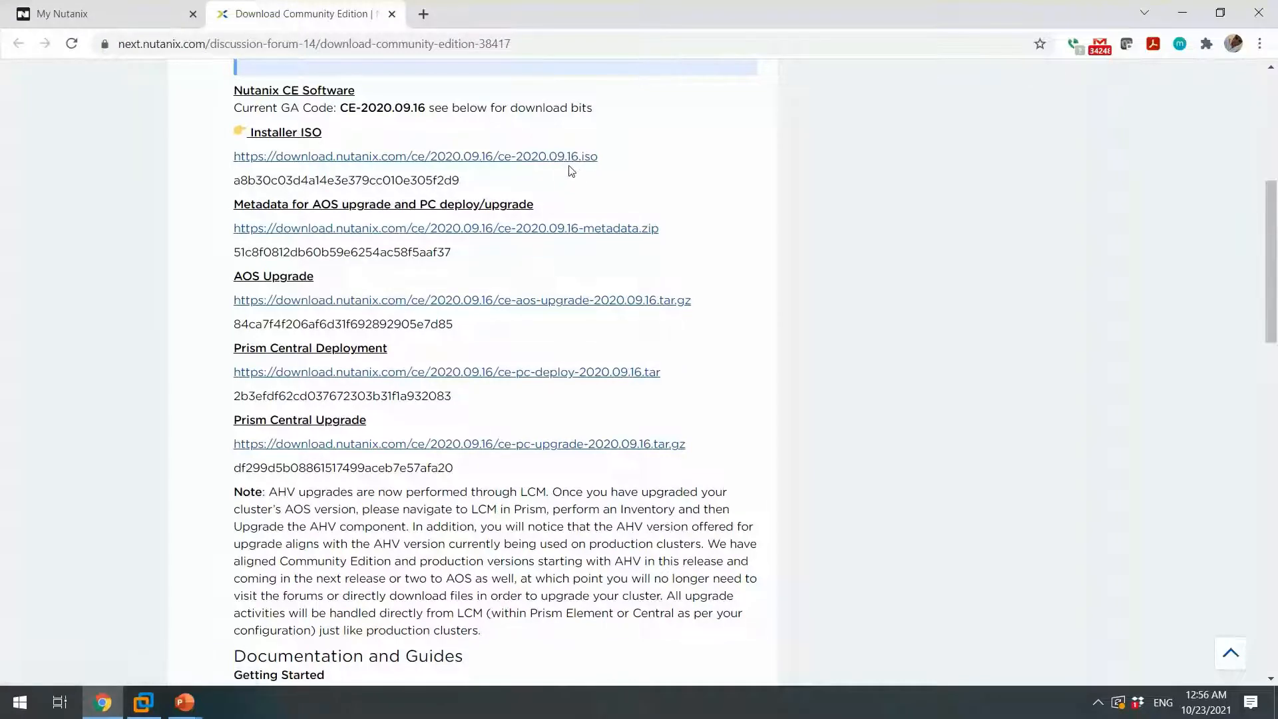
pyautogui.moveTo(154, 691)
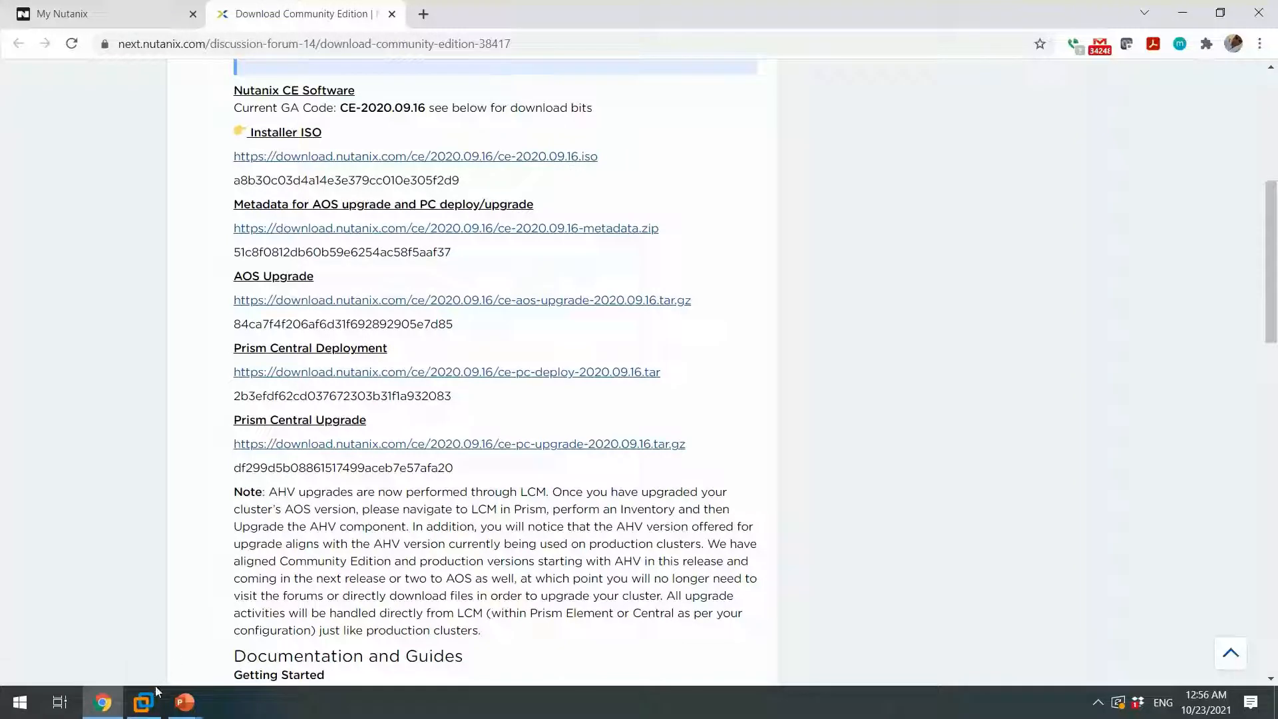
pyautogui.moveTo(399, 169)
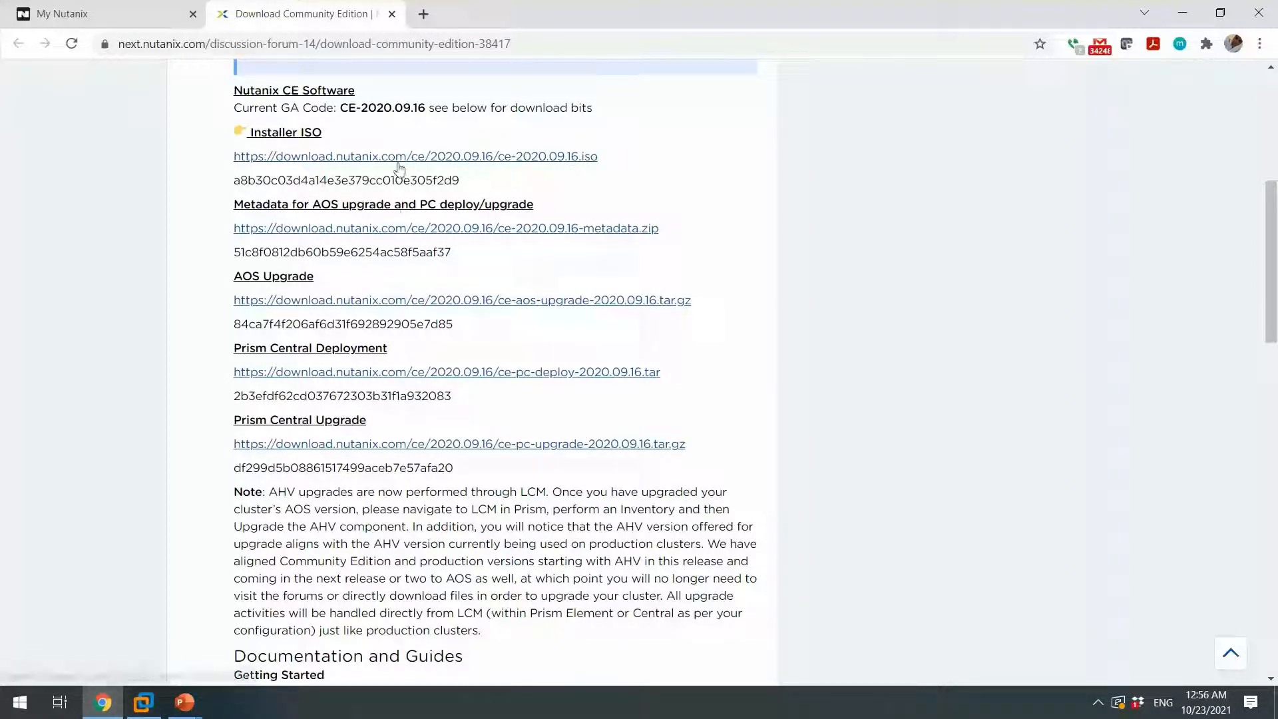
pyautogui.moveTo(423, 168)
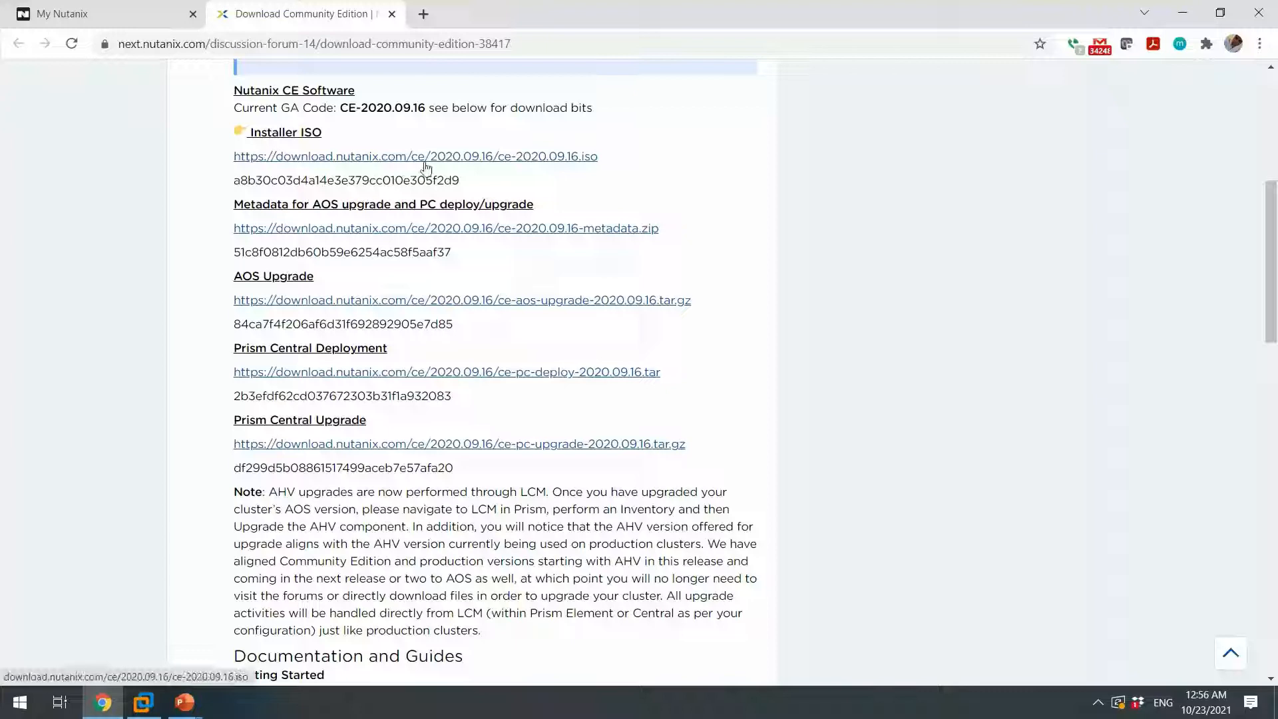
pyautogui.moveTo(471, 170)
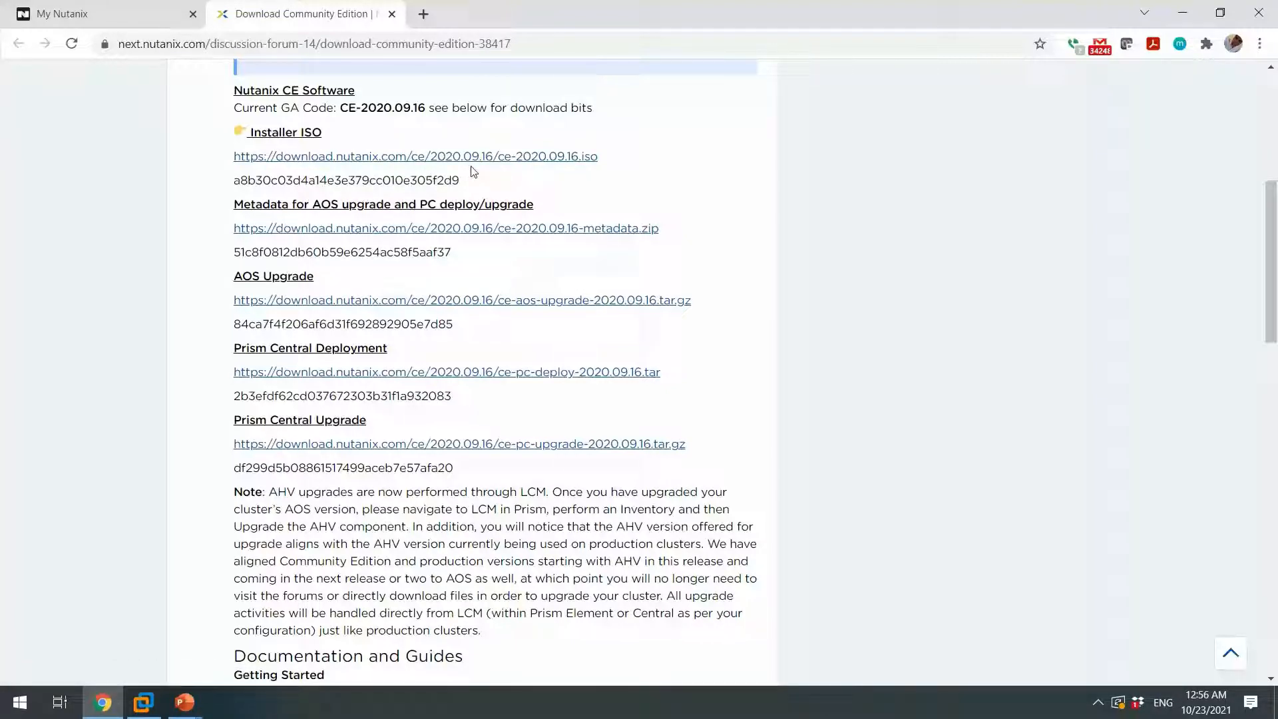
pyautogui.moveTo(218, 572)
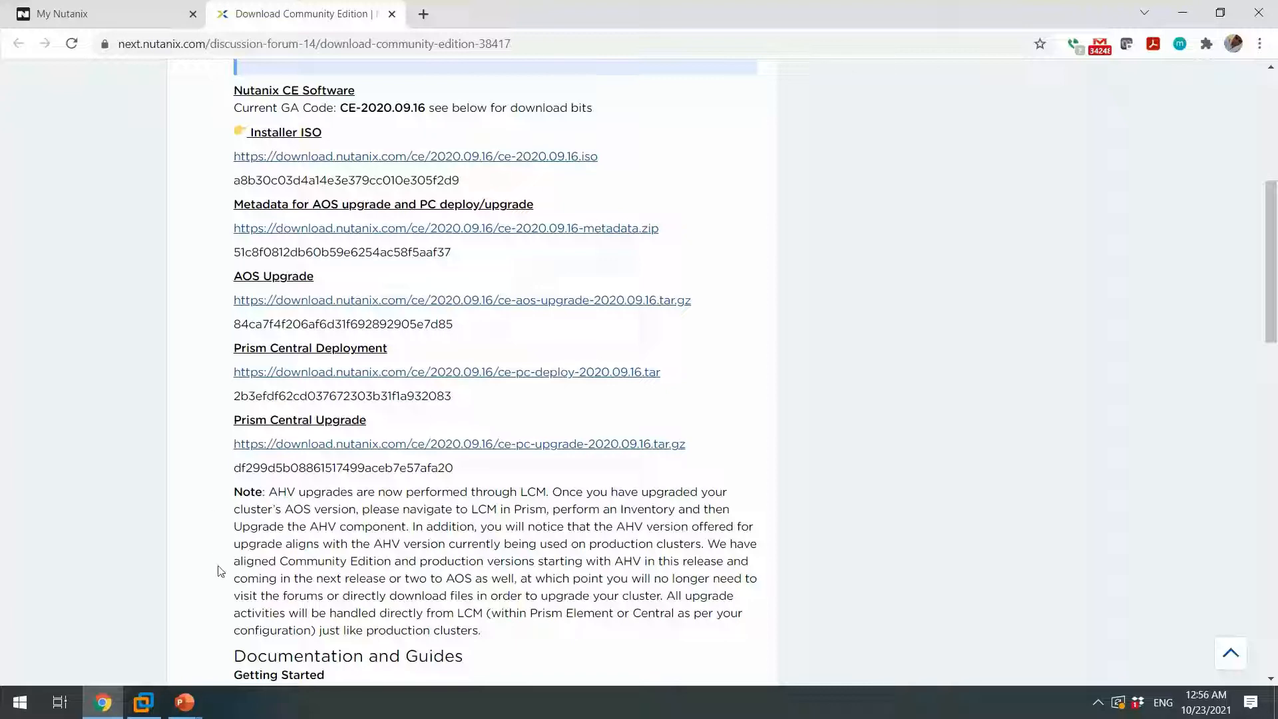
pyautogui.moveTo(143, 701)
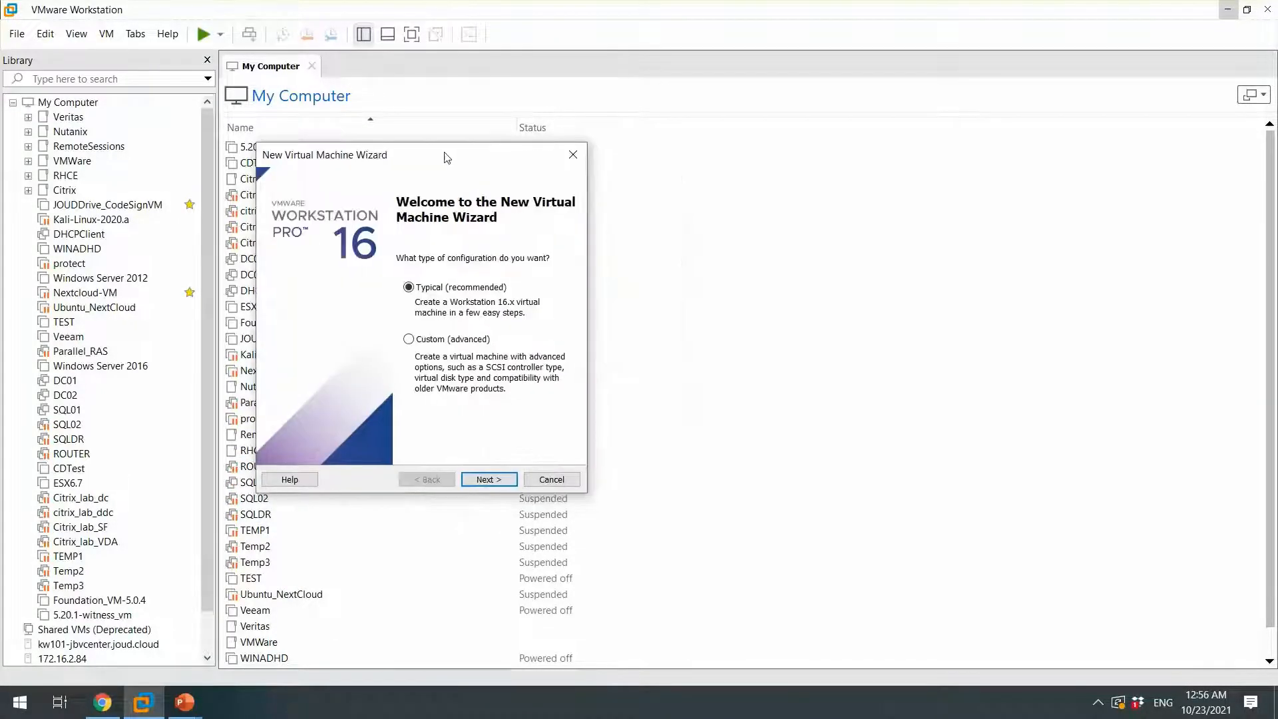
# Continue the New Virtual Machine Wizard with Typical configuration and install-OS-later
pyautogui.click(487, 479)
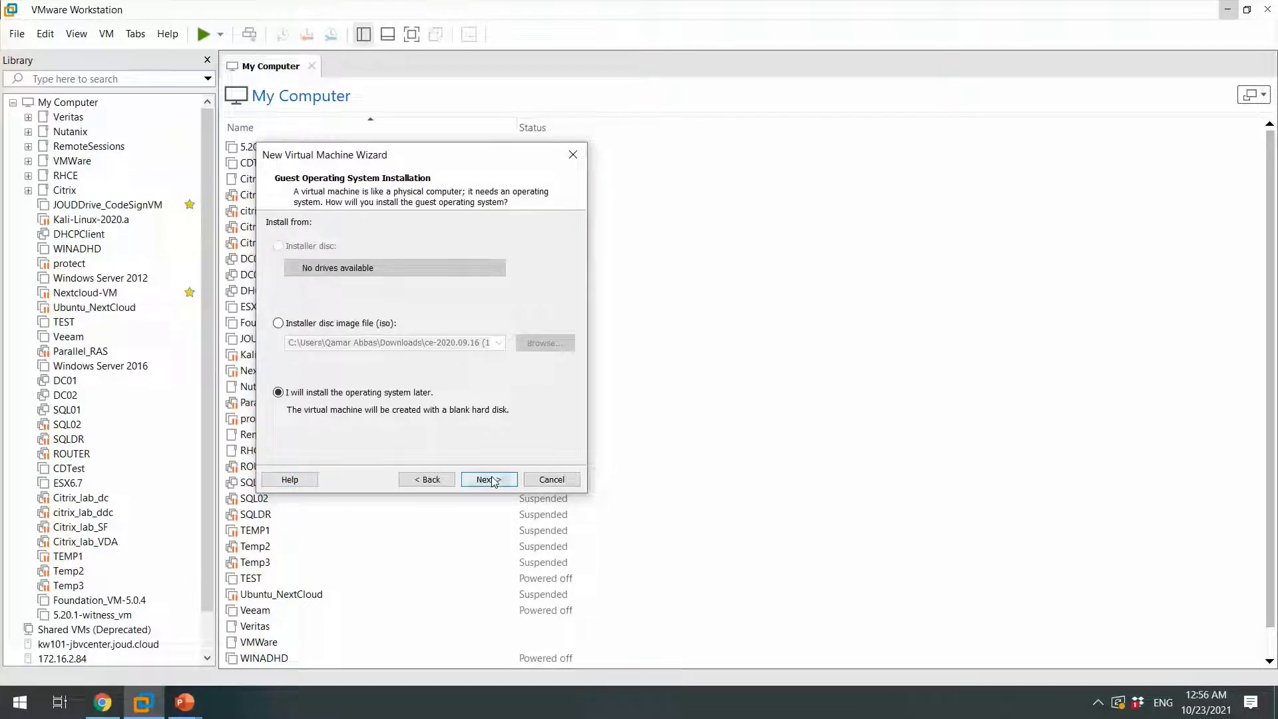
pyautogui.click(487, 480)
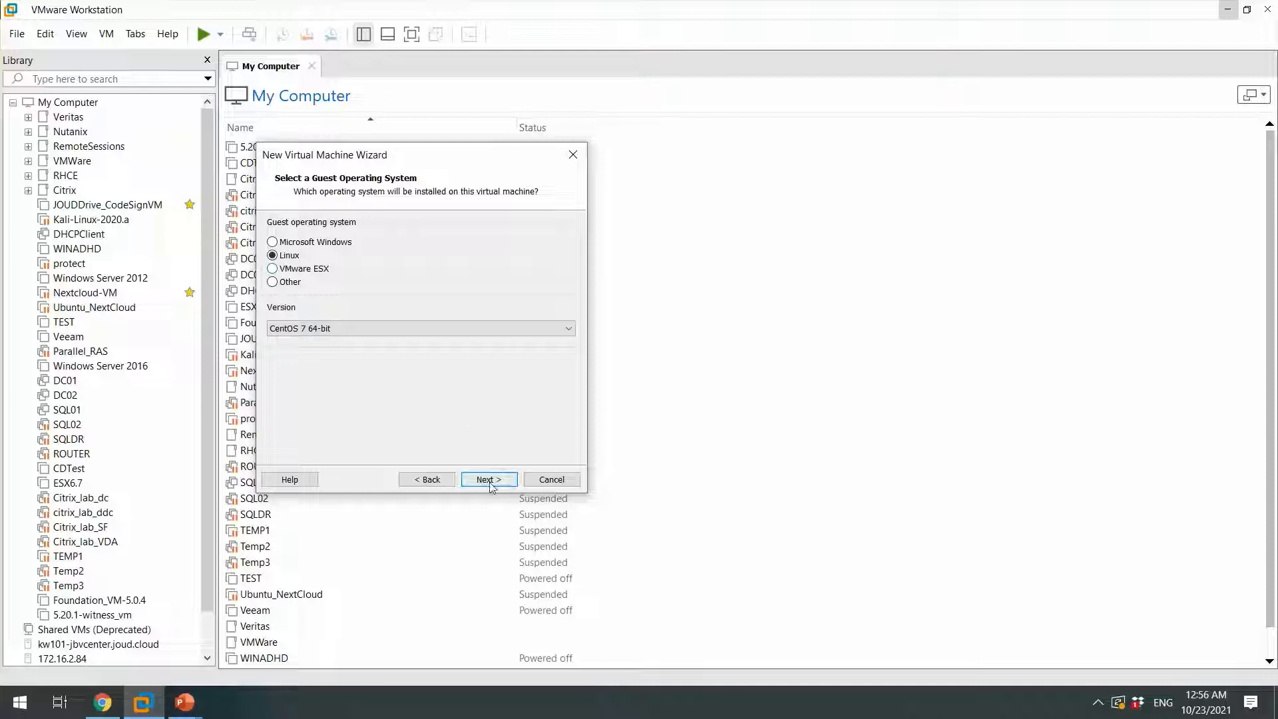
# Accept Linux CentOS 7 64-bit as guest and name the virtual machine NutanixCE01
pyautogui.click(489, 479)
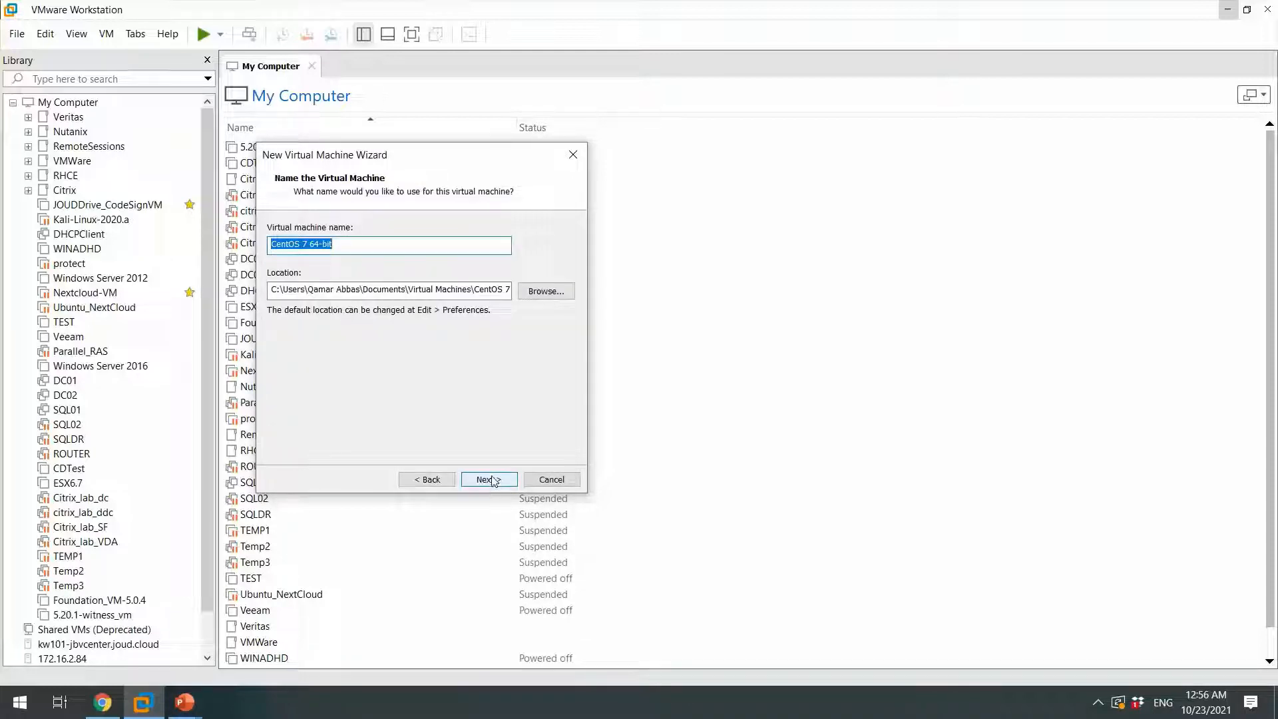
pyautogui.write('N')
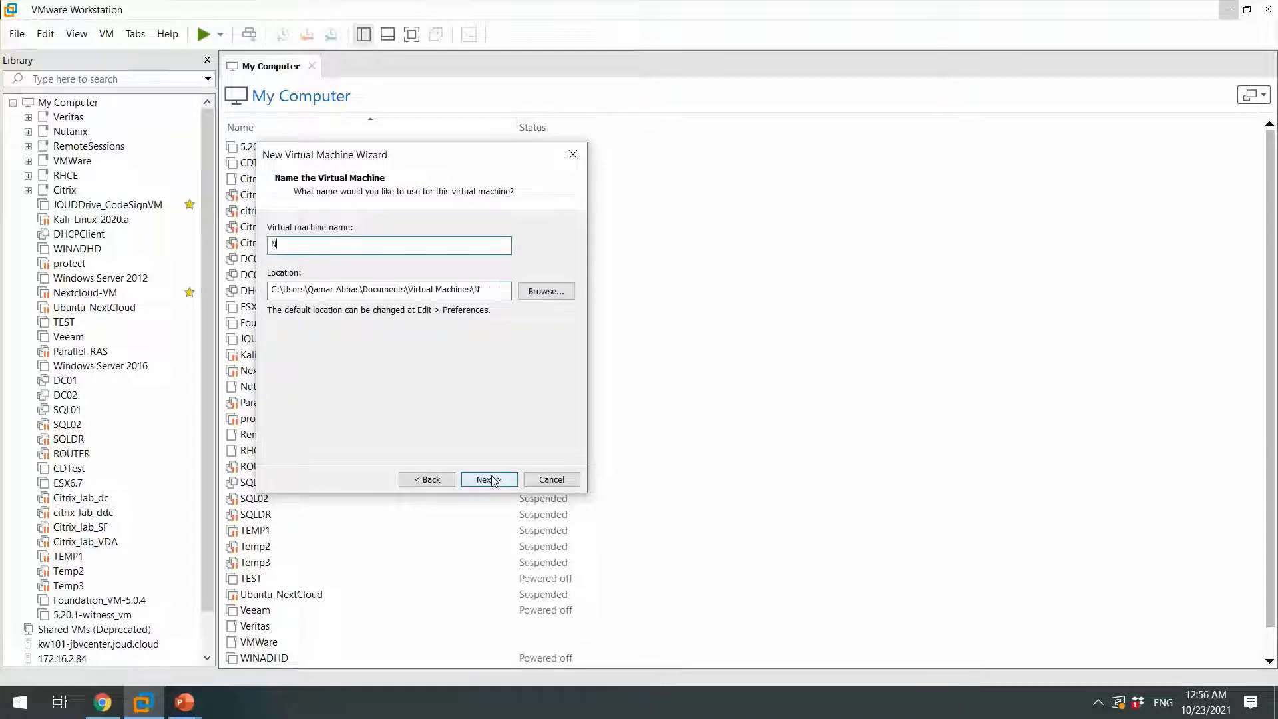
pyautogui.write('utanix')
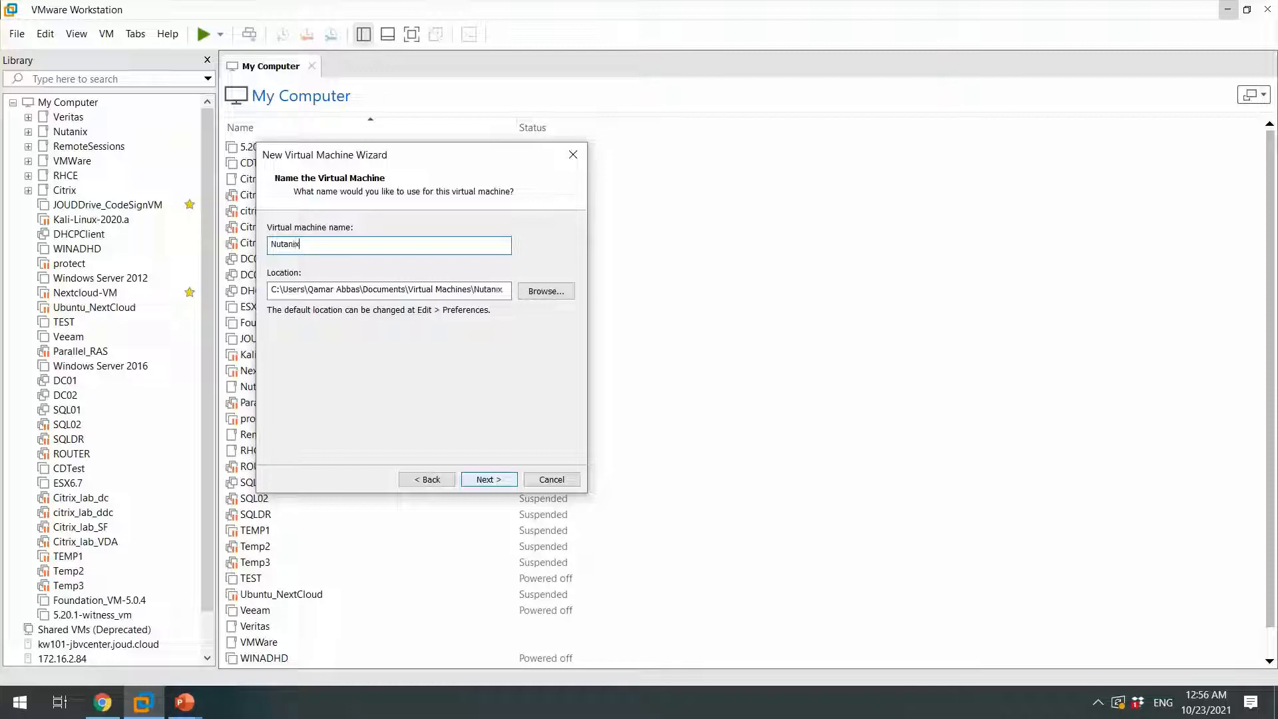
pyautogui.write('CE01')
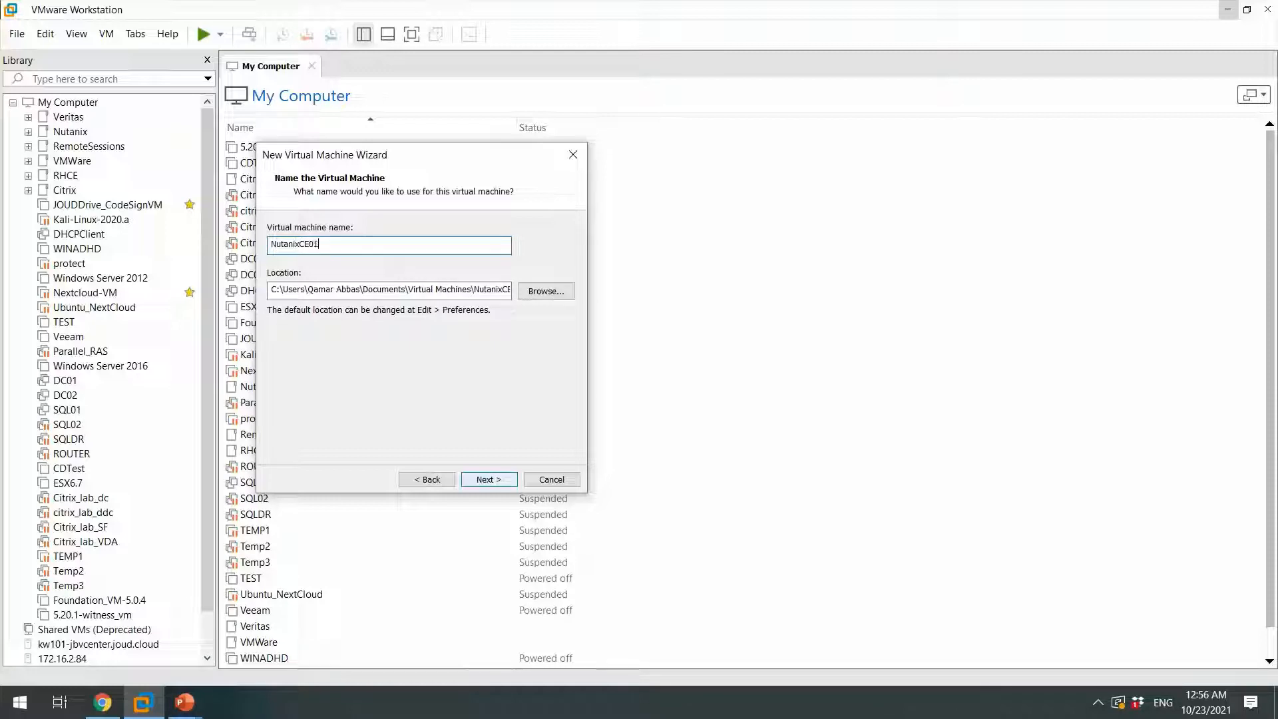
# Store the VM in a new NutanixCE01A folder under Virtual Machines
pyautogui.click(545, 291)
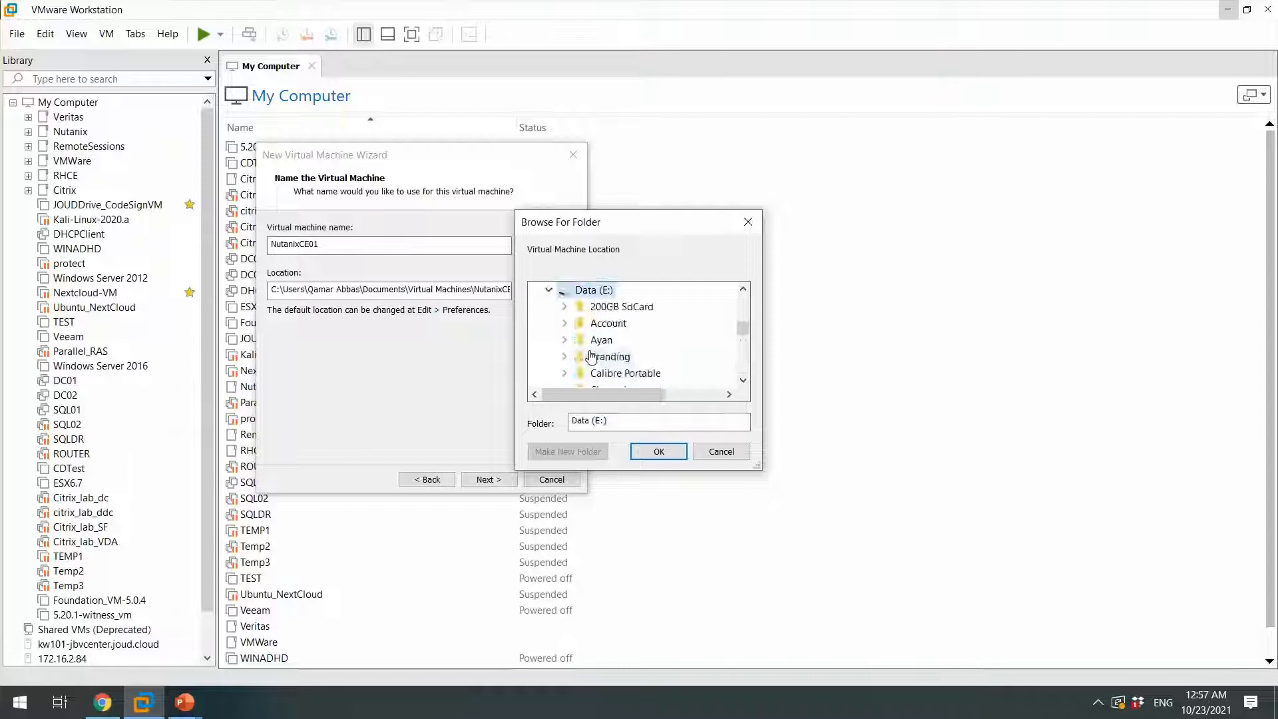
pyautogui.scroll(-3)
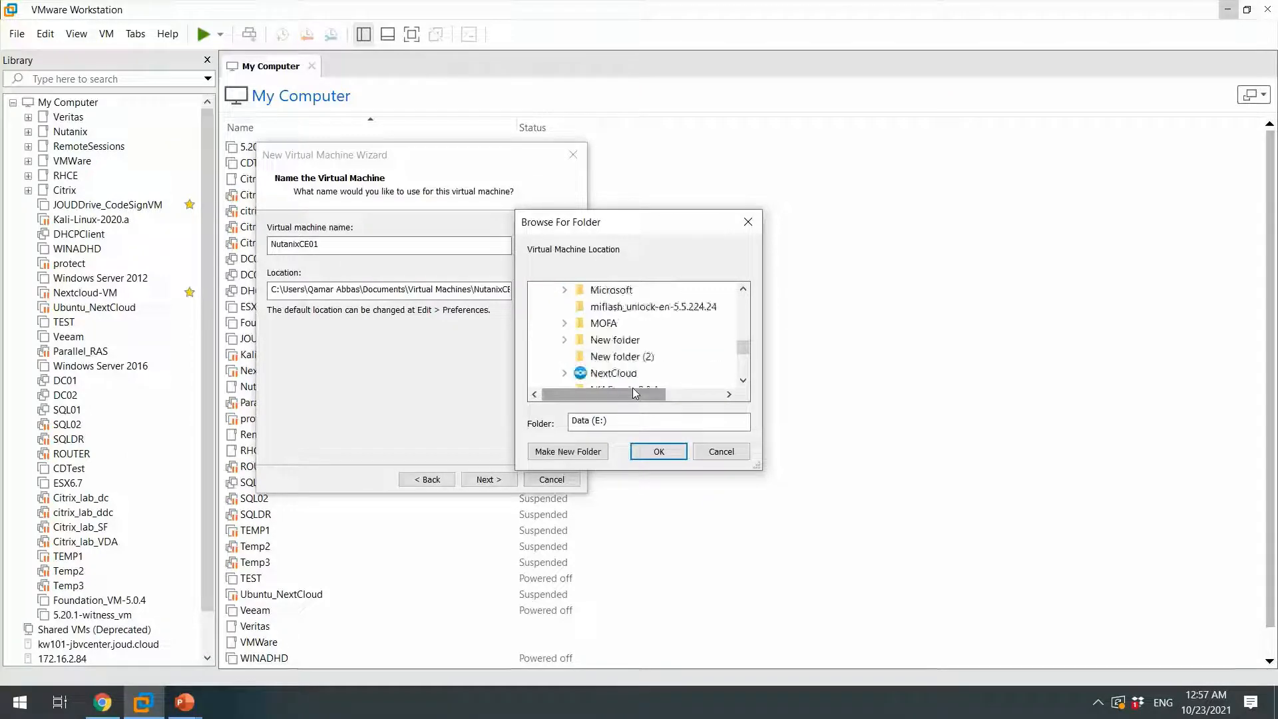
pyautogui.scroll(-3)
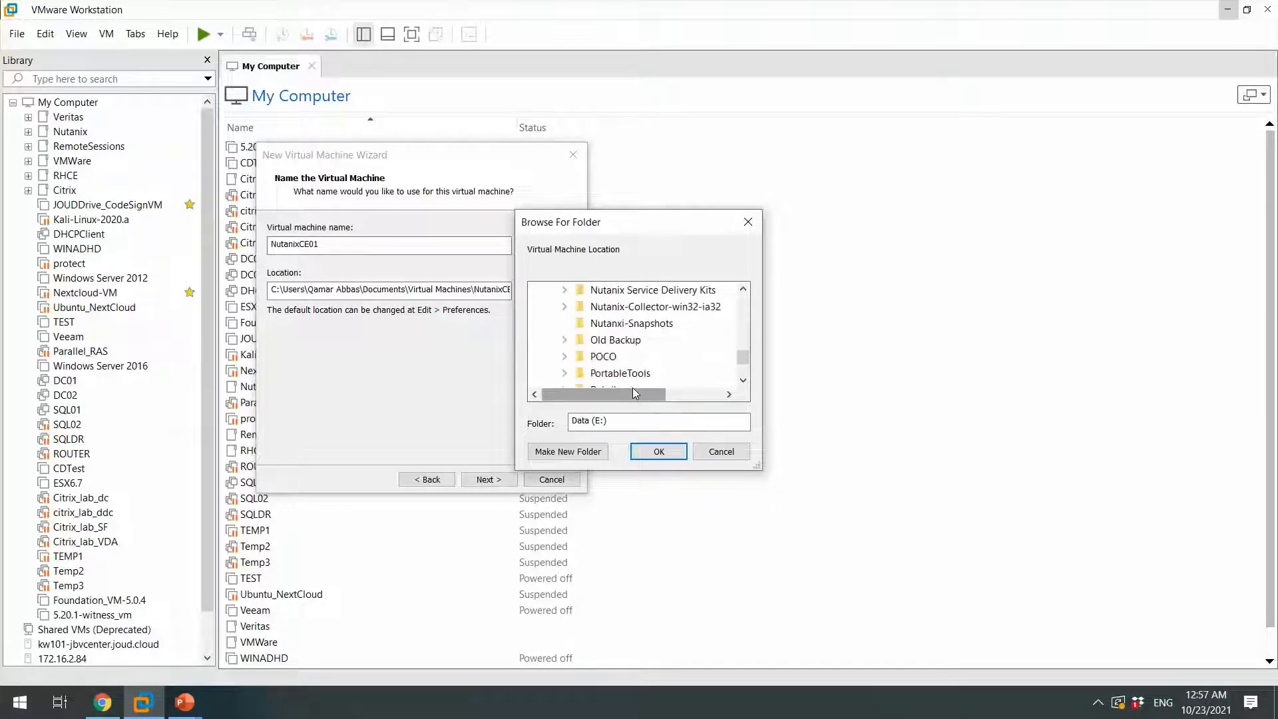
pyautogui.click(625, 289)
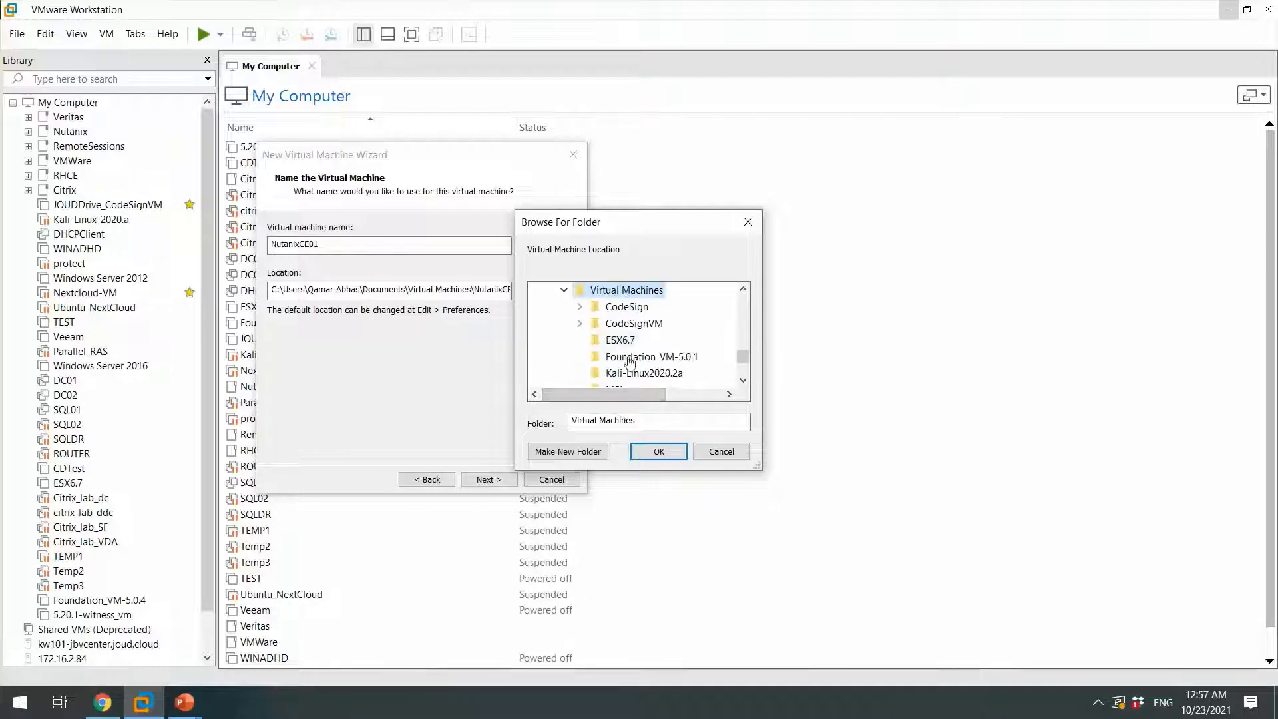
pyautogui.click(568, 451)
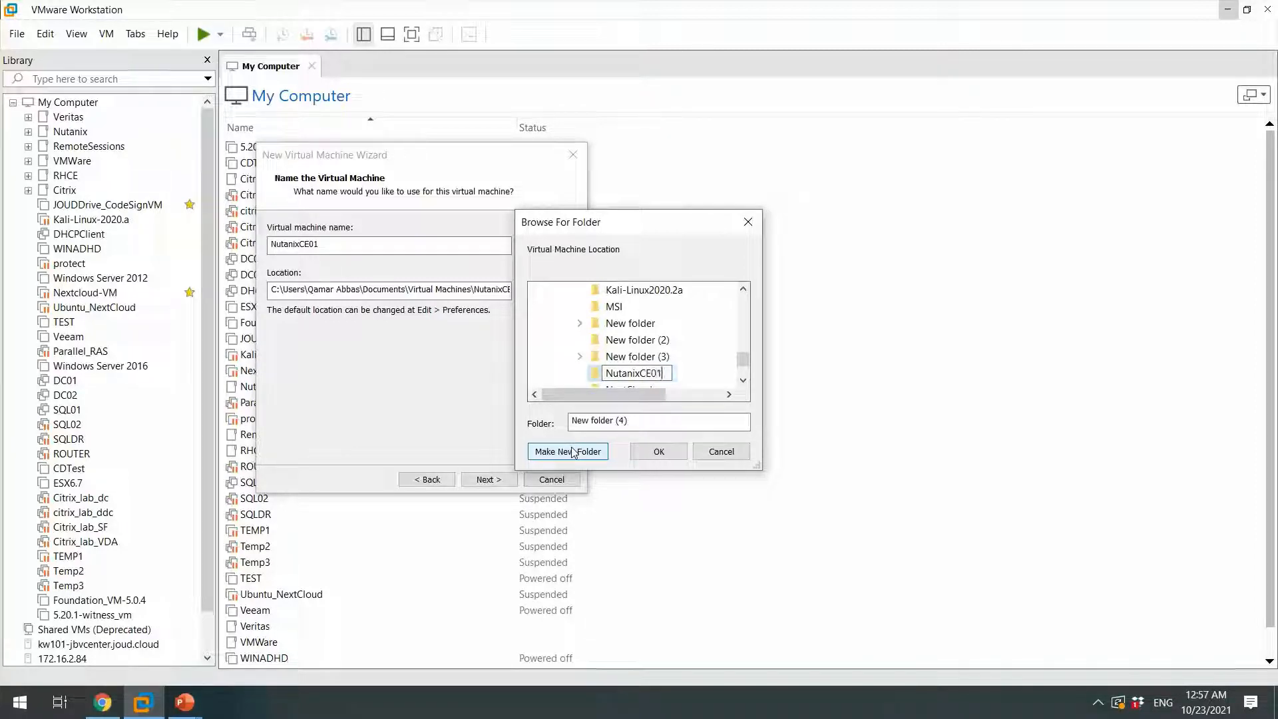
pyautogui.write('A')
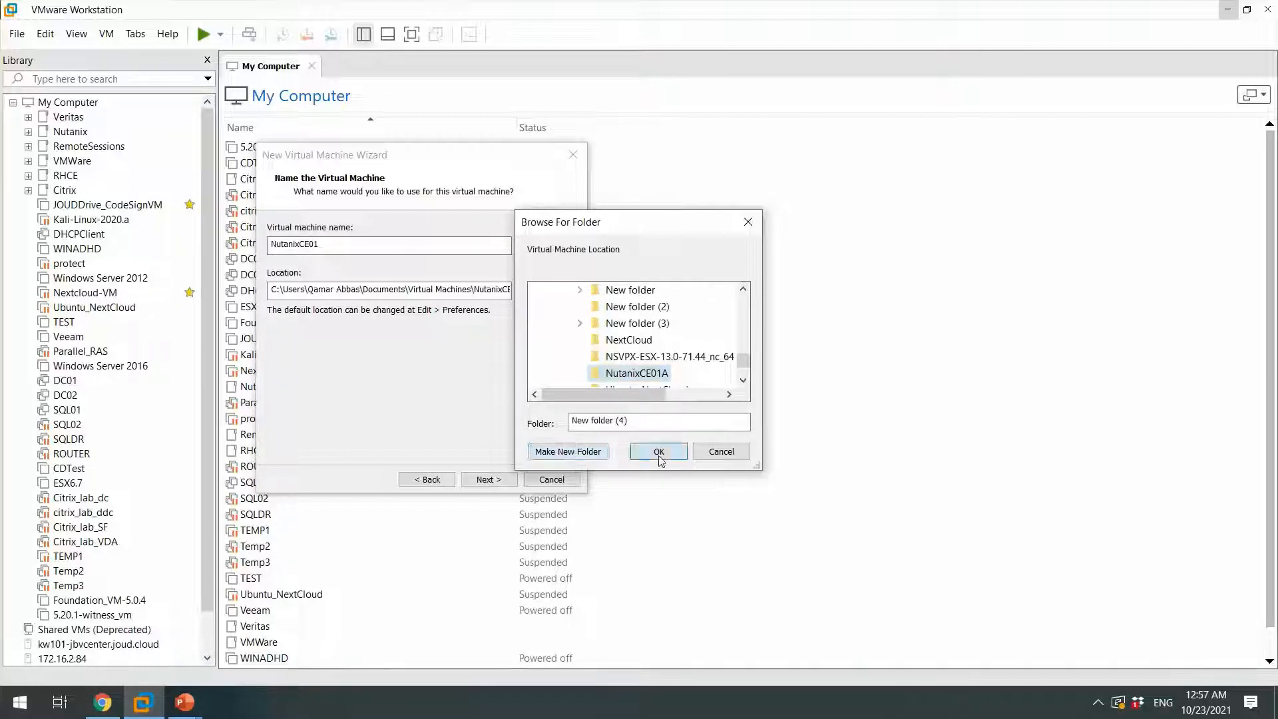
pyautogui.click(658, 451)
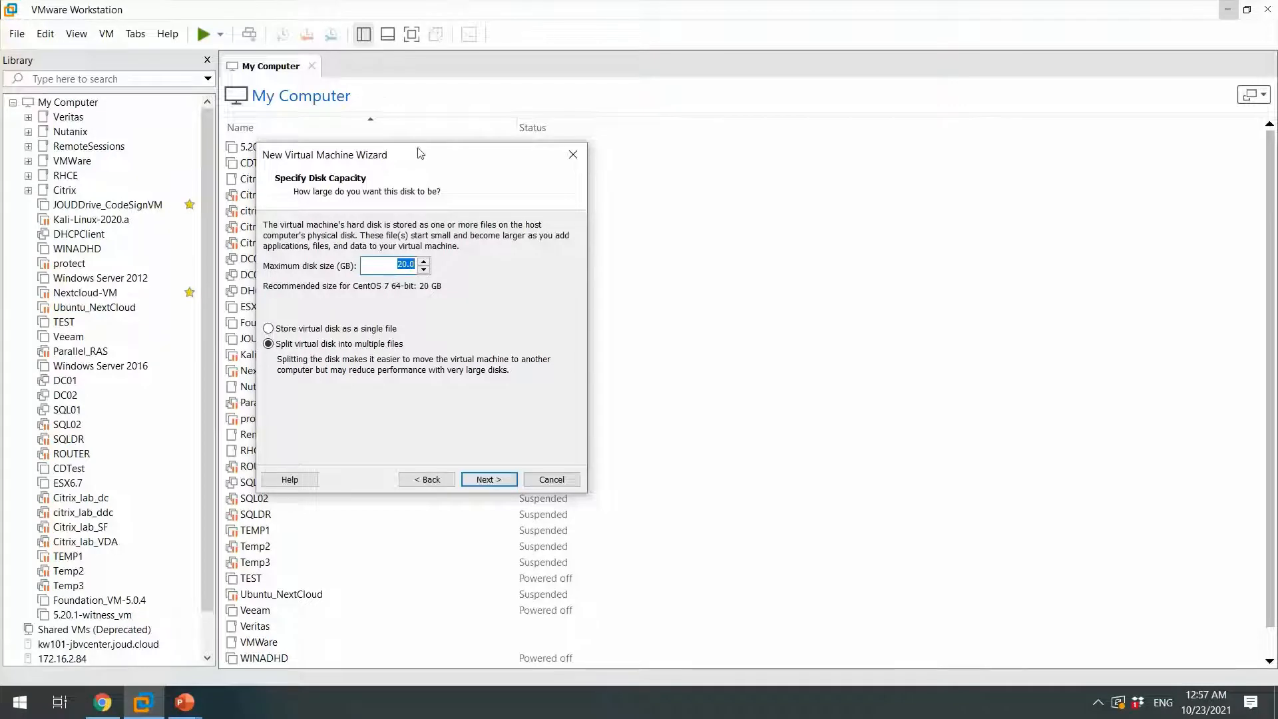
# Set a 100 GB maximum disk size and finish creating the NutanixCE01 virtual machine
pyautogui.moveTo(326, 155); pyautogui.dragTo(463, 164)
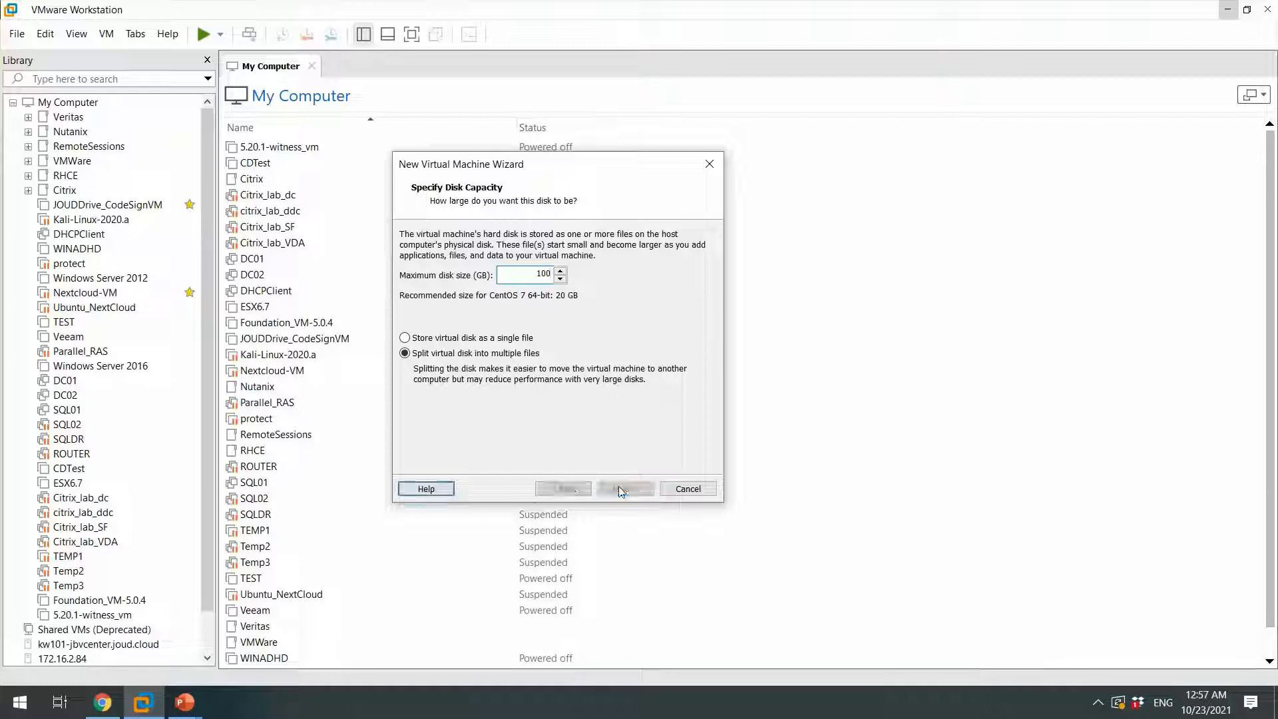
pyautogui.click(625, 488)
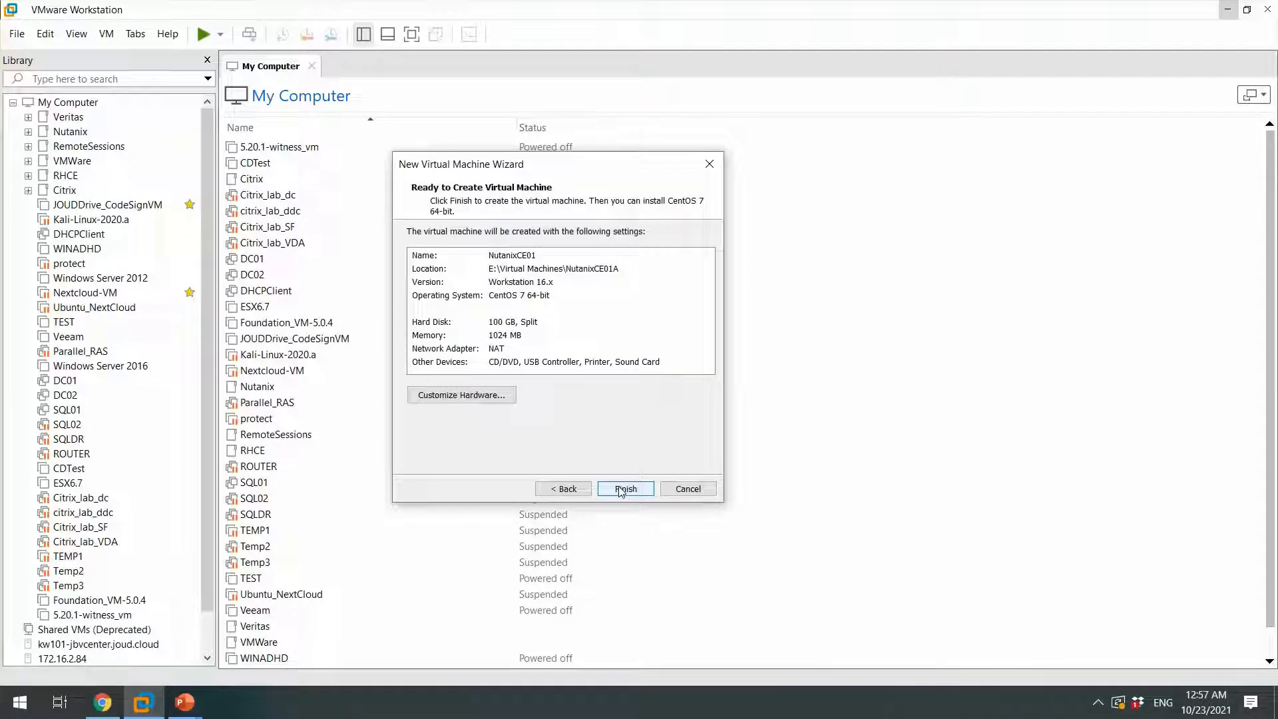
pyautogui.click(624, 488)
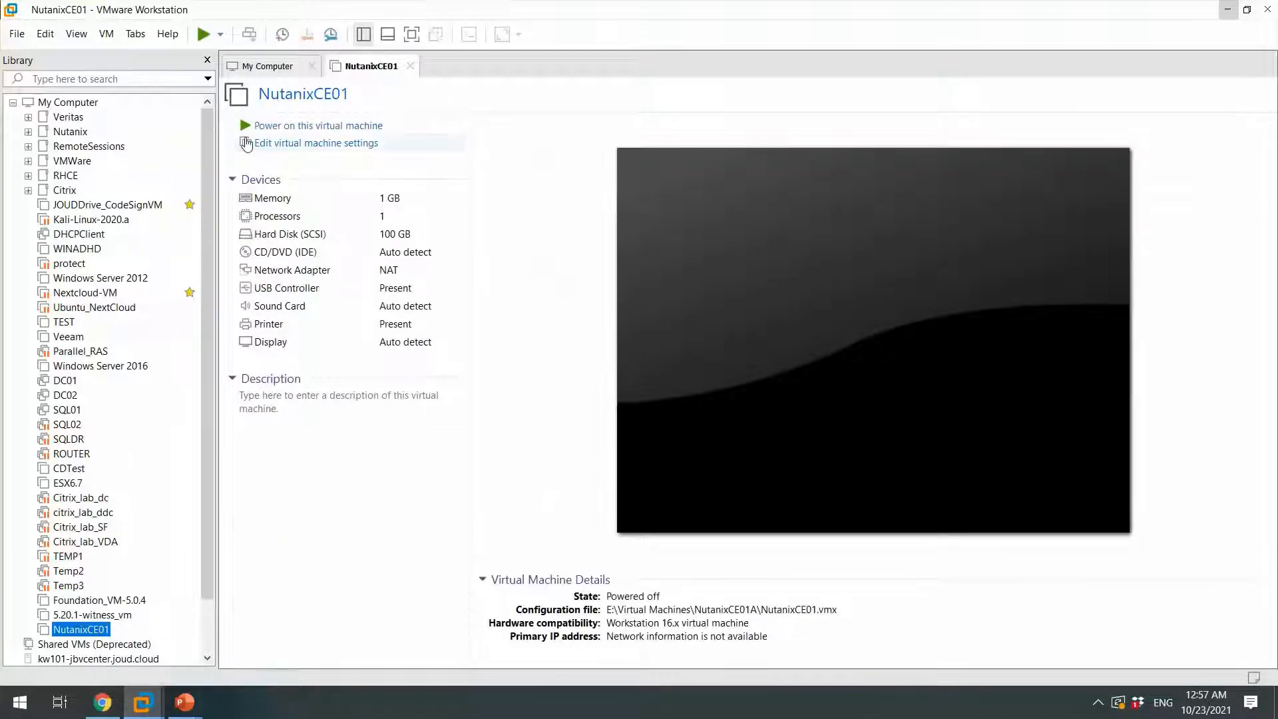
pyautogui.moveTo(288, 150)
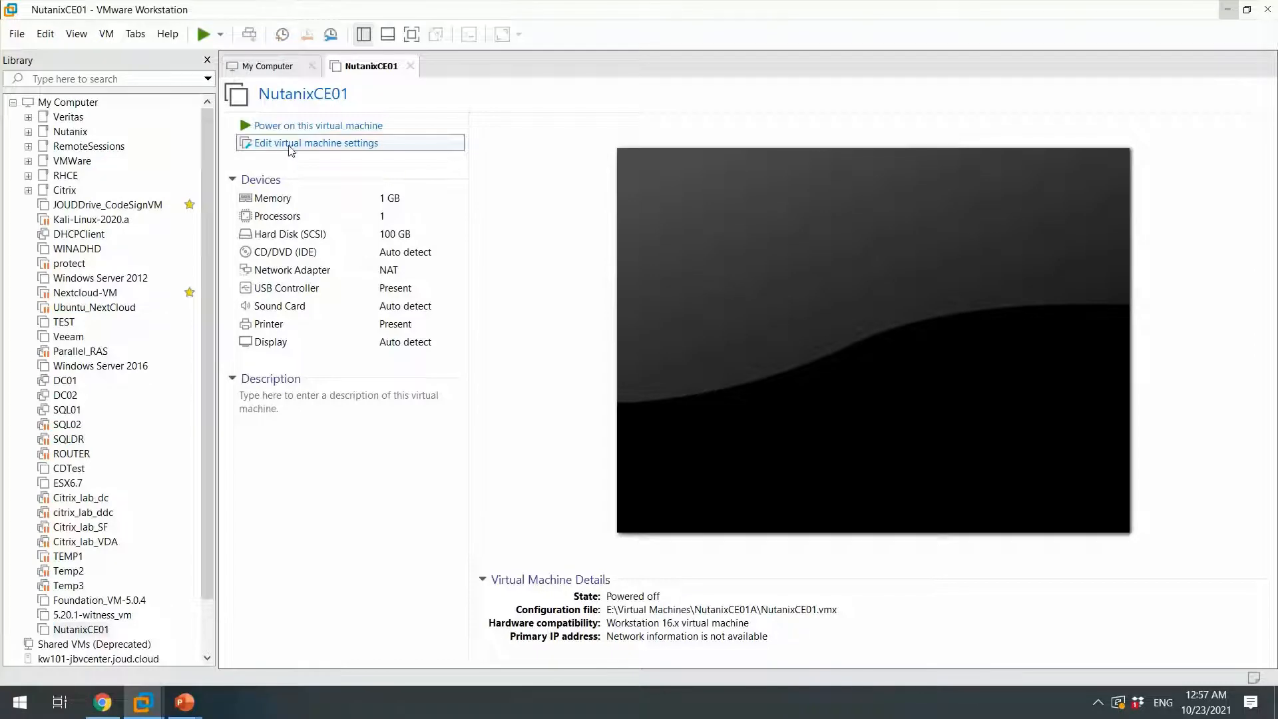
# In NutanixCE01's settings, set 8 processors and view the existing hard disk details
pyautogui.click(311, 143)
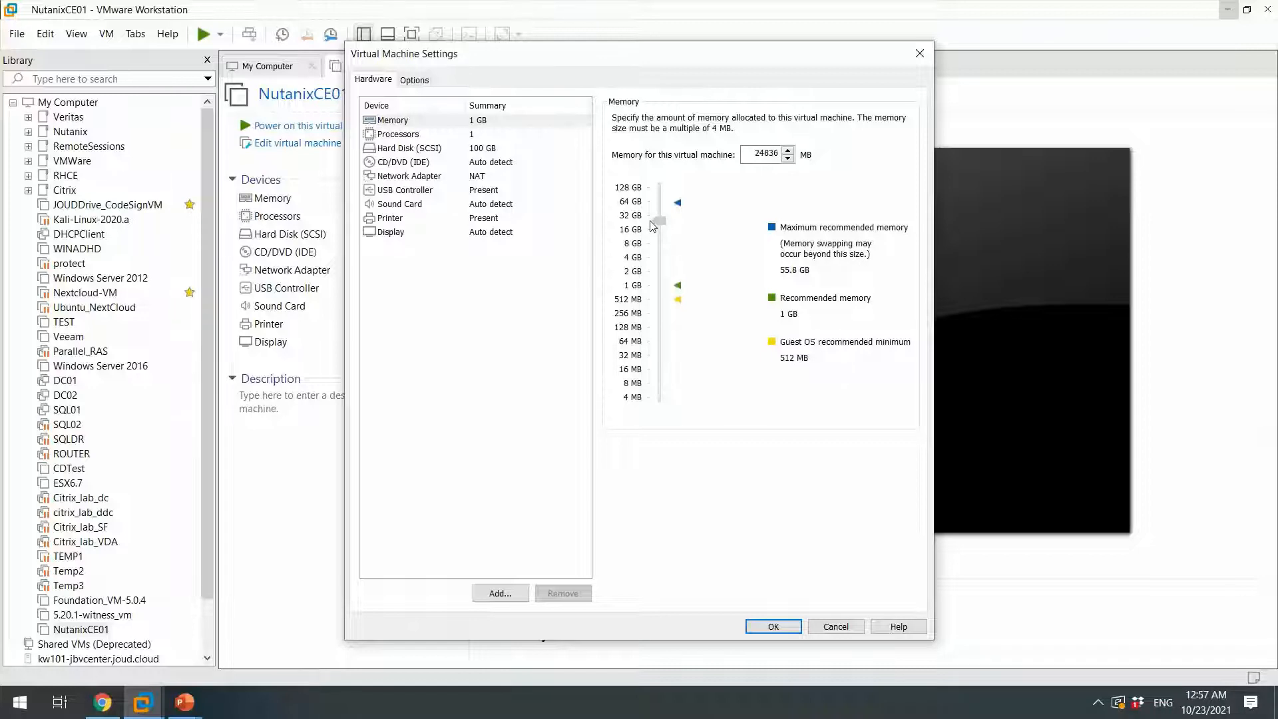
pyautogui.click(398, 133)
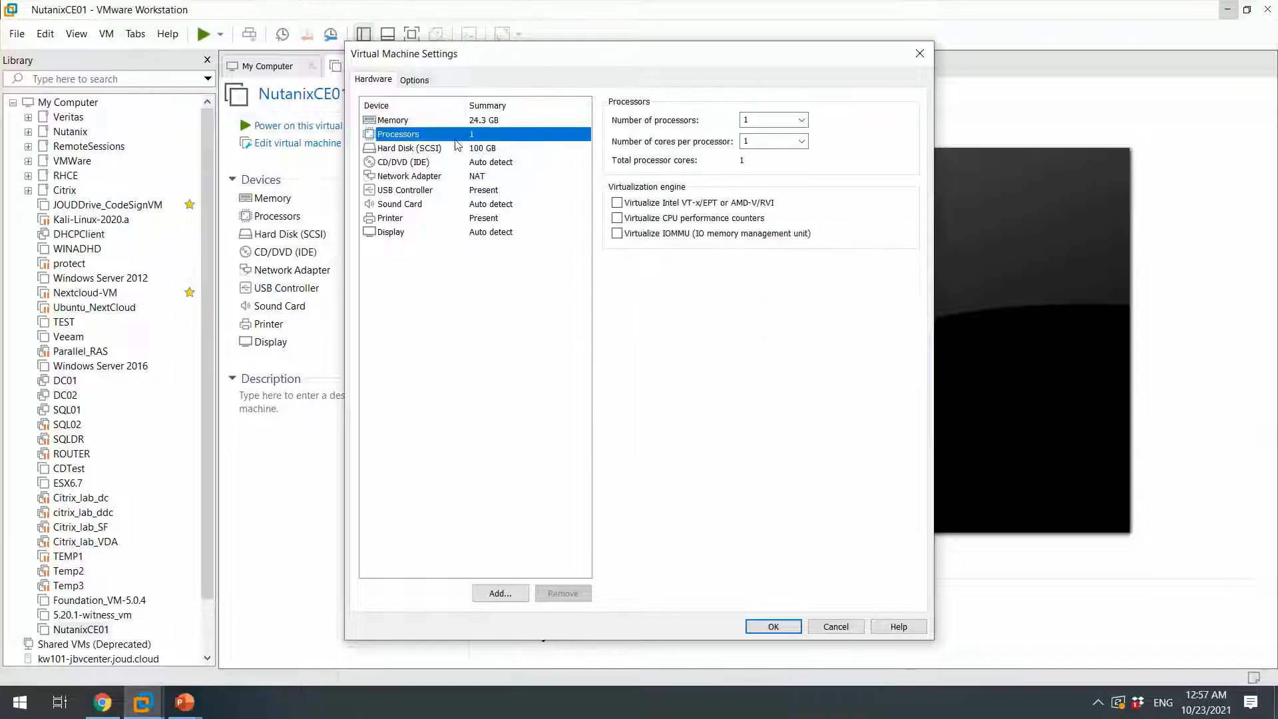
pyautogui.click(800, 120)
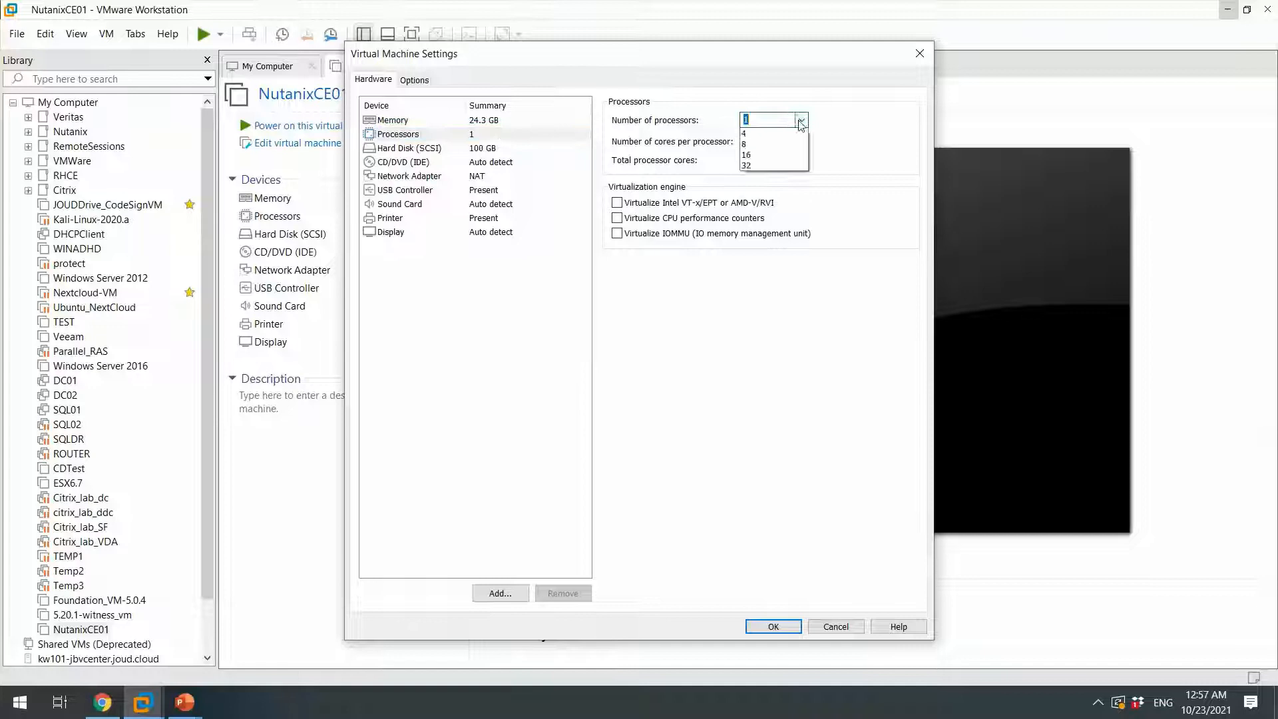
pyautogui.click(744, 132)
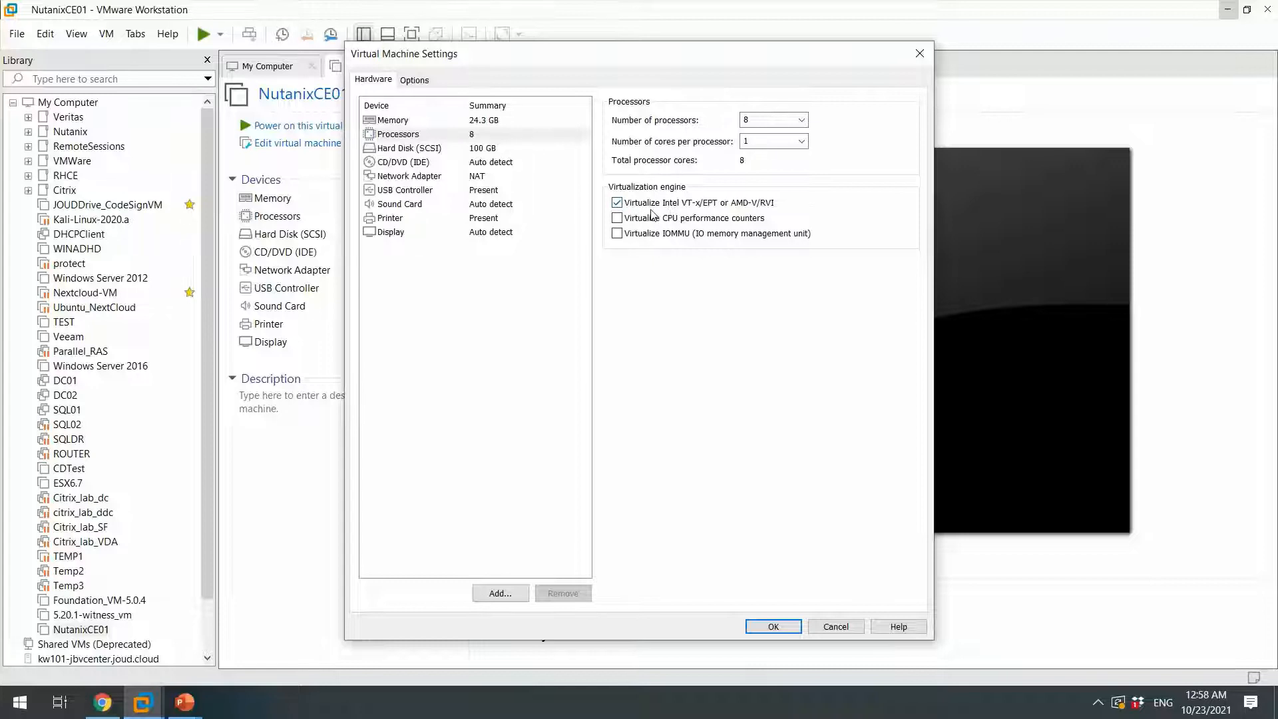
pyautogui.click(407, 148)
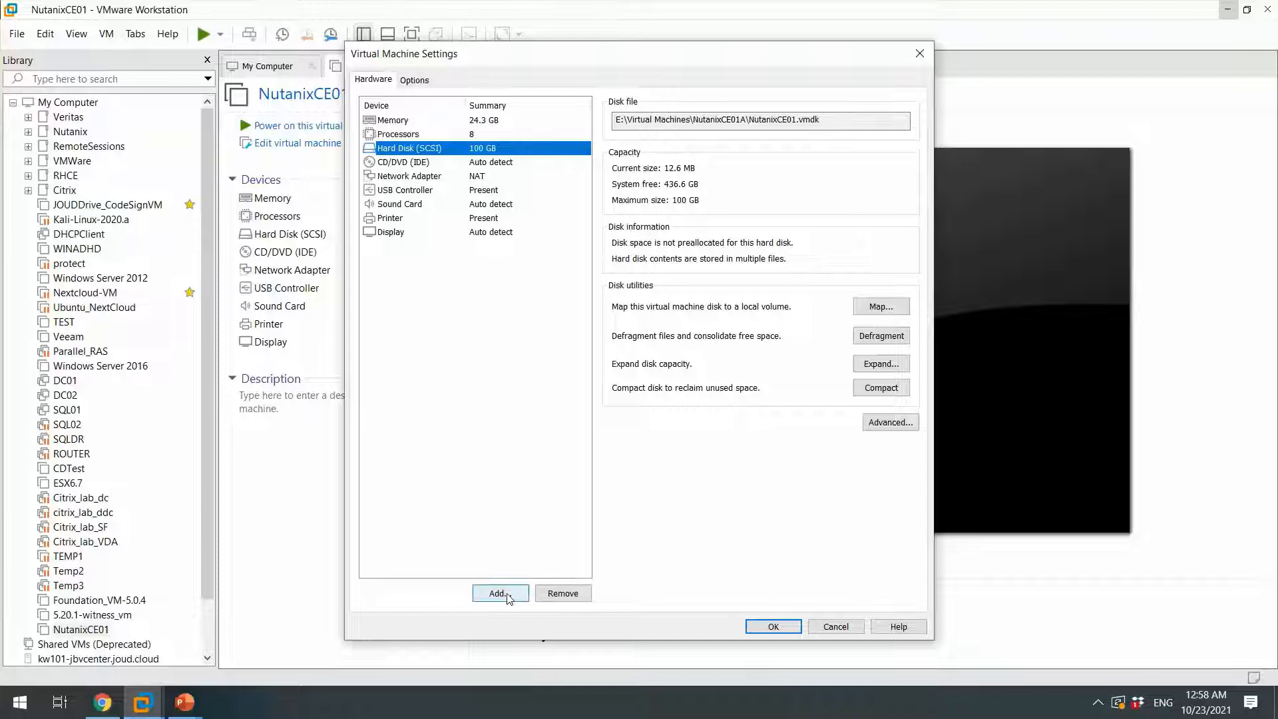
# Add two new SCSI hard disks of 250 GB and 300 GB to NutanixCE01
pyautogui.click(499, 593)
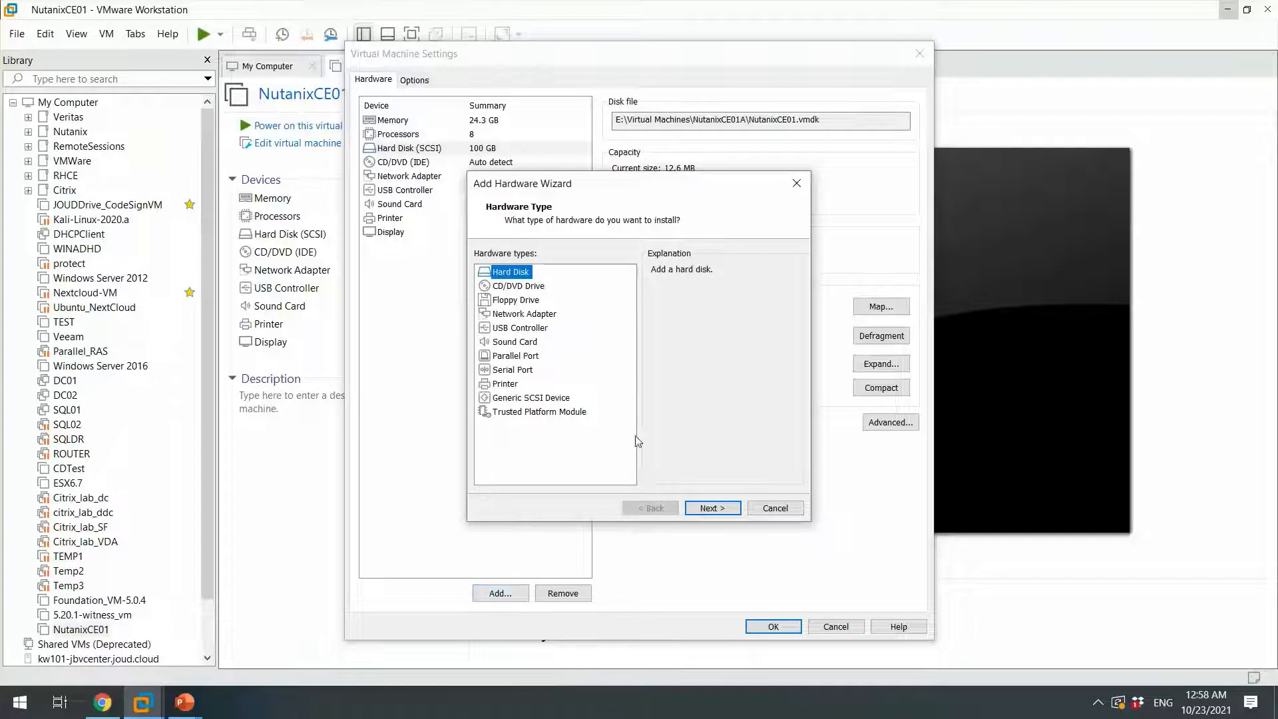
pyautogui.click(711, 507)
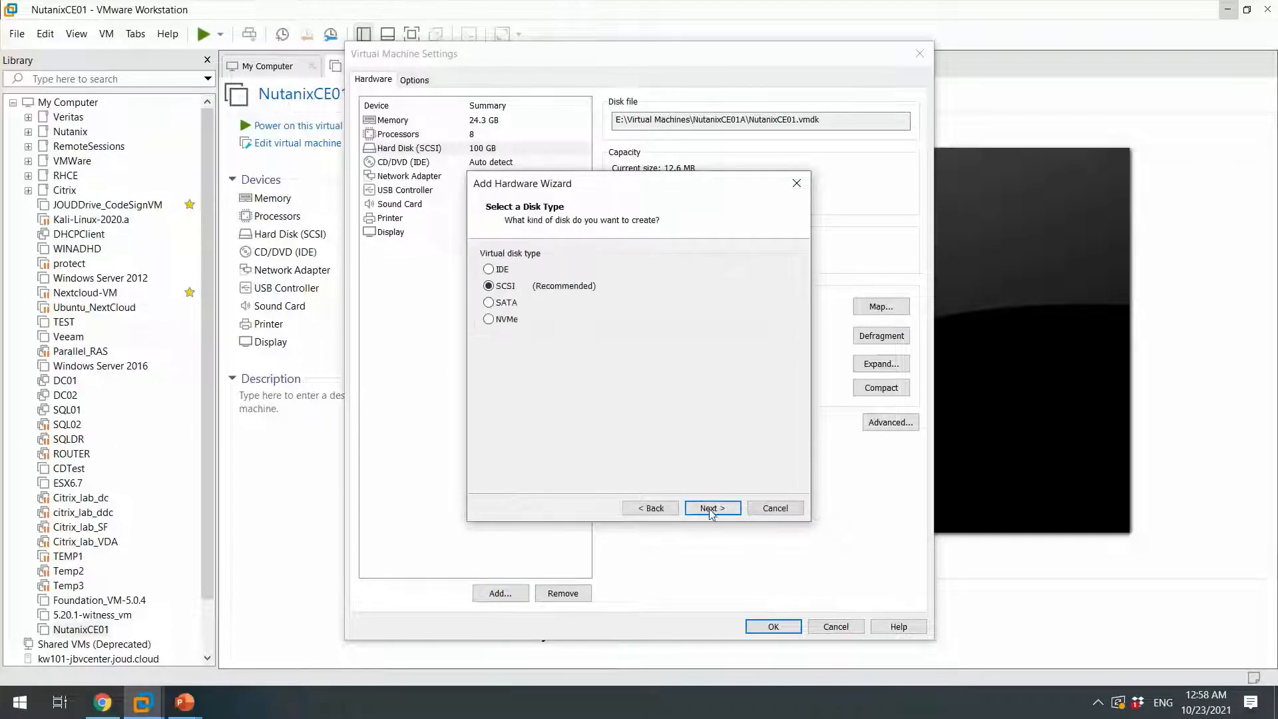
pyautogui.click(709, 507)
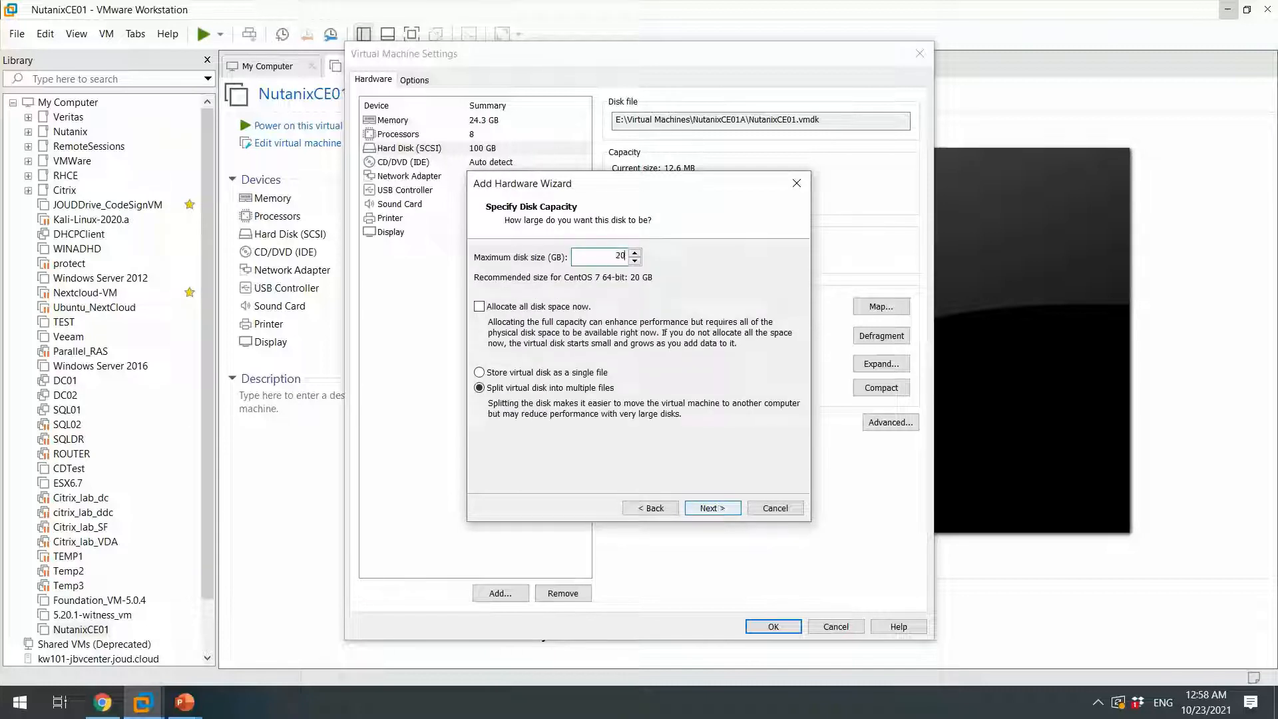
pyautogui.click(711, 507)
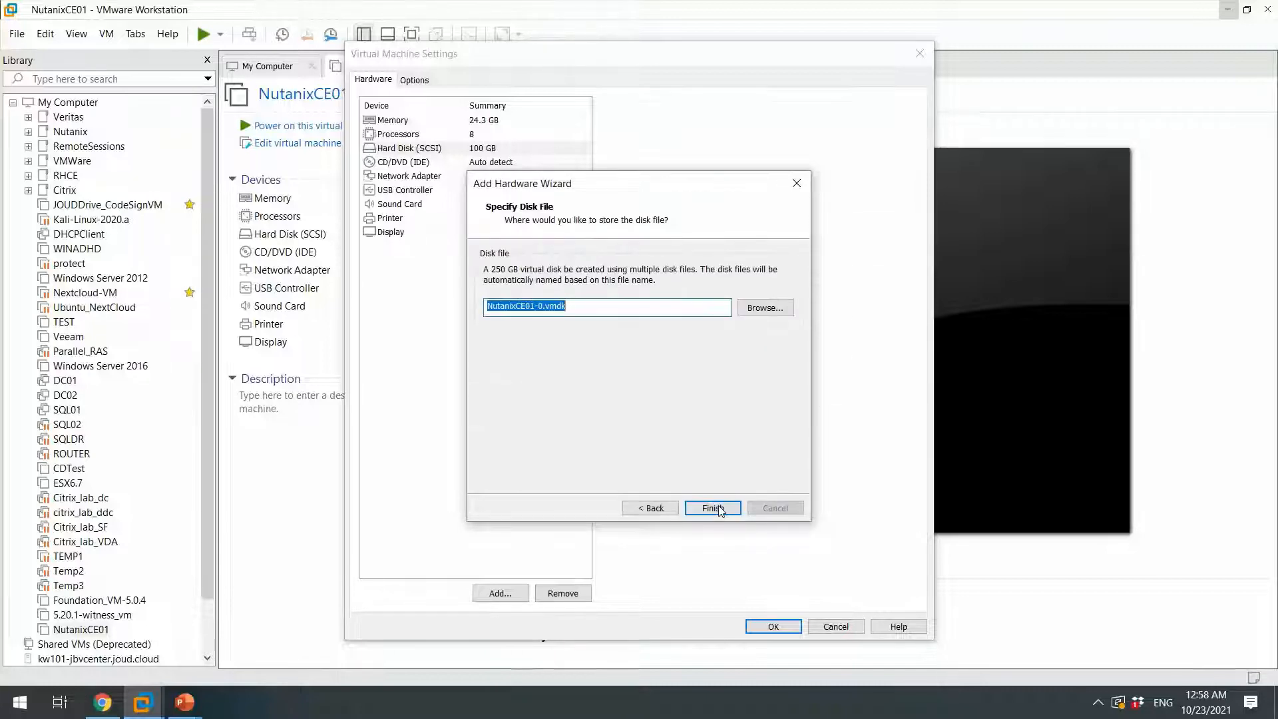
pyautogui.click(711, 507)
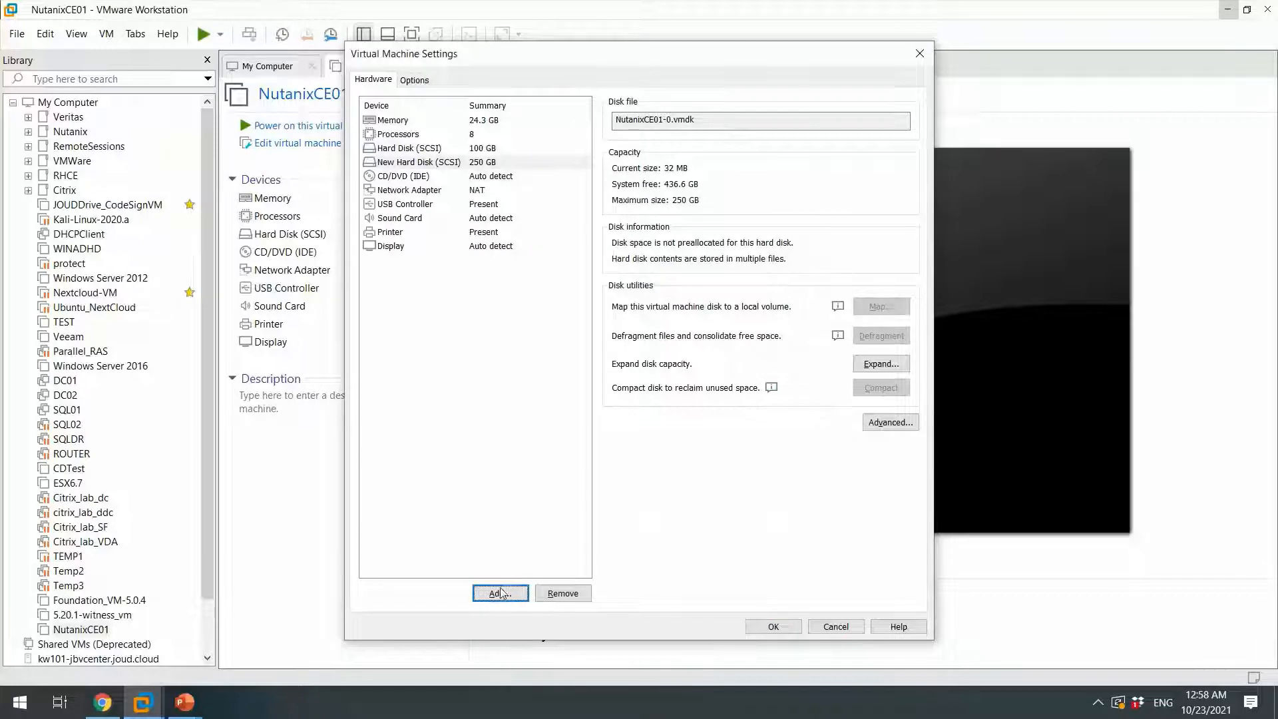
pyautogui.click(500, 592)
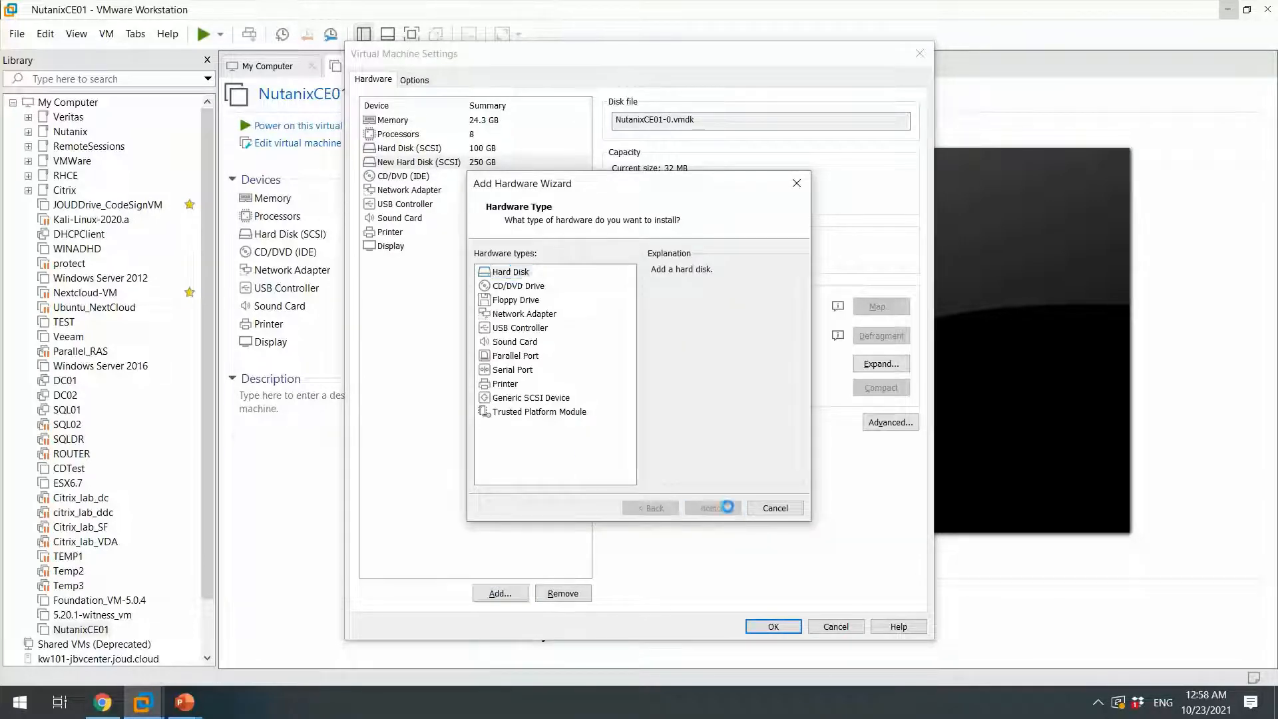
pyautogui.click(711, 507)
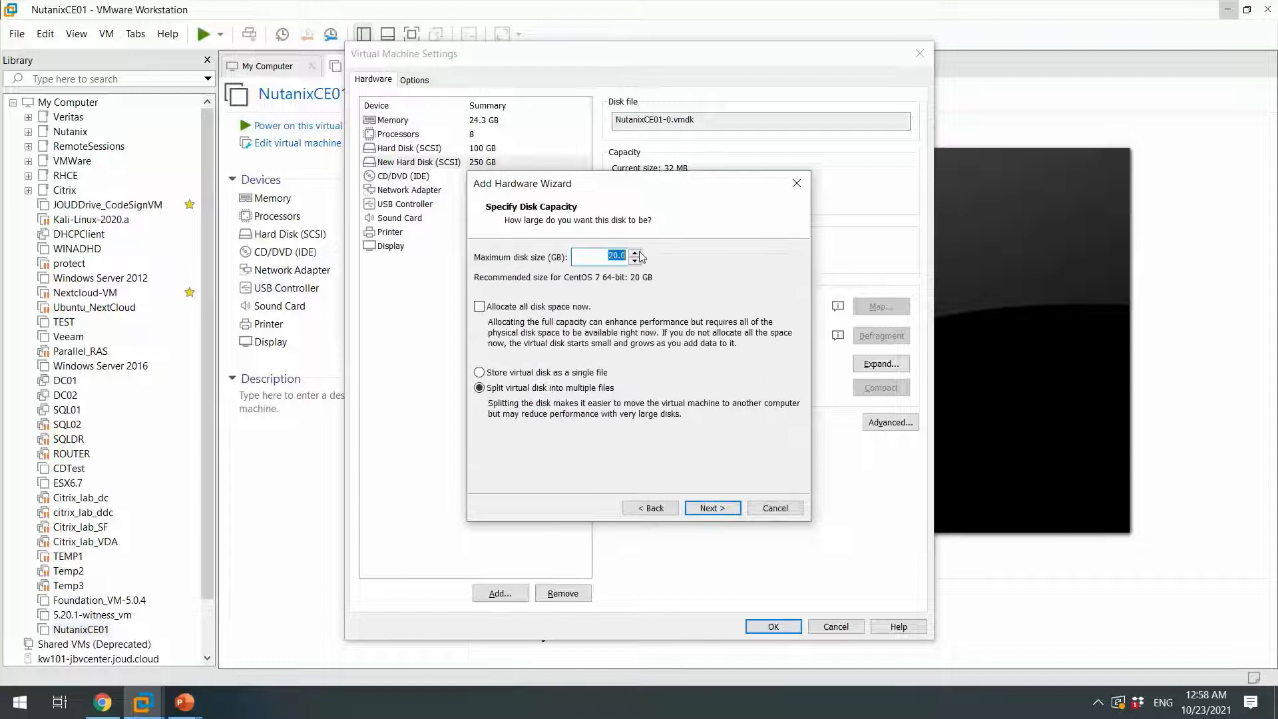
pyautogui.click(711, 507)
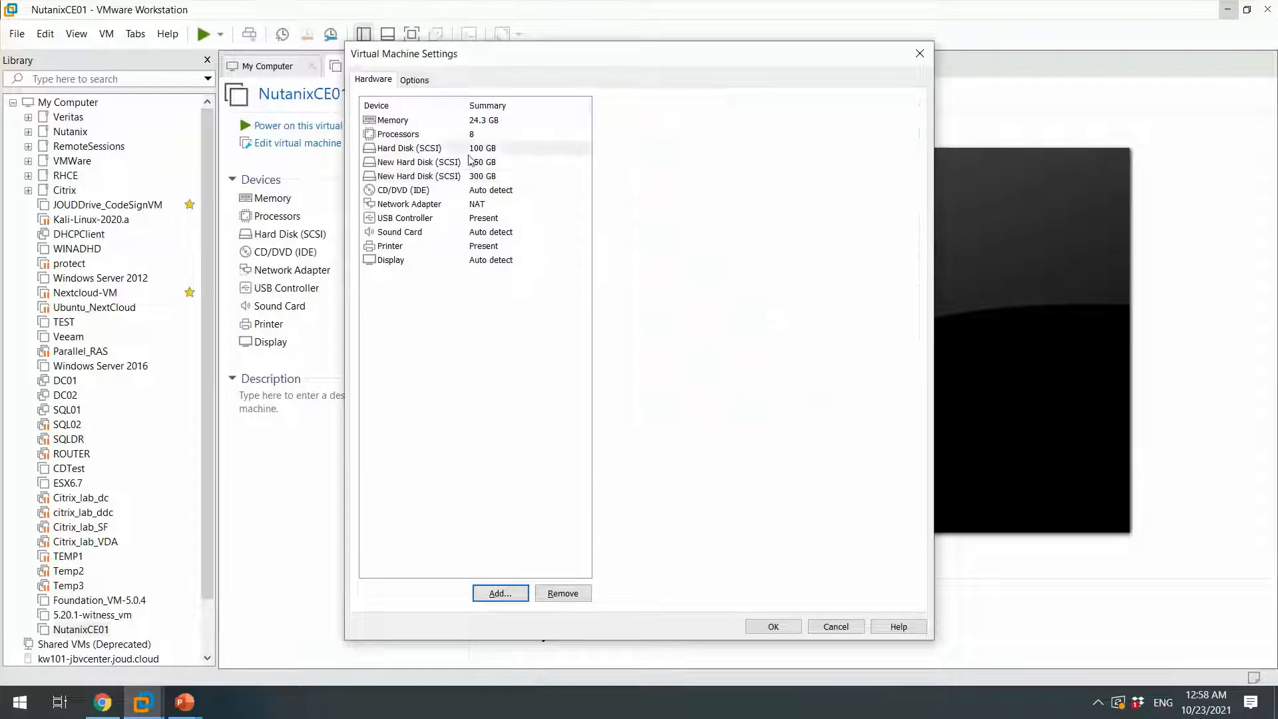
pyautogui.click(407, 147)
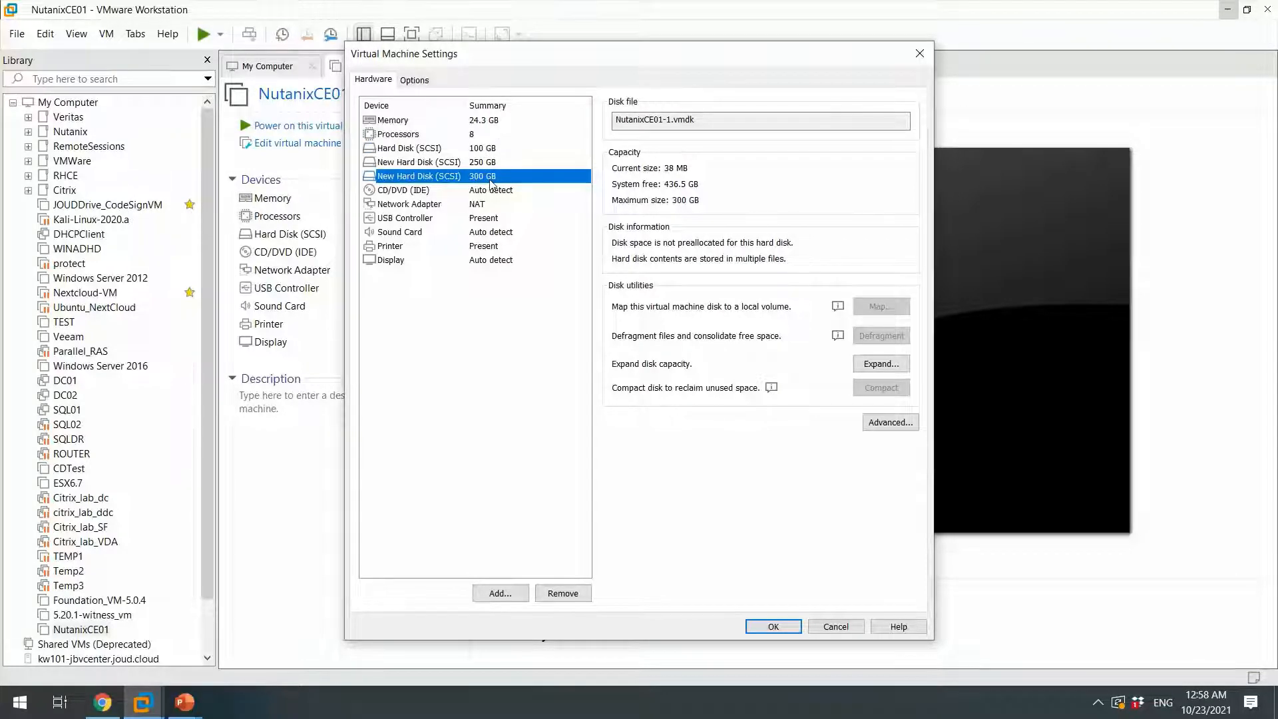
pyautogui.moveTo(476, 210)
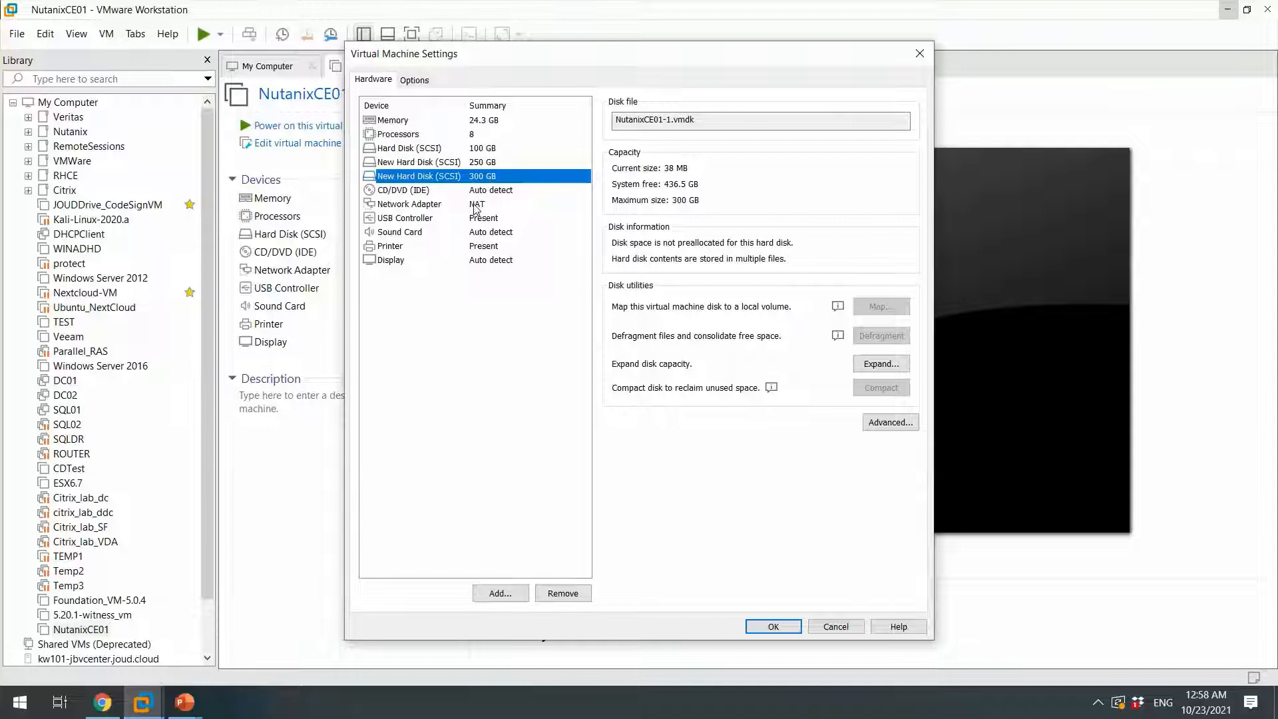
# Keep the NAT network adapter and save the hardware changes
pyautogui.click(410, 204)
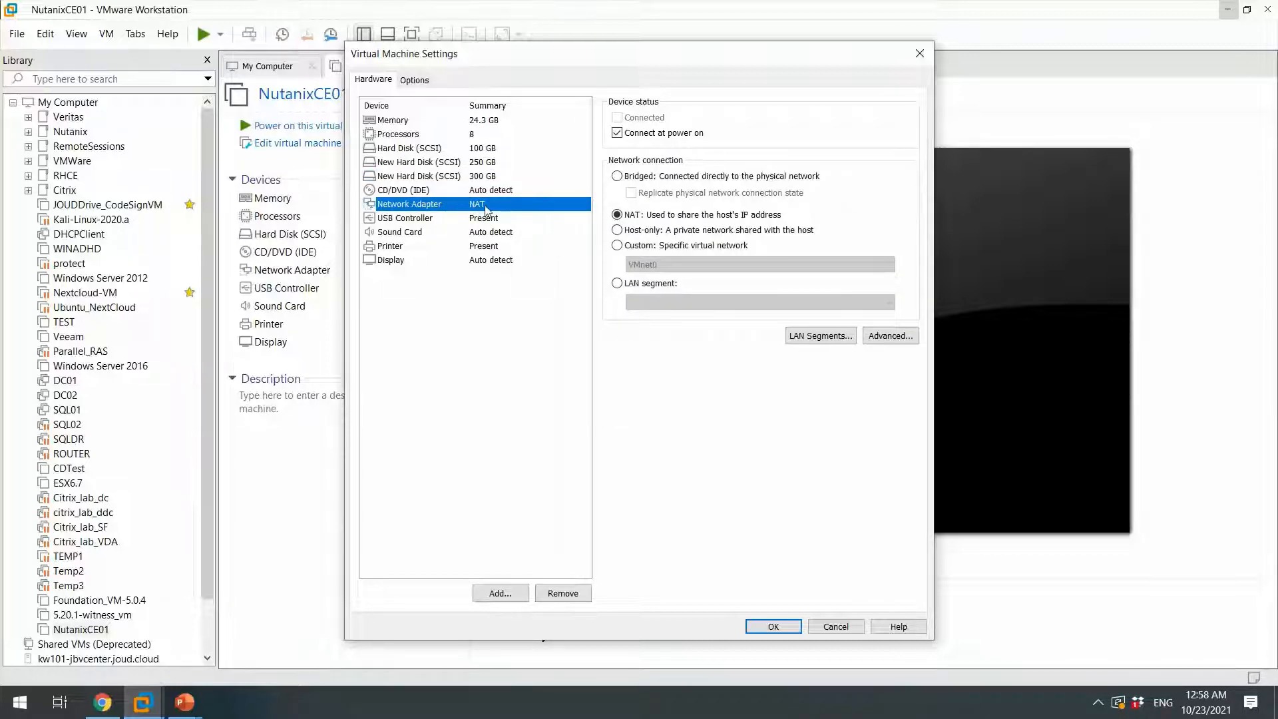
pyautogui.click(772, 626)
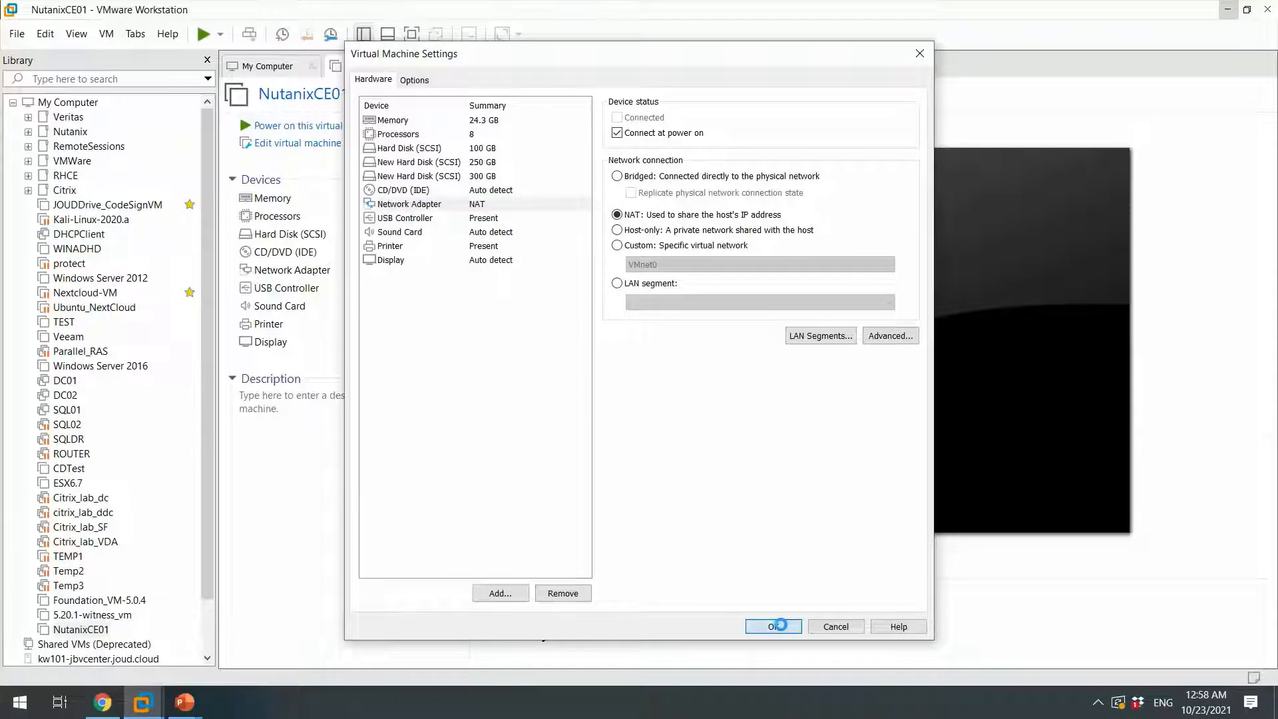
pyautogui.click(772, 626)
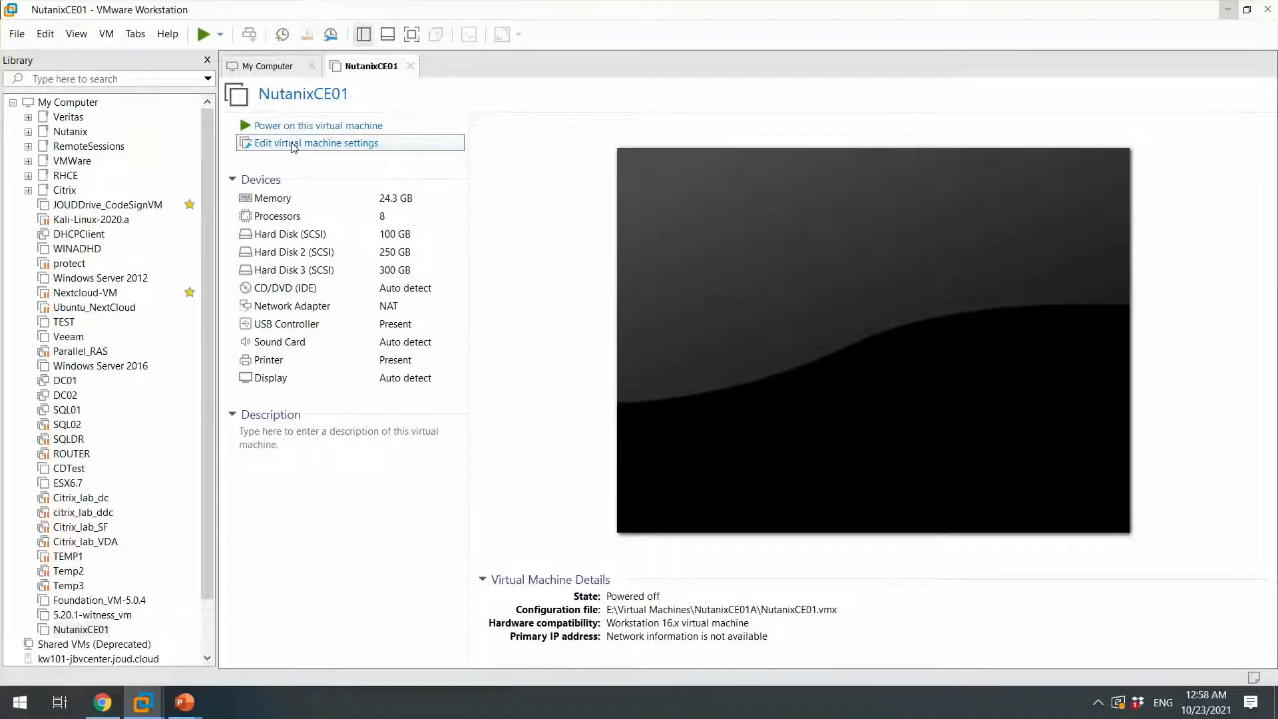
# Attach the ce-2020.09.16 (1).iso from Downloads to the CD/DVD drive and save settings
pyautogui.click(312, 142)
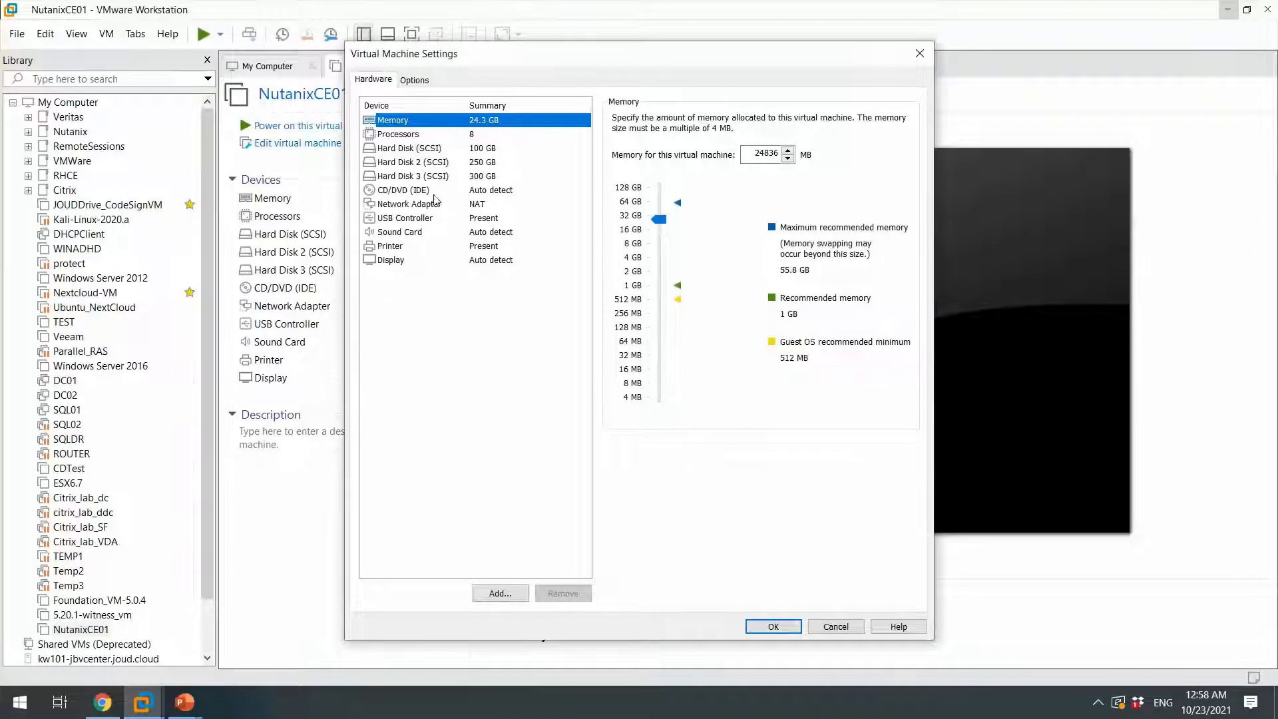
pyautogui.click(401, 191)
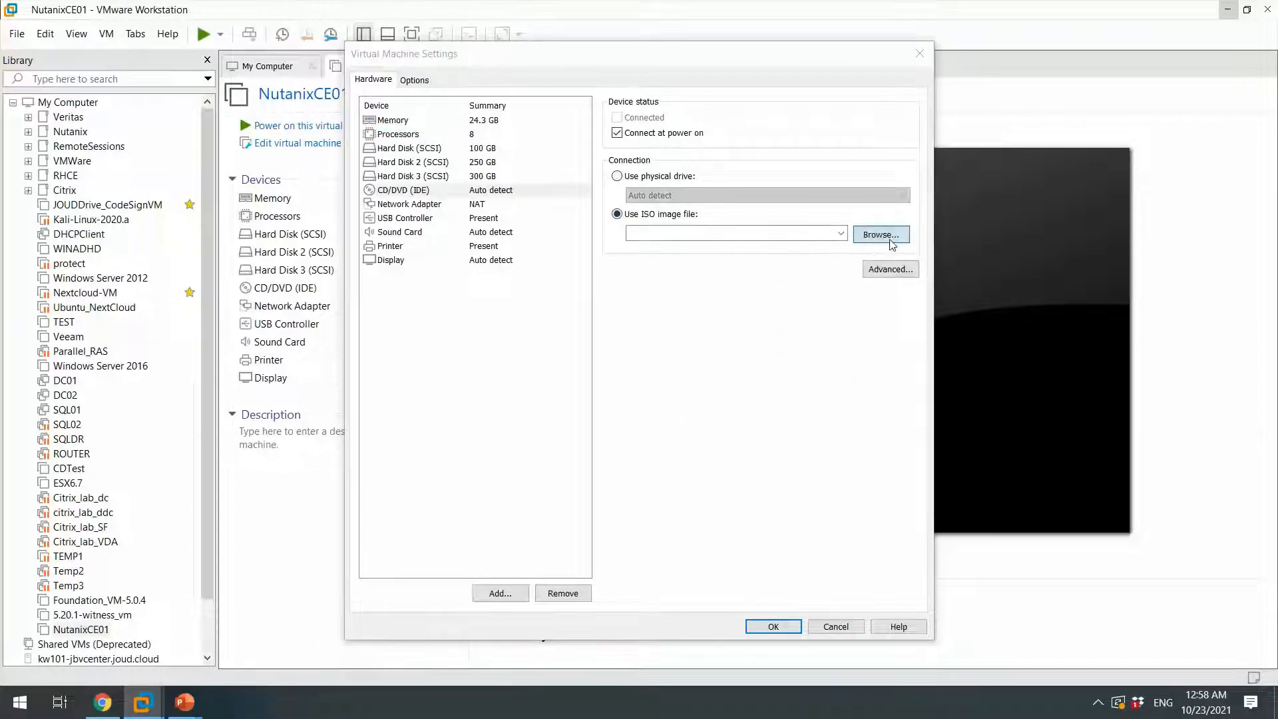
pyautogui.click(881, 234)
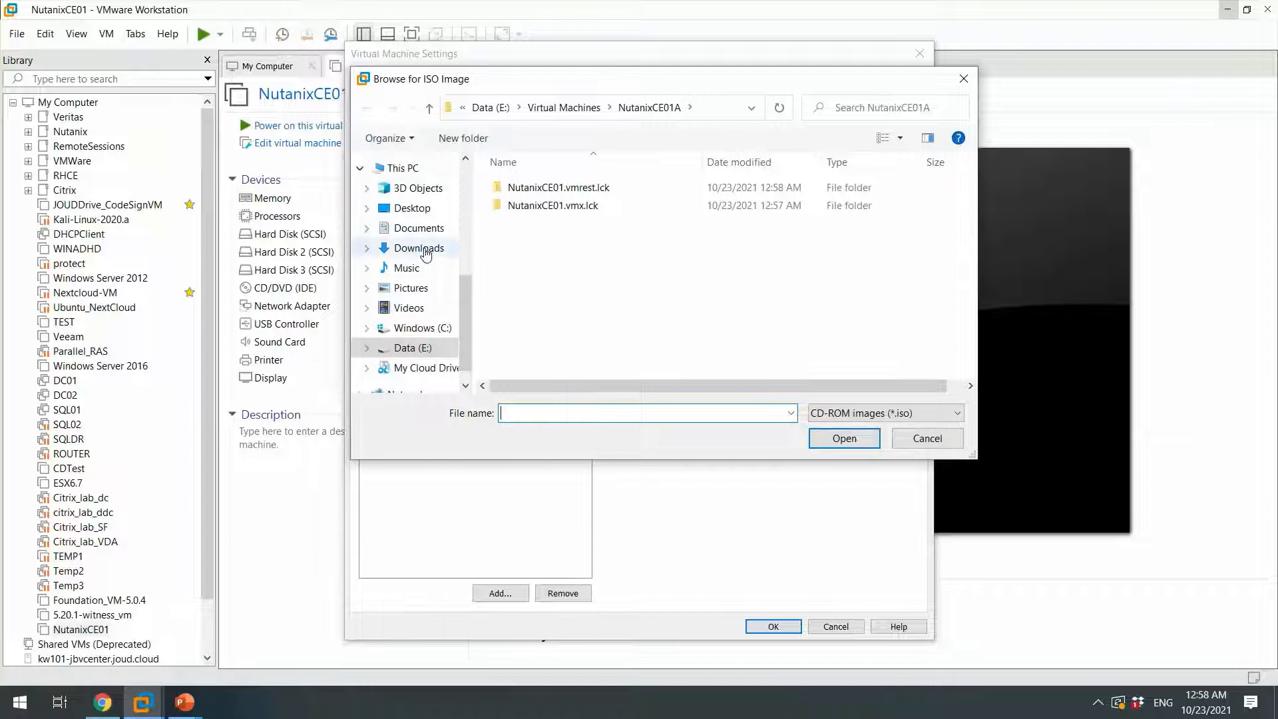
pyautogui.click(421, 247)
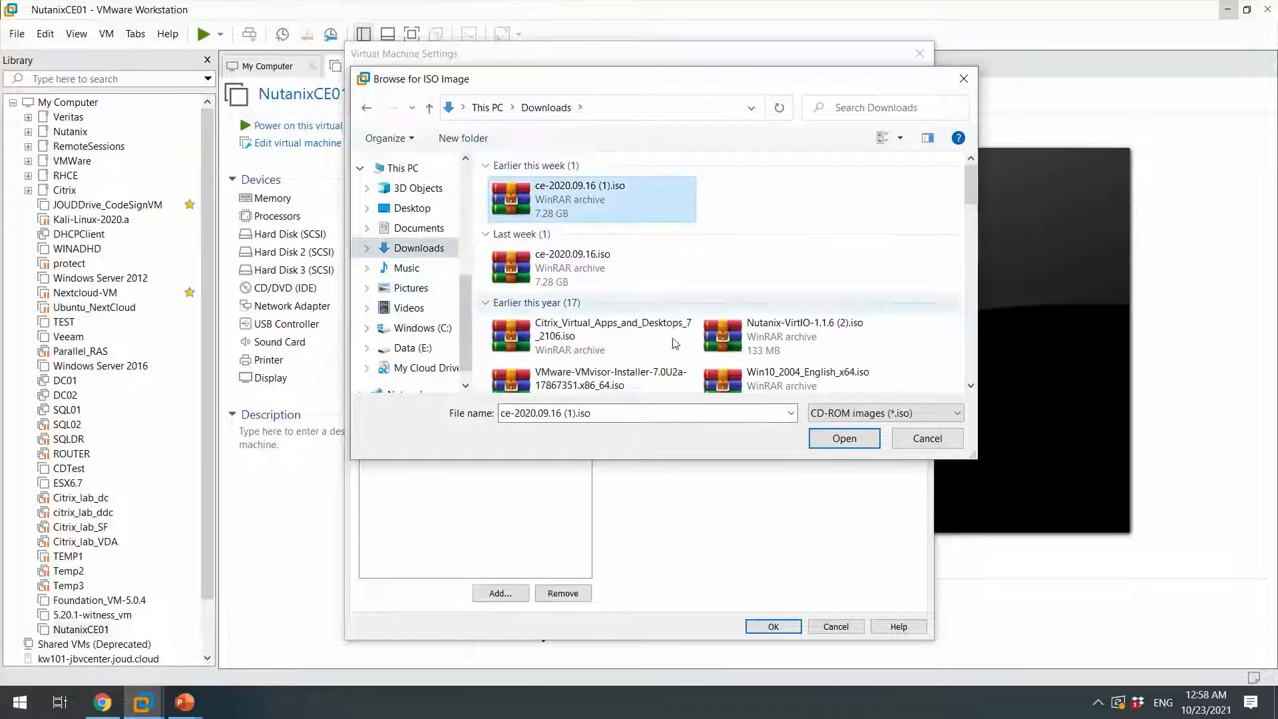
pyautogui.click(844, 438)
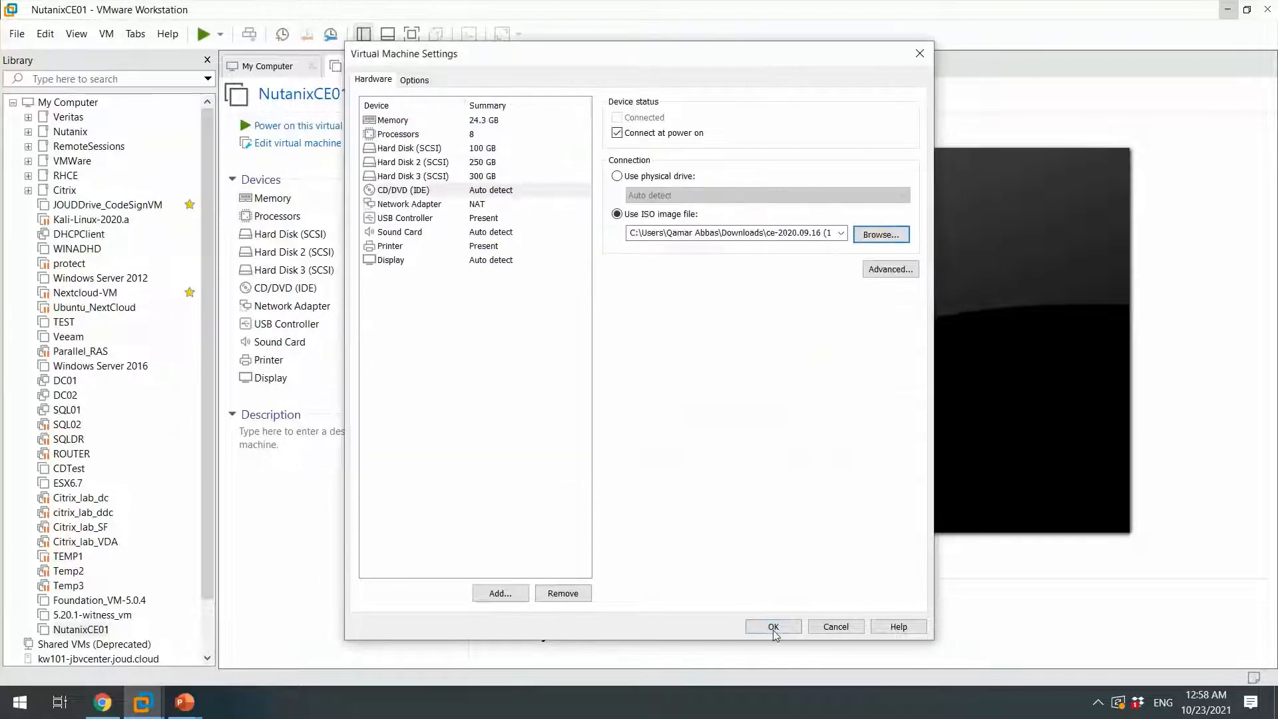
pyautogui.click(772, 626)
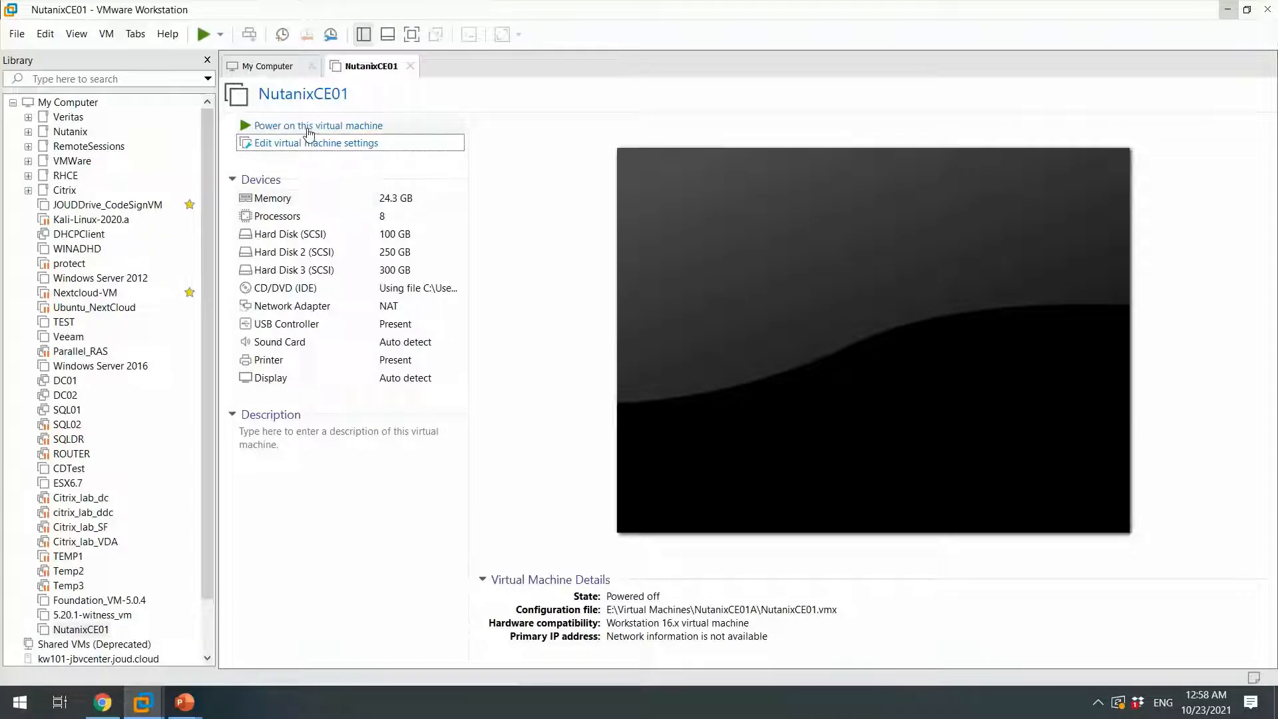
# Power on NutanixCE01 and focus the console on the Nutanix CE installer with AHV selected
pyautogui.click(318, 125)
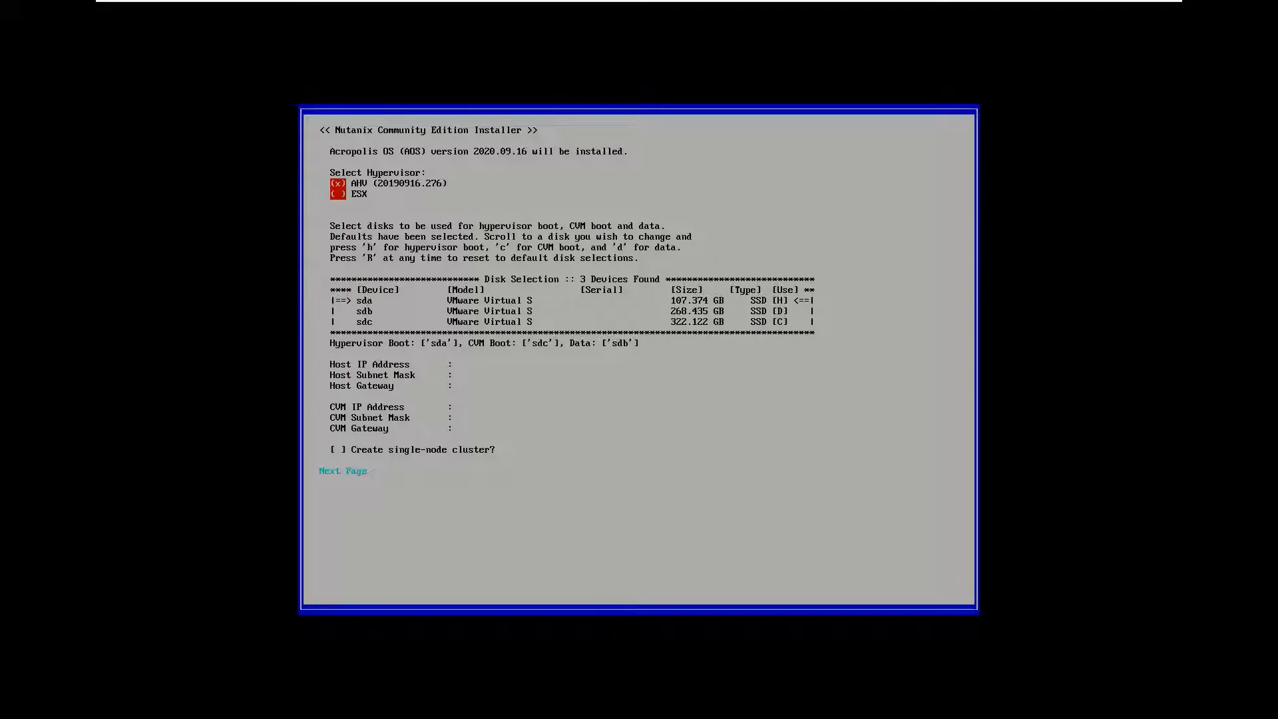
pyautogui.click(338, 193)
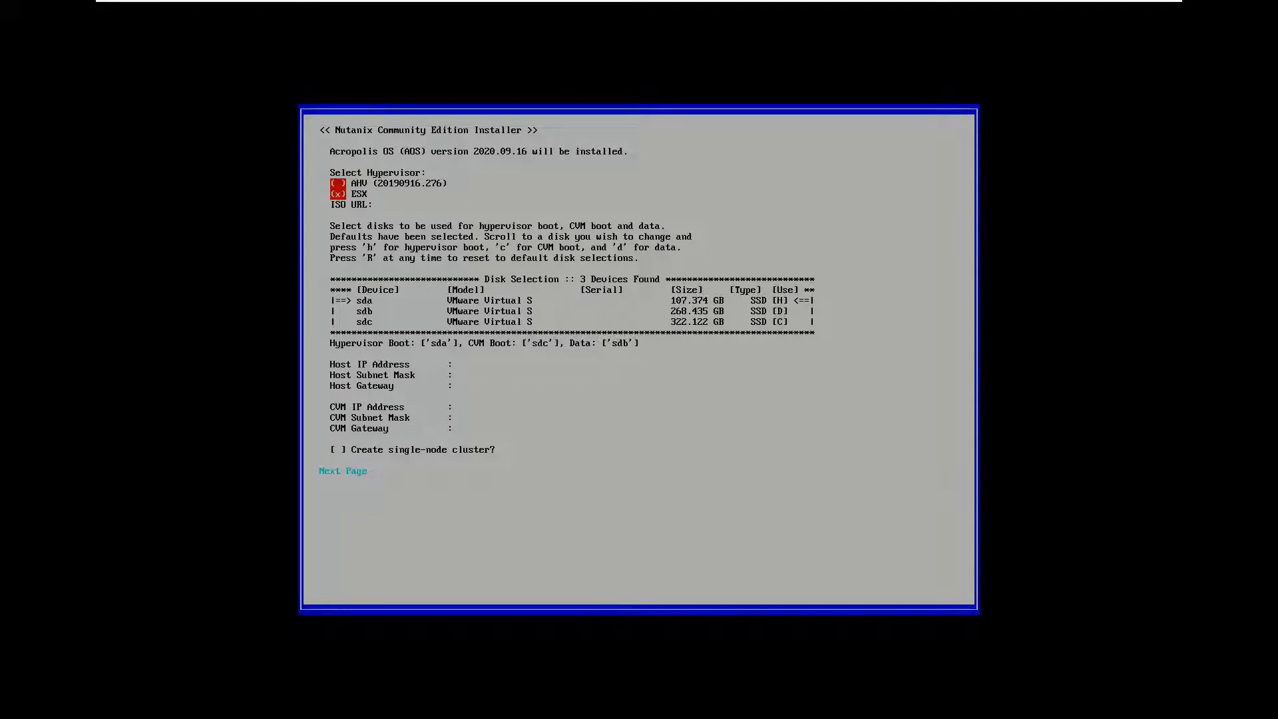
pyautogui.click(337, 182)
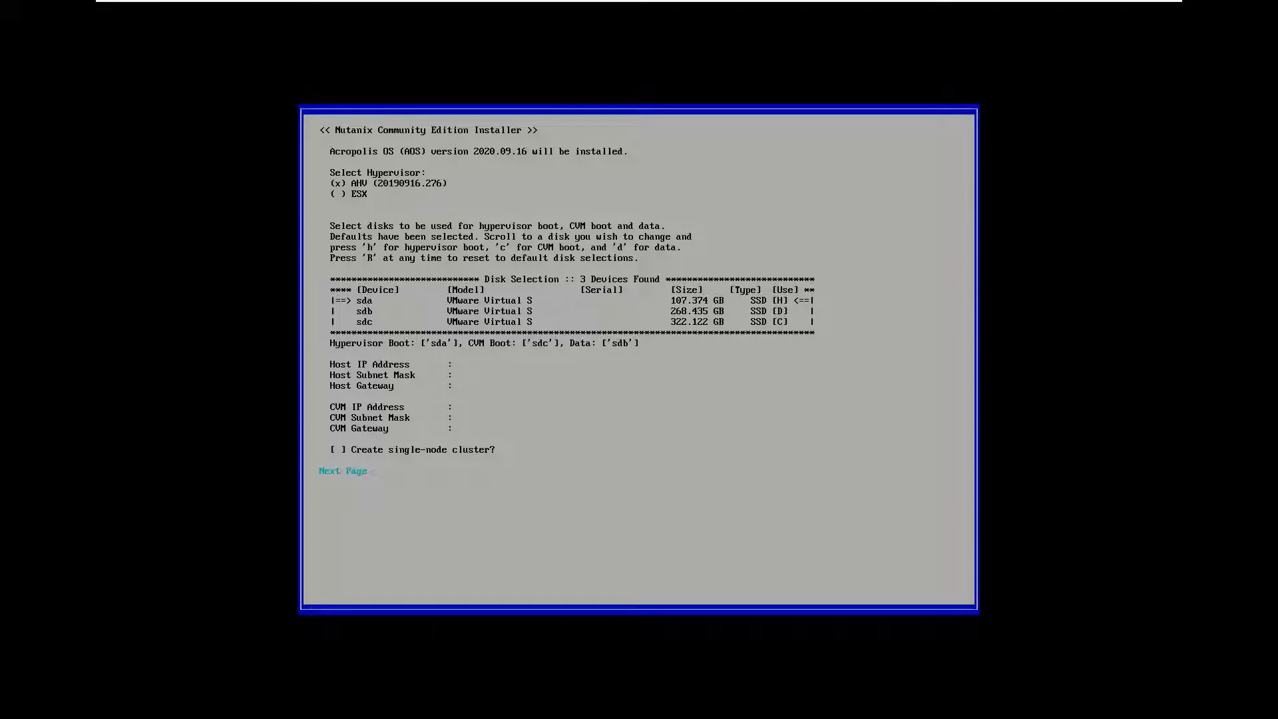
# Assign sdb as CVM boot and sdc as data disk, then move to the Host IP field
pyautogui.press('Down')
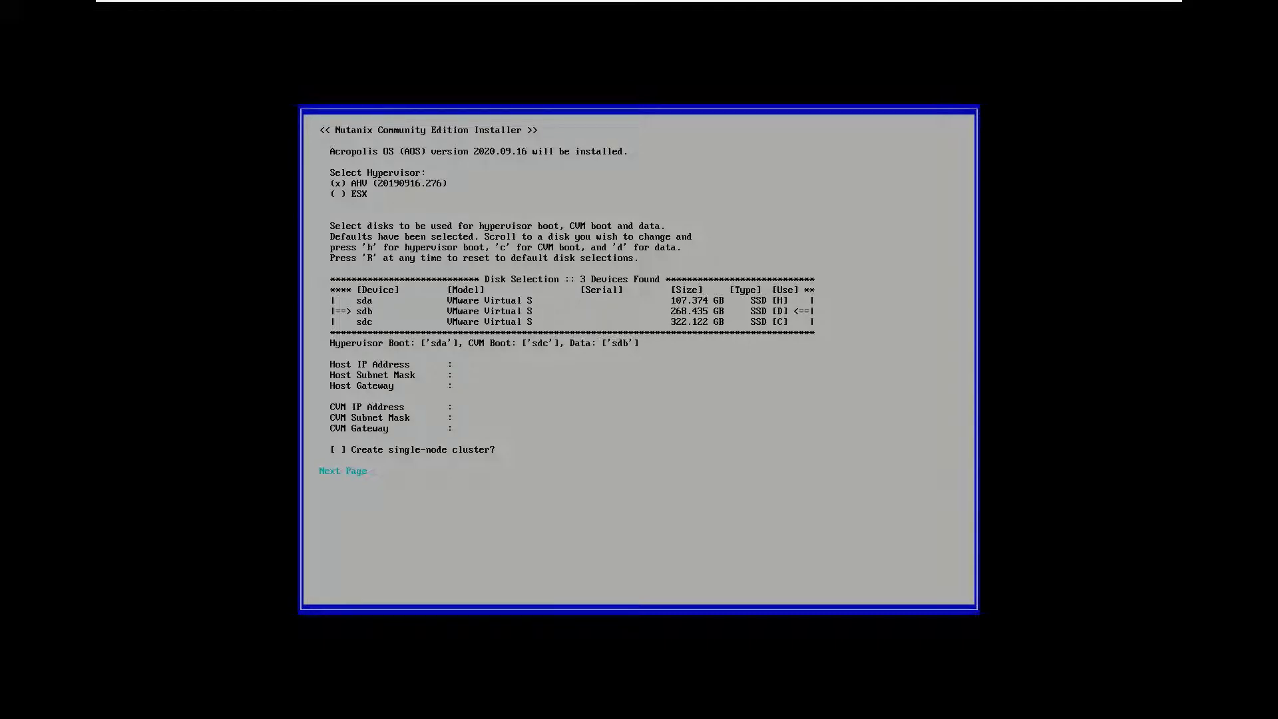
pyautogui.press('Down')
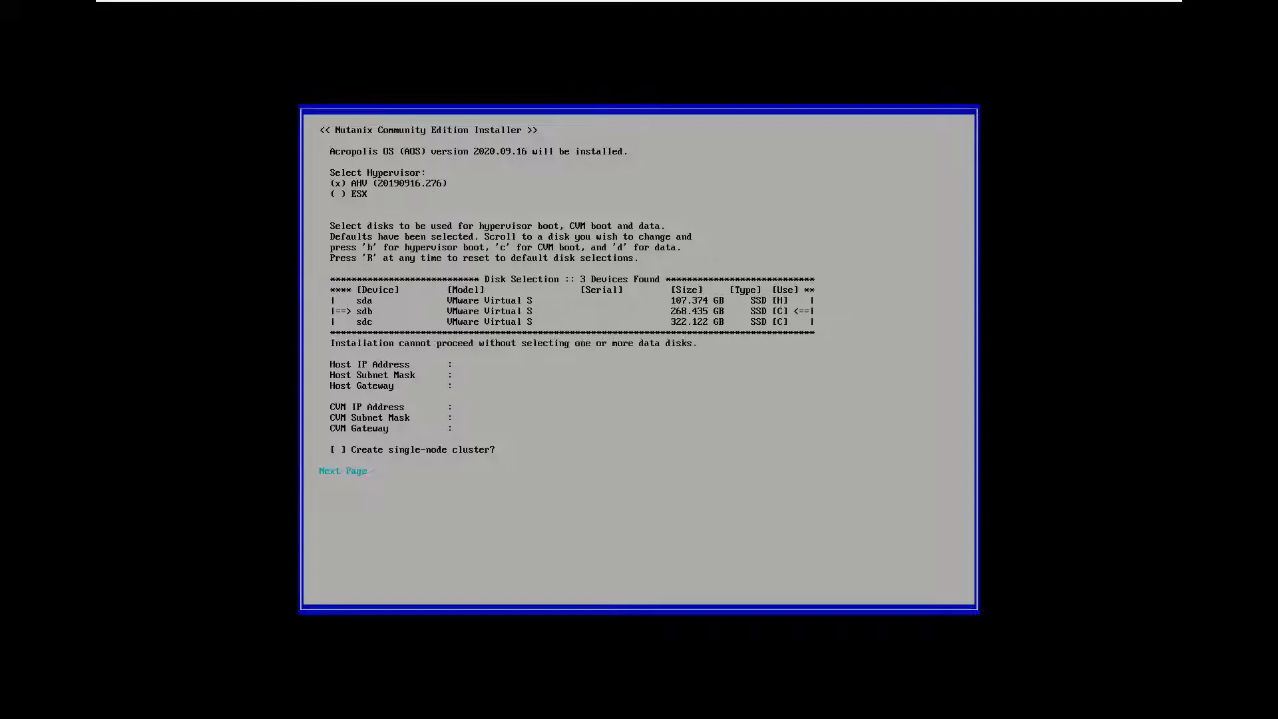
pyautogui.press('Down')
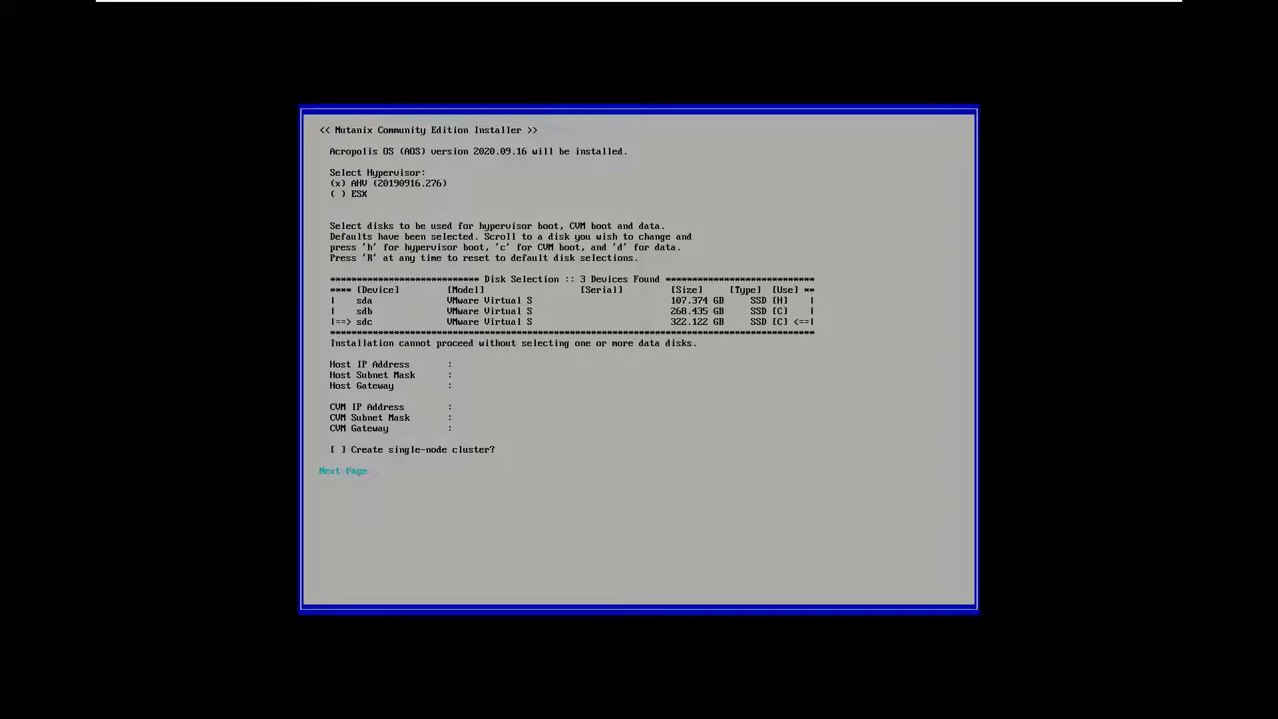
pyautogui.press('d')
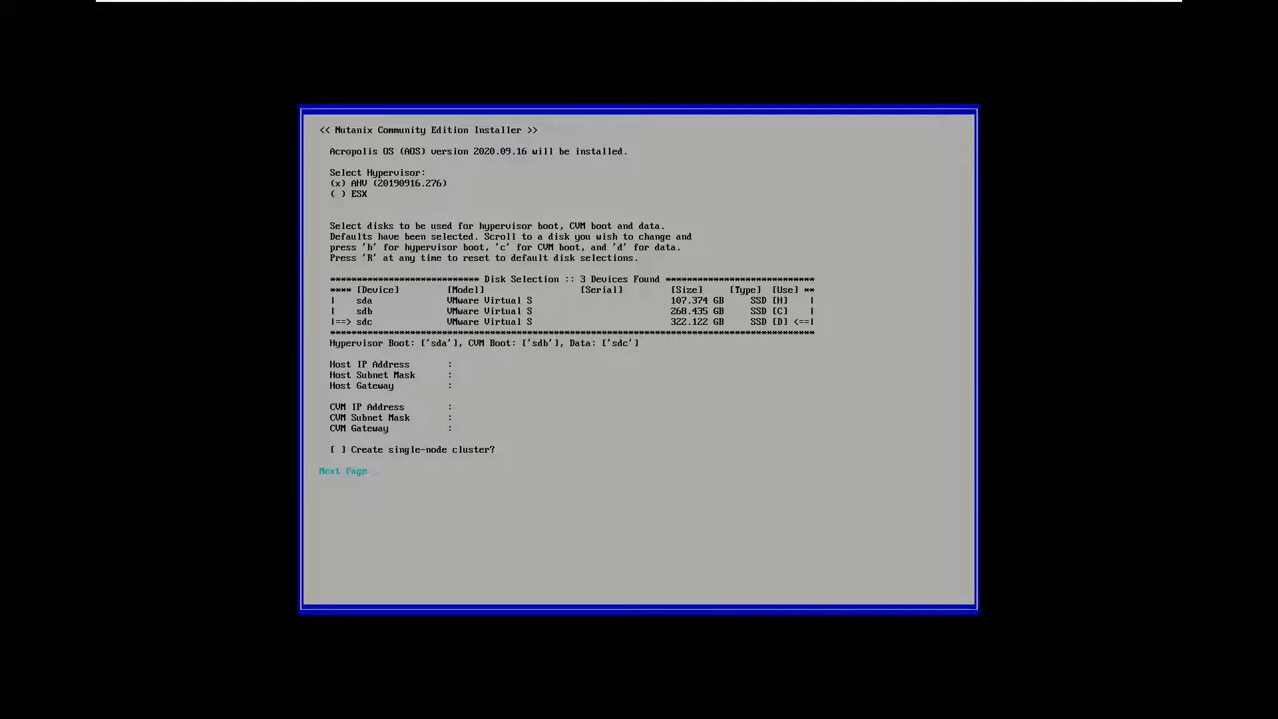
pyautogui.click(499, 365)
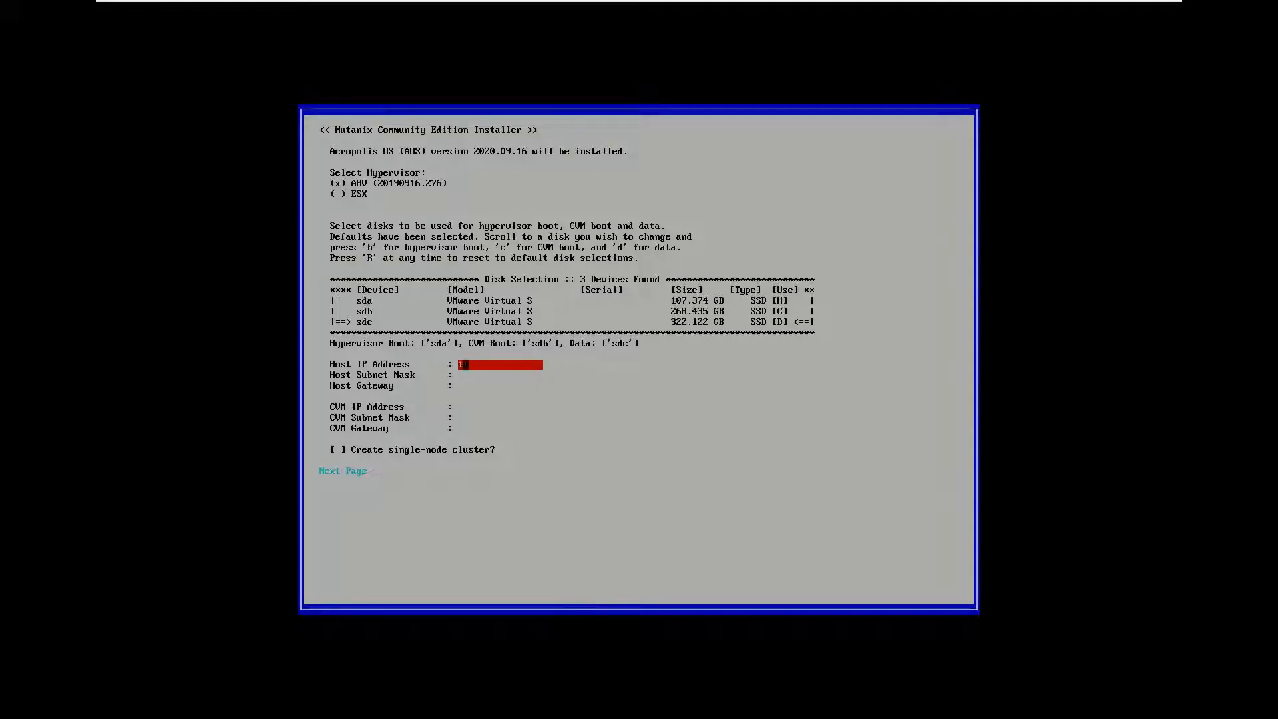
# Fill in host IP 192.168.92.111, CVM IP 192.168.92.112, subnet mask and gateway
pyautogui.write('192.168.')
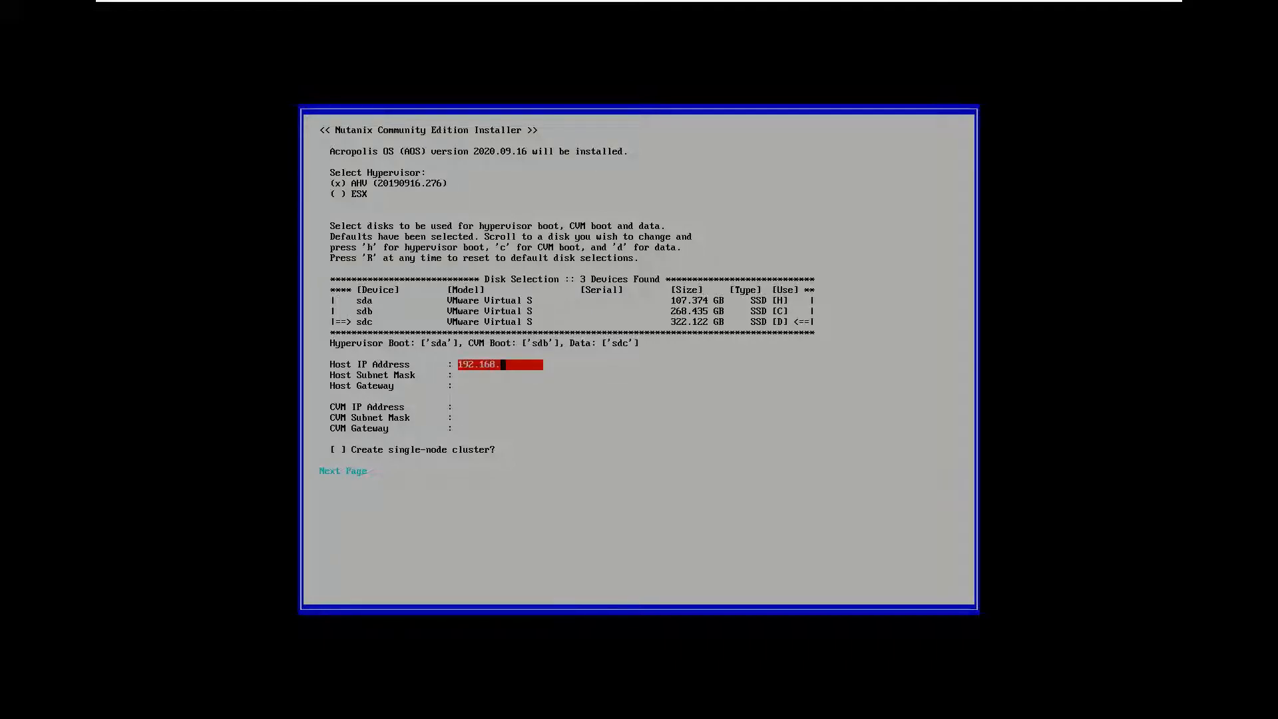
pyautogui.write('92.')
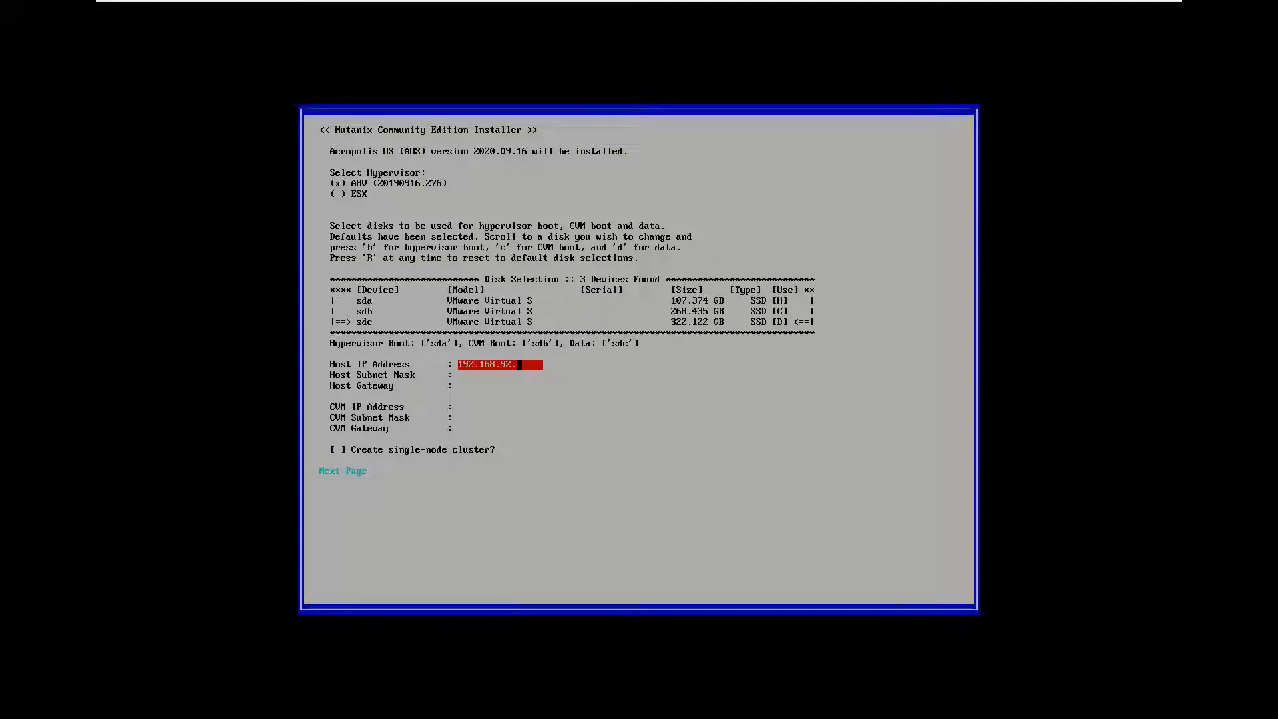
pyautogui.write('11')
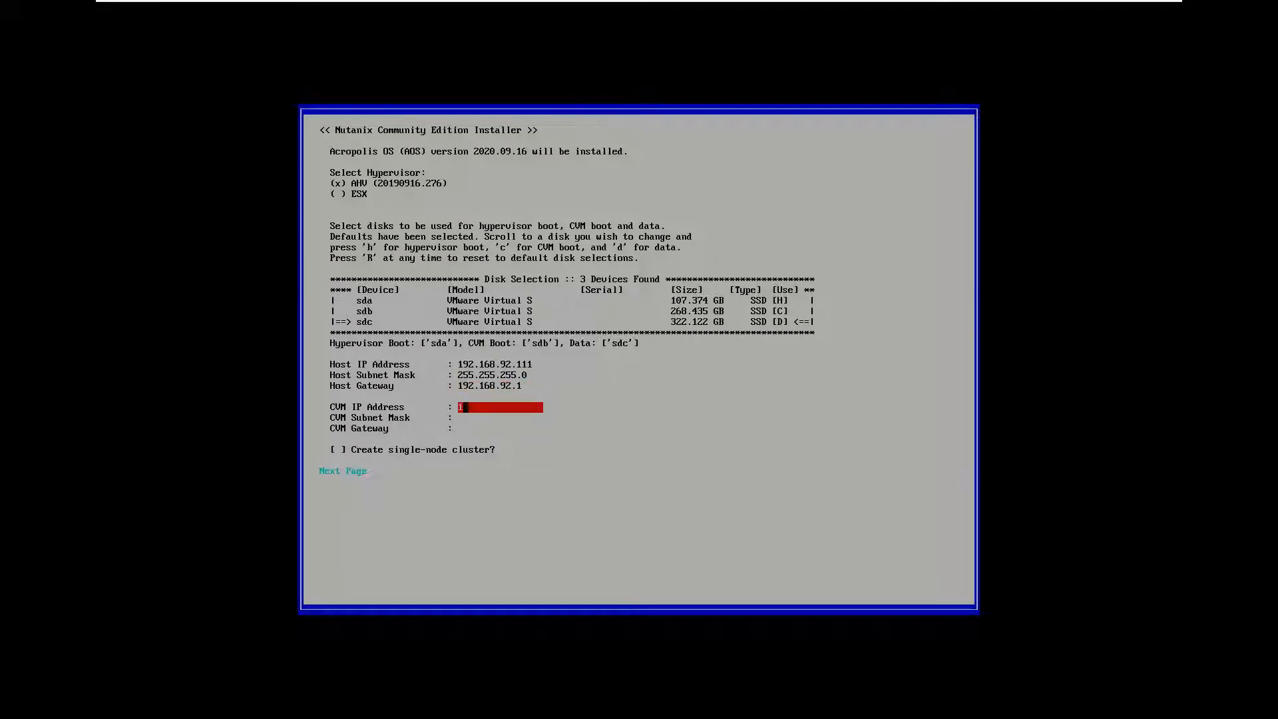
pyautogui.write('192.168.92.112')
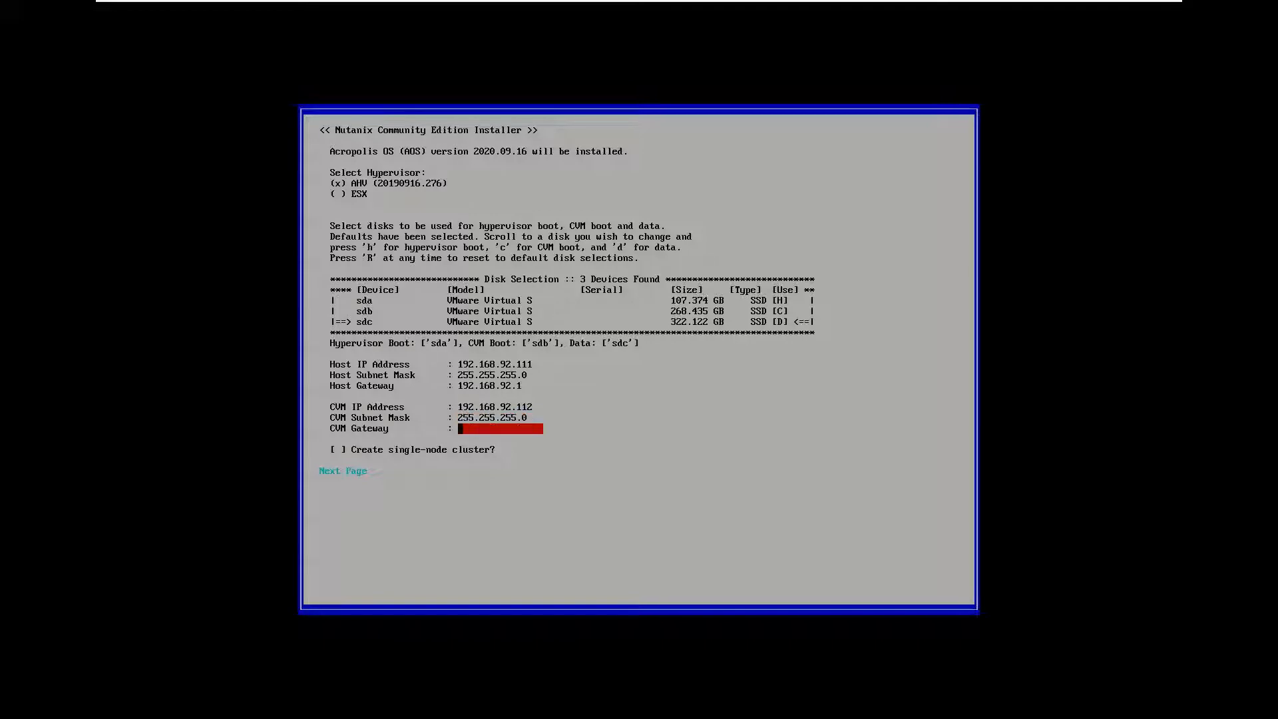
pyautogui.write('192.168.')
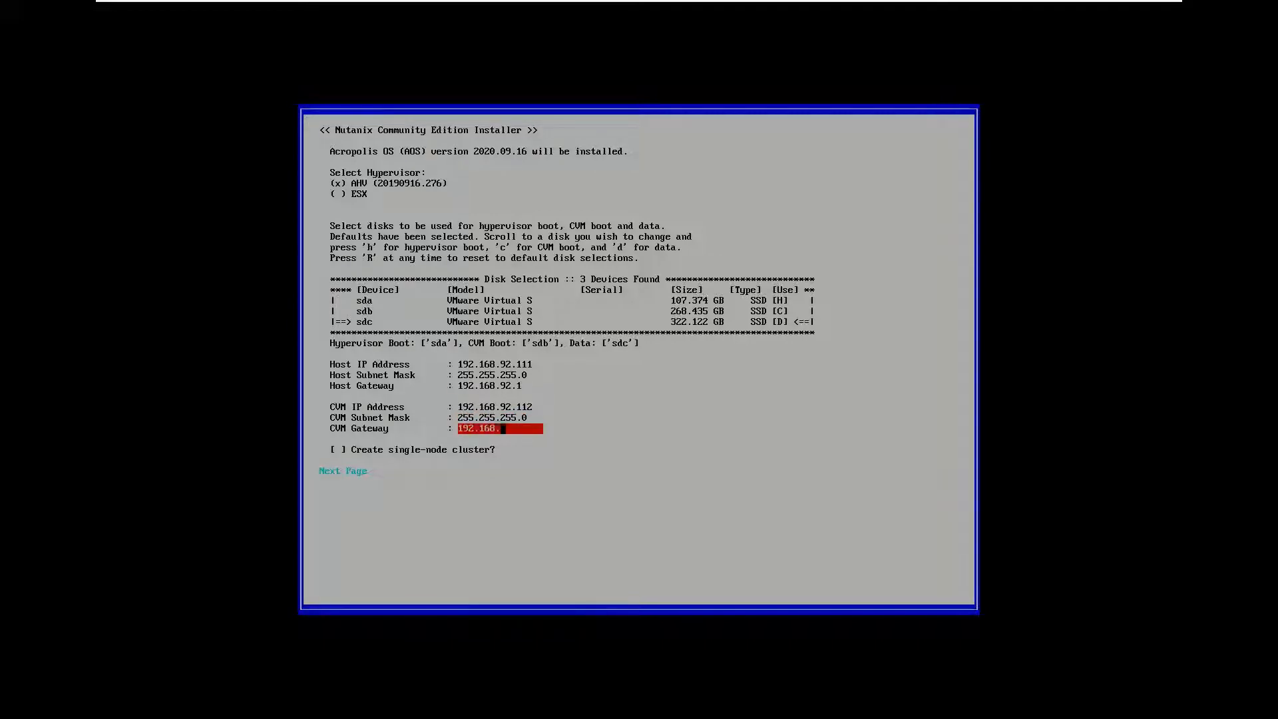
pyautogui.press('Tab')
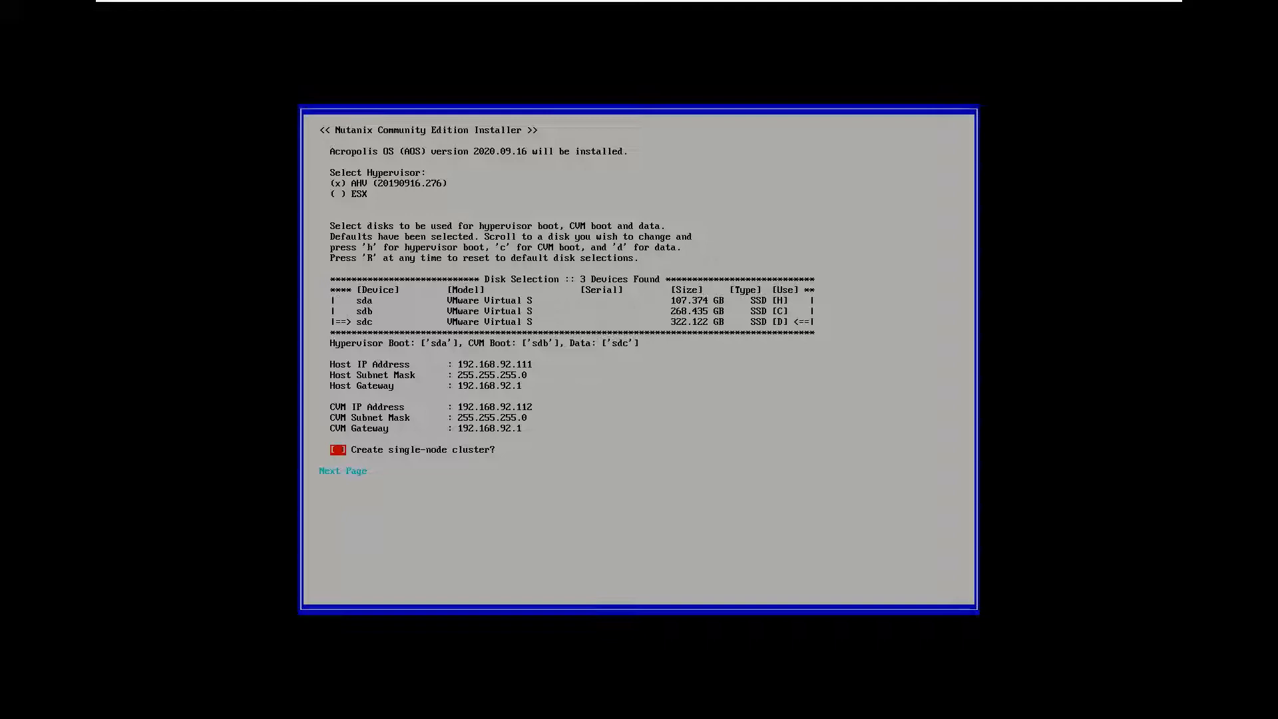
# Enable Create single-node cluster with DNS 8.8.8.8 and continue to the license agreement
pyautogui.click(337, 449)
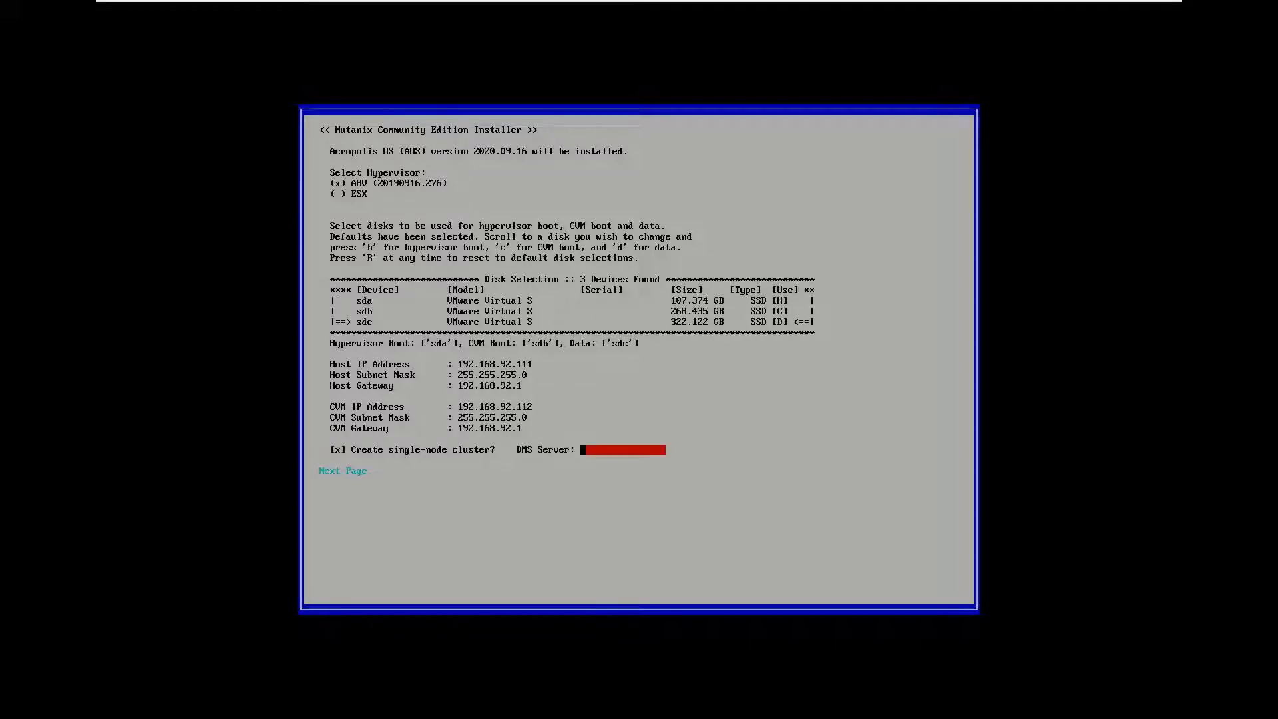
pyautogui.write('0')
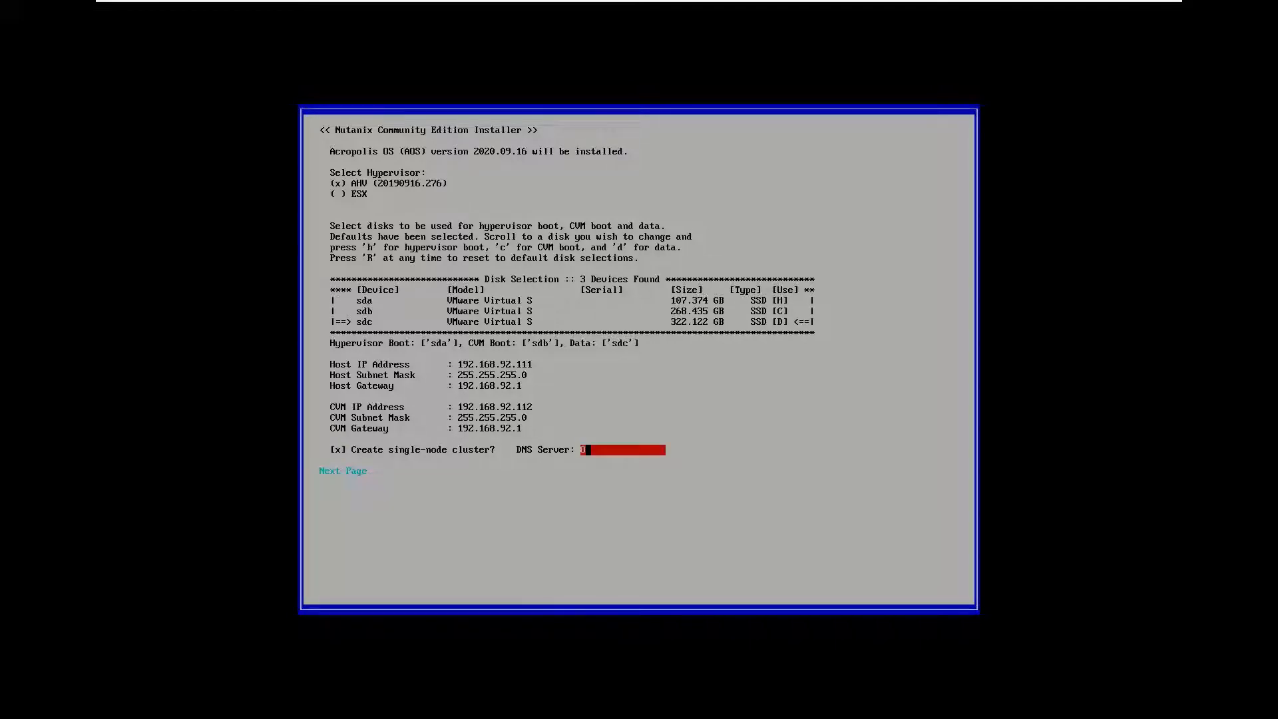
pyautogui.write('.8.8.8')
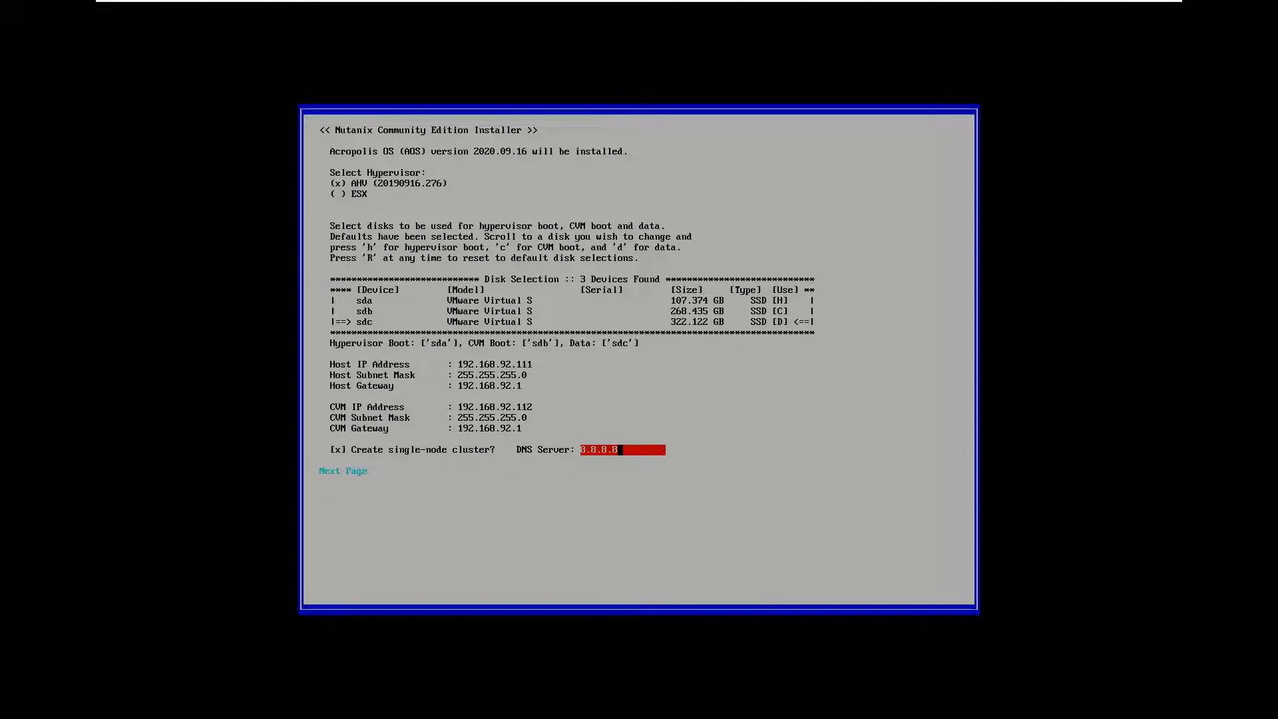
pyautogui.press('Tab')
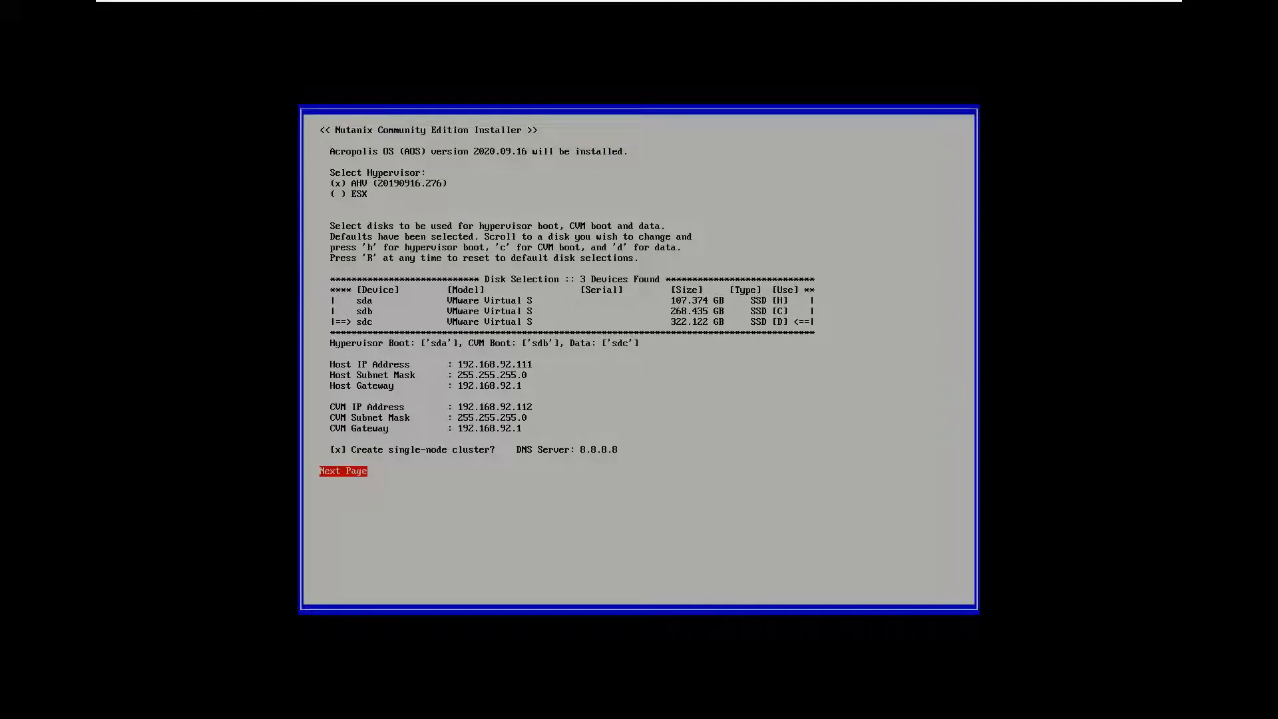
pyautogui.click(342, 470)
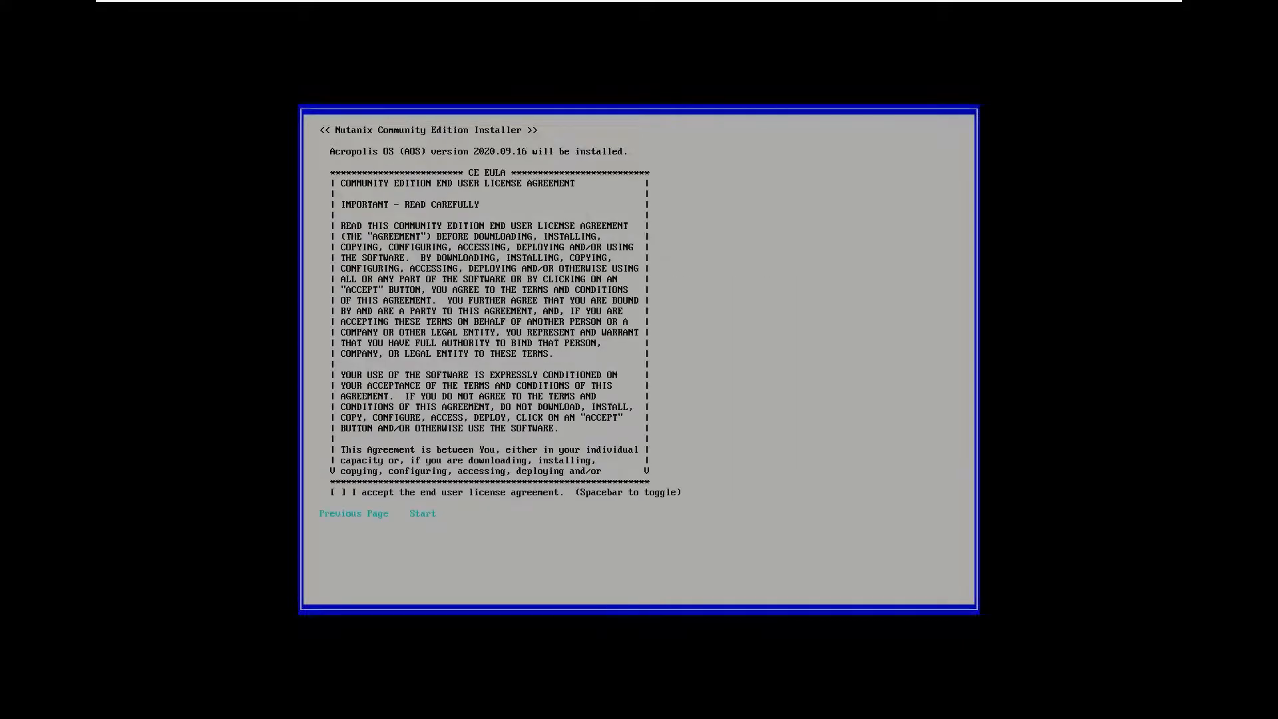
# Scroll through the EULA, accept it and start the Nutanix CE installation
pyautogui.scroll(-3)
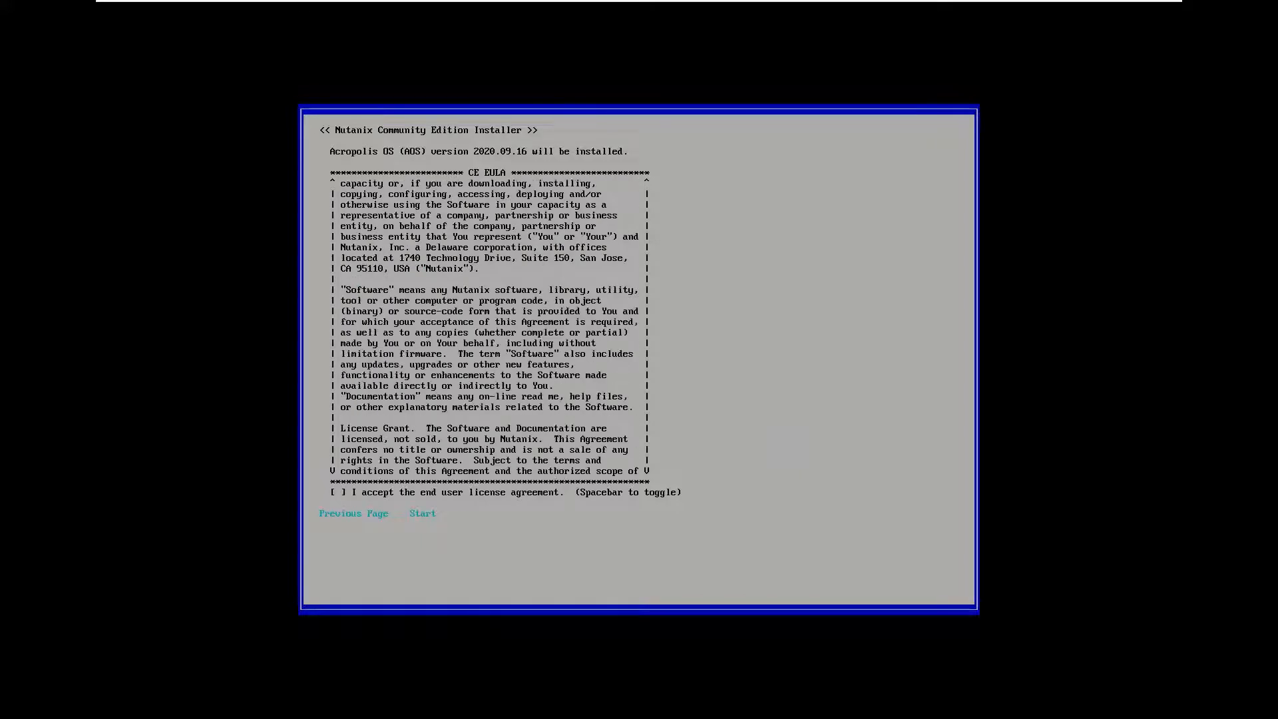
pyautogui.scroll(-3)
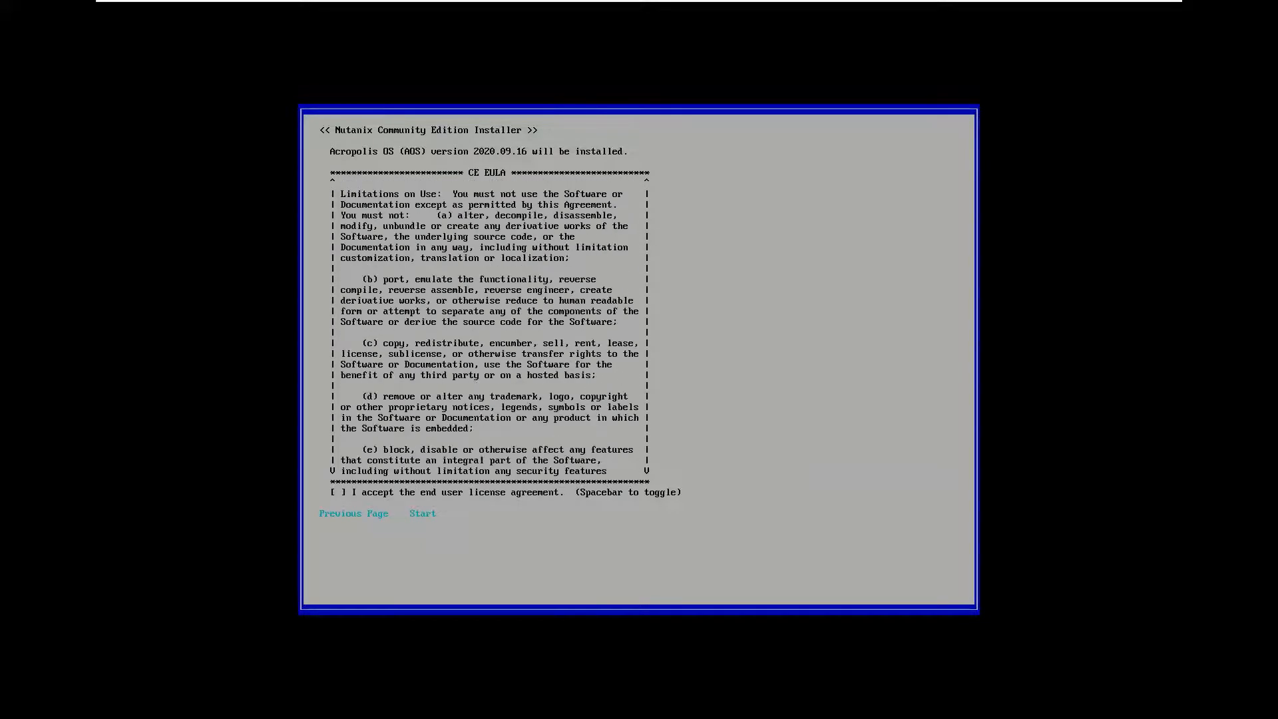
pyautogui.scroll(-3)
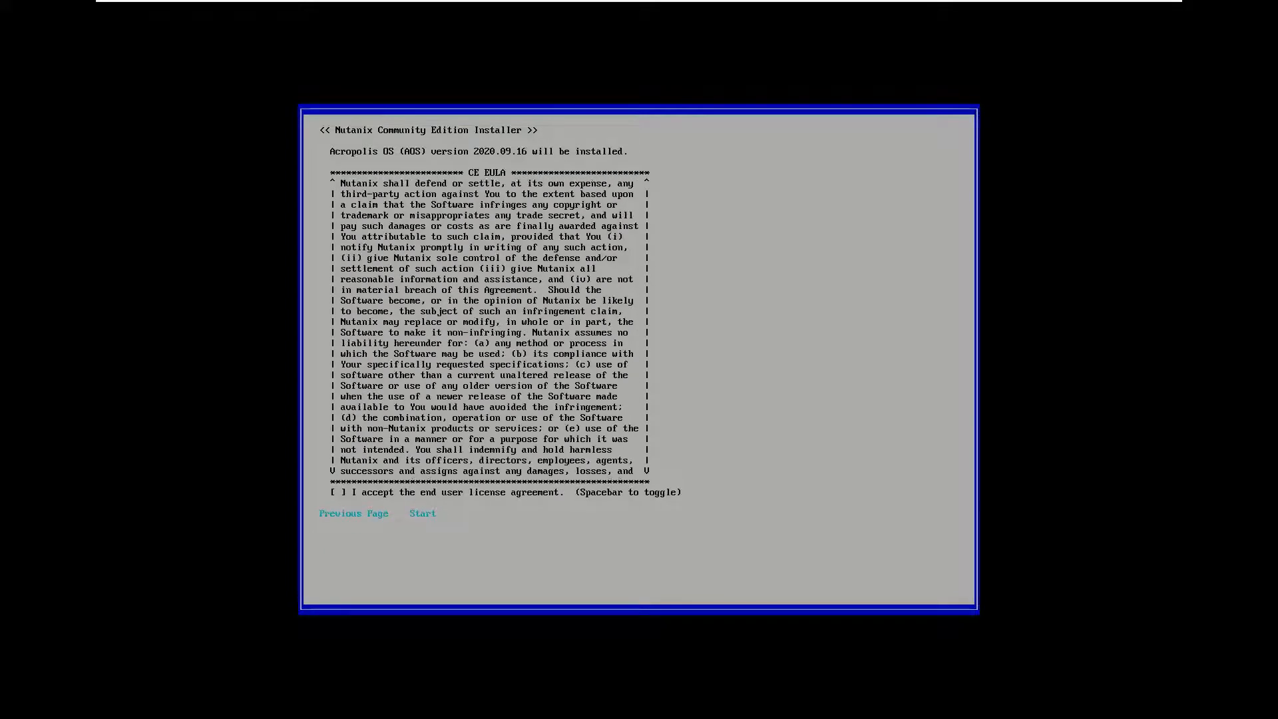
pyautogui.scroll(-3)
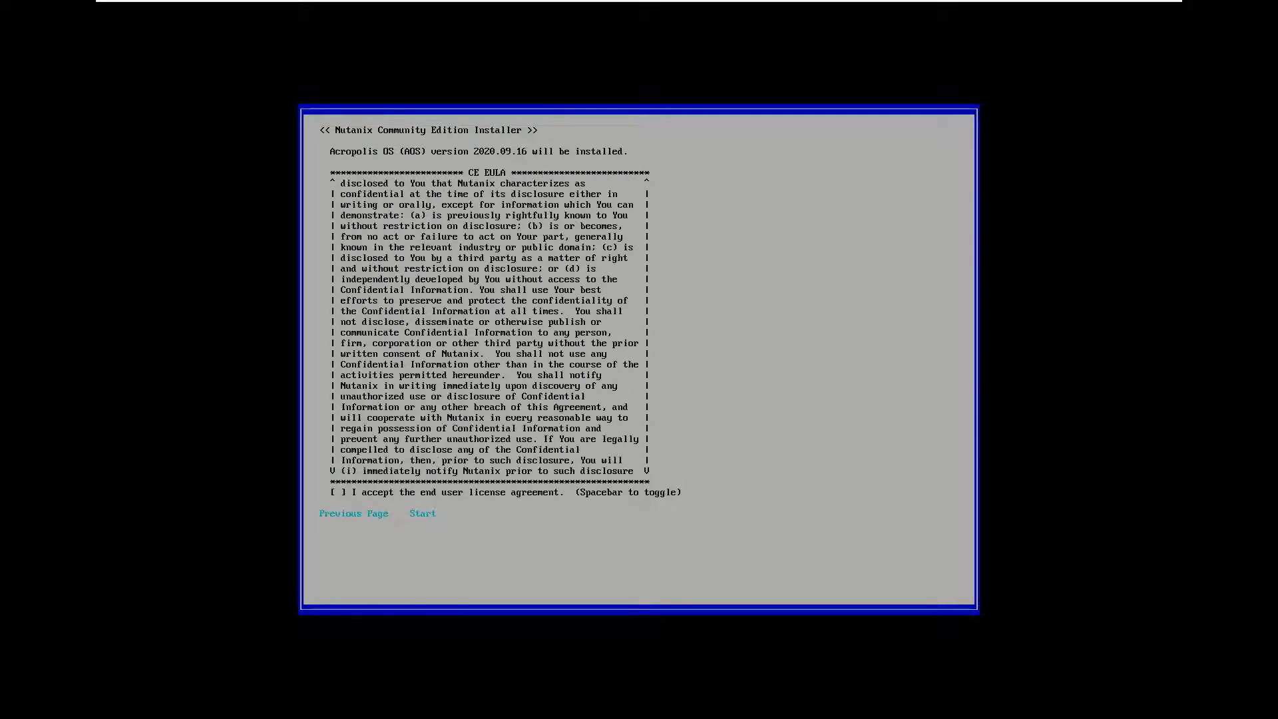
pyautogui.scroll(-3)
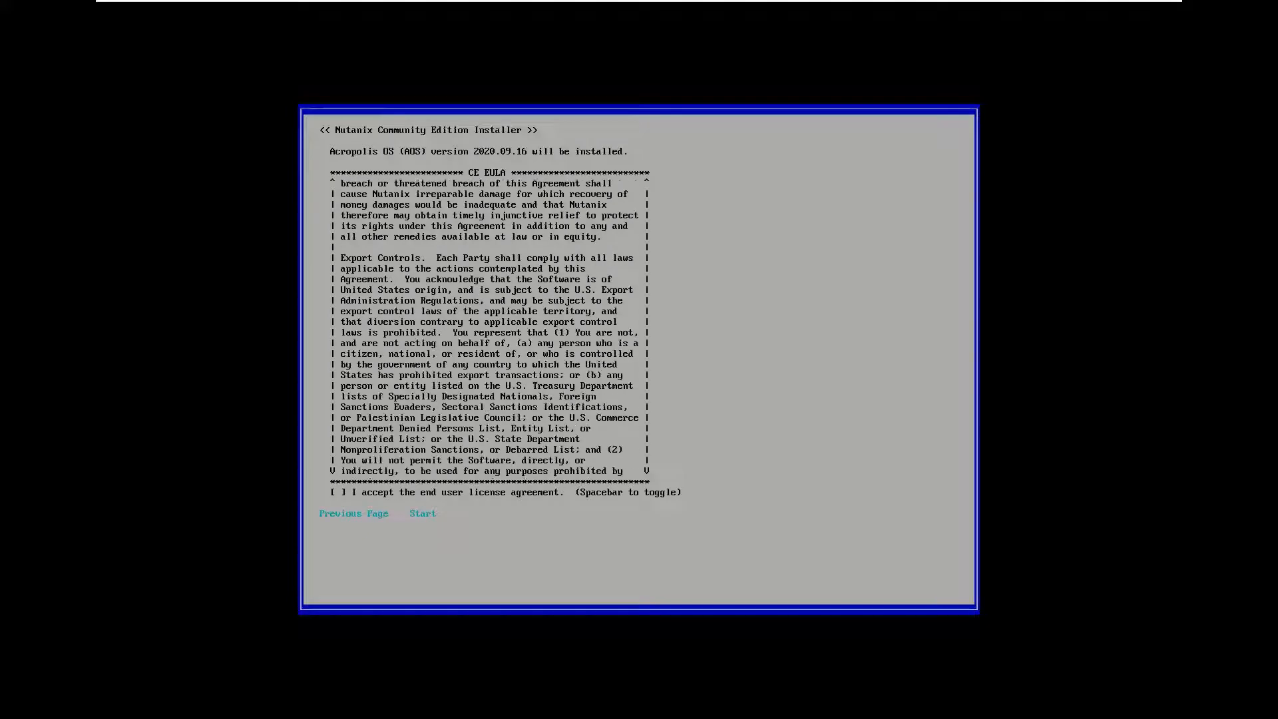
pyautogui.scroll(-3)
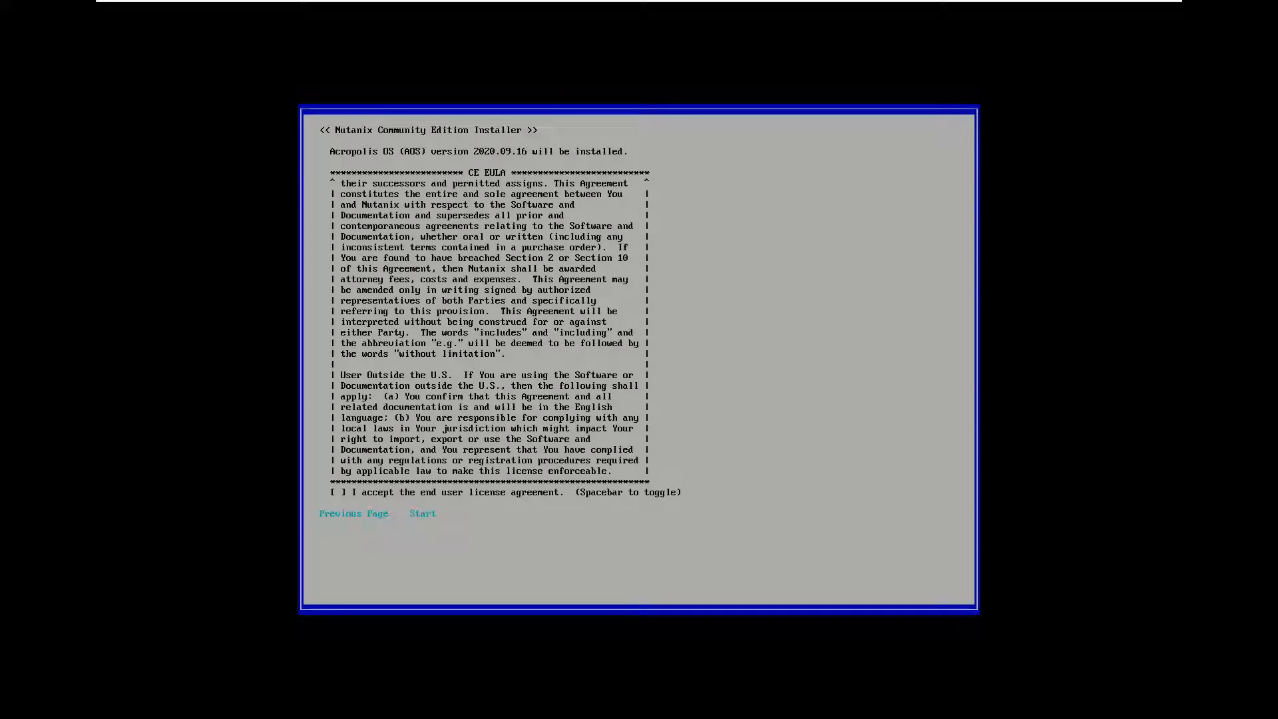
pyautogui.press('space')
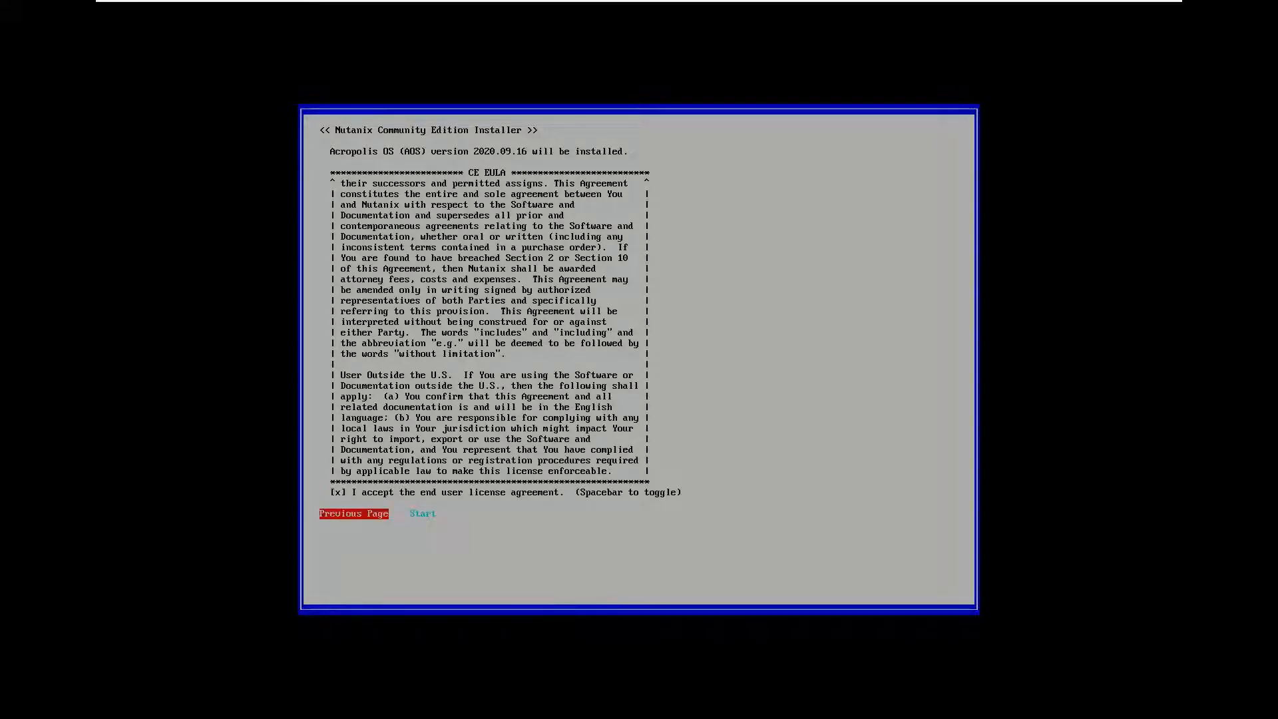
pyautogui.press('Tab')
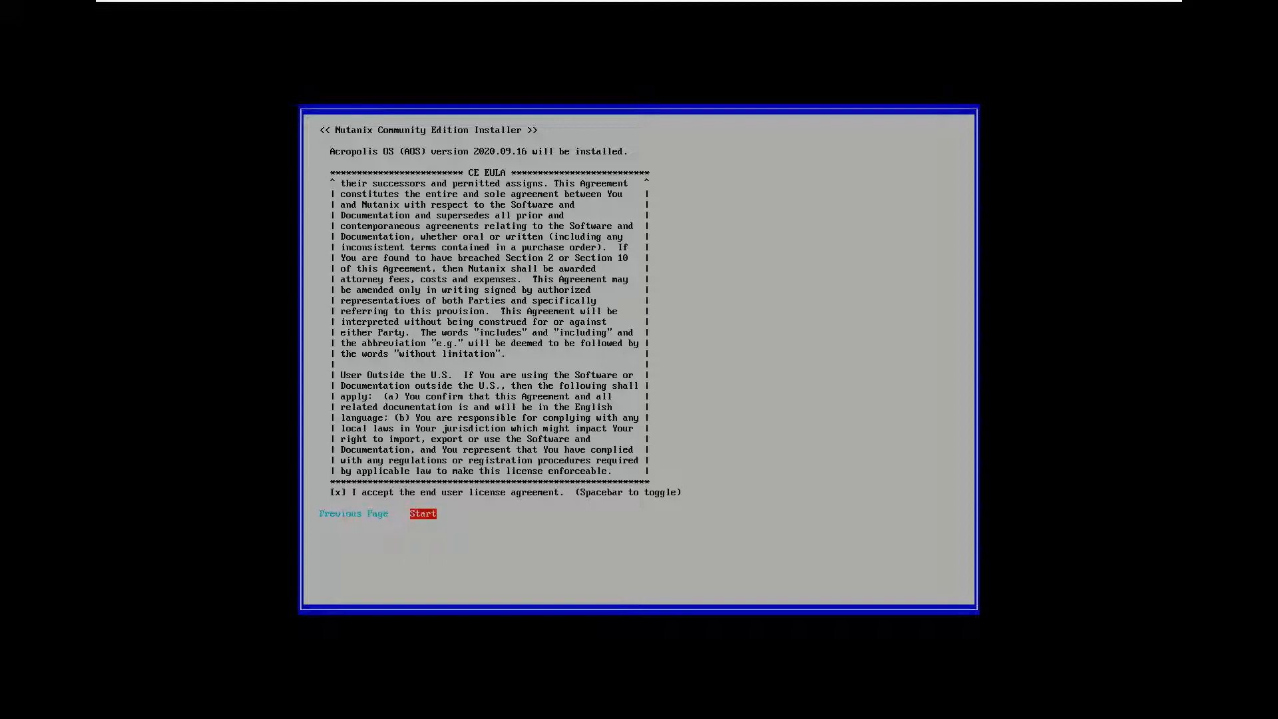
pyautogui.click(422, 514)
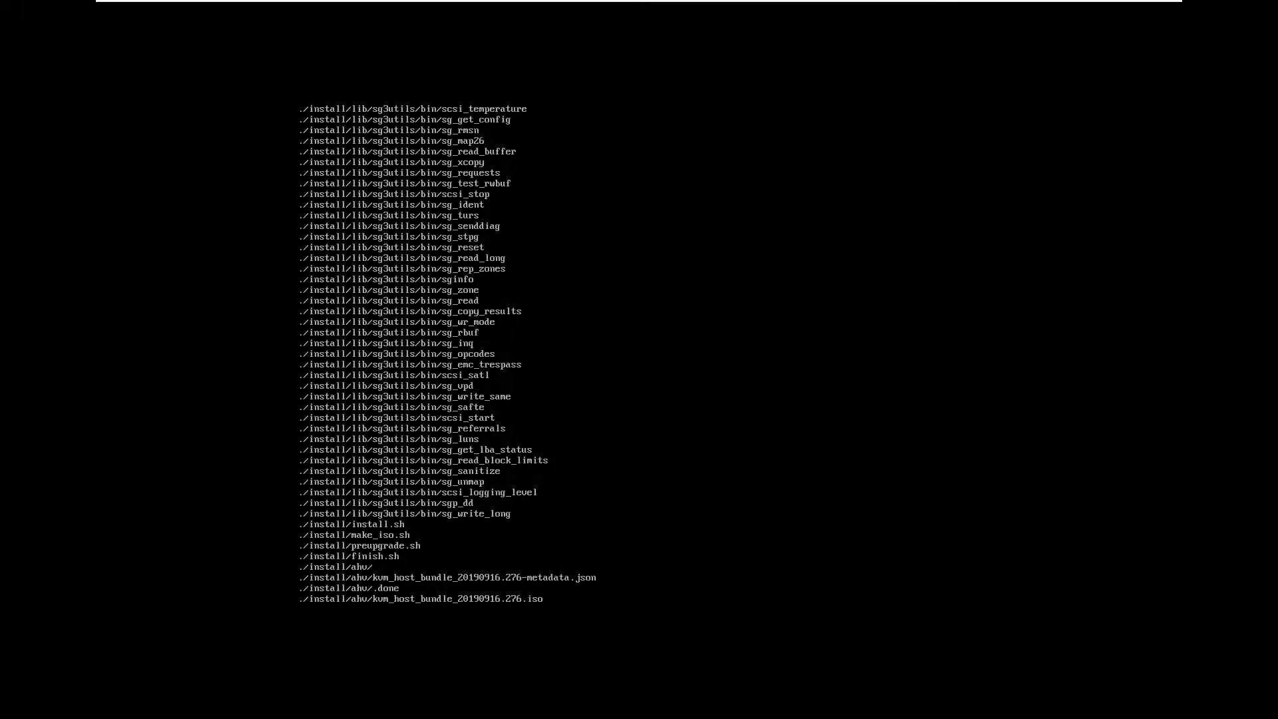
# Watch the installer extract packages and peek at the taskbar's hidden icons tray
pyautogui.scroll(-3)
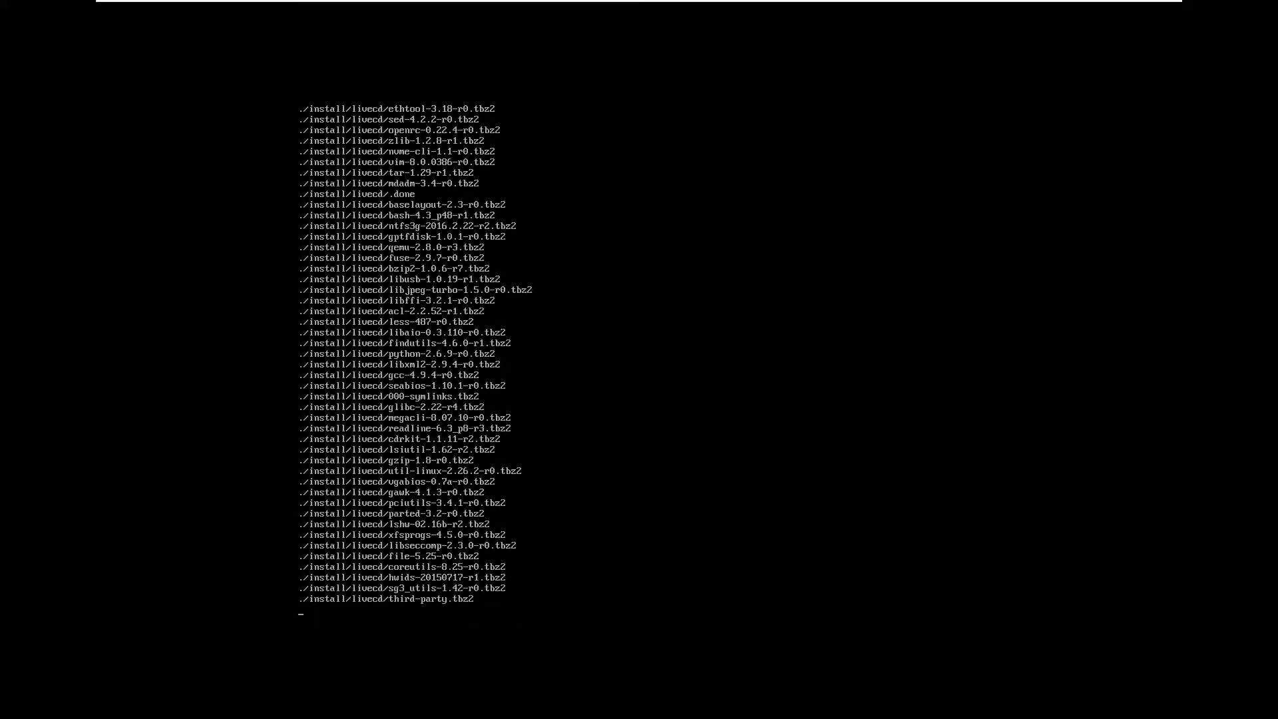
pyautogui.scroll(-3)
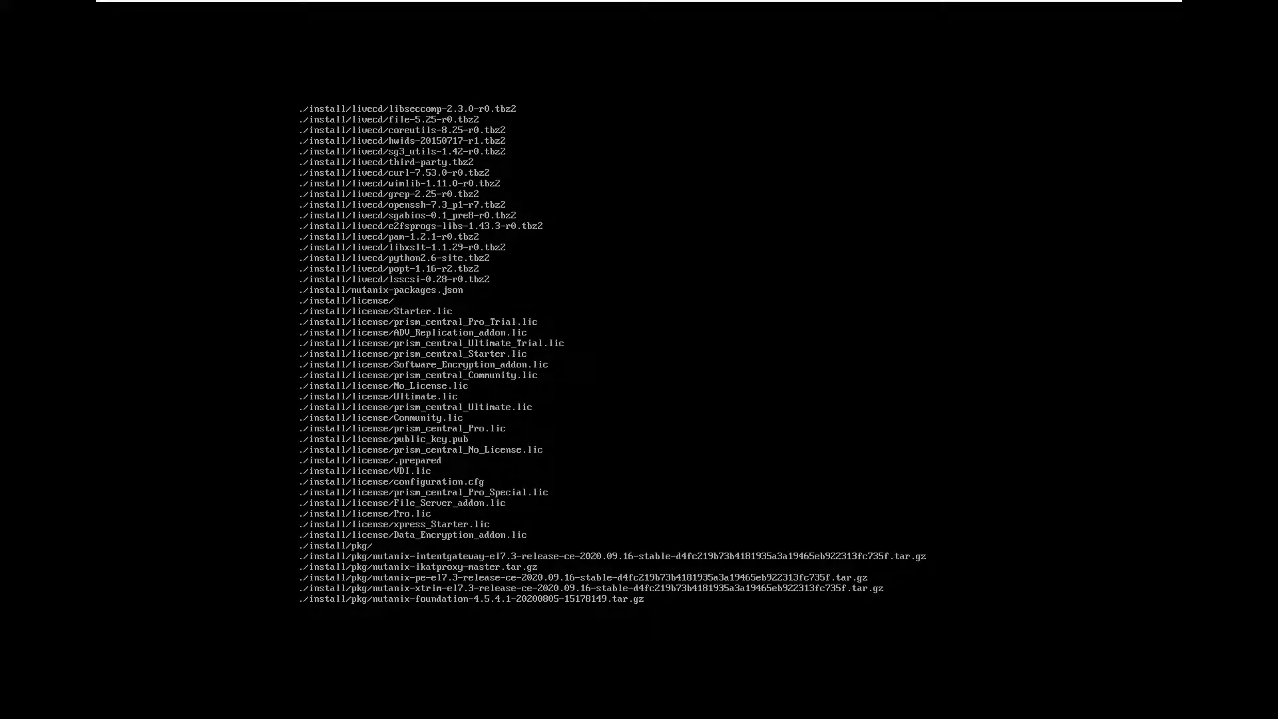
pyautogui.moveTo(511, 5)
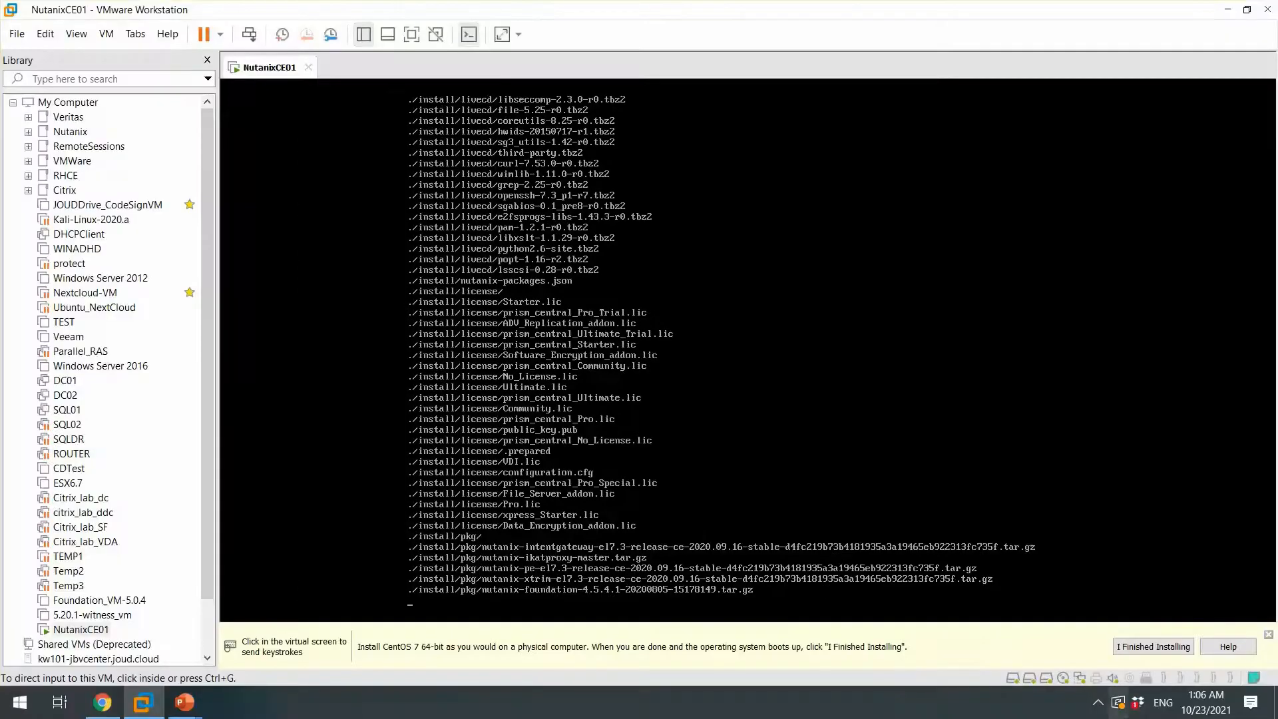
pyautogui.click(1097, 701)
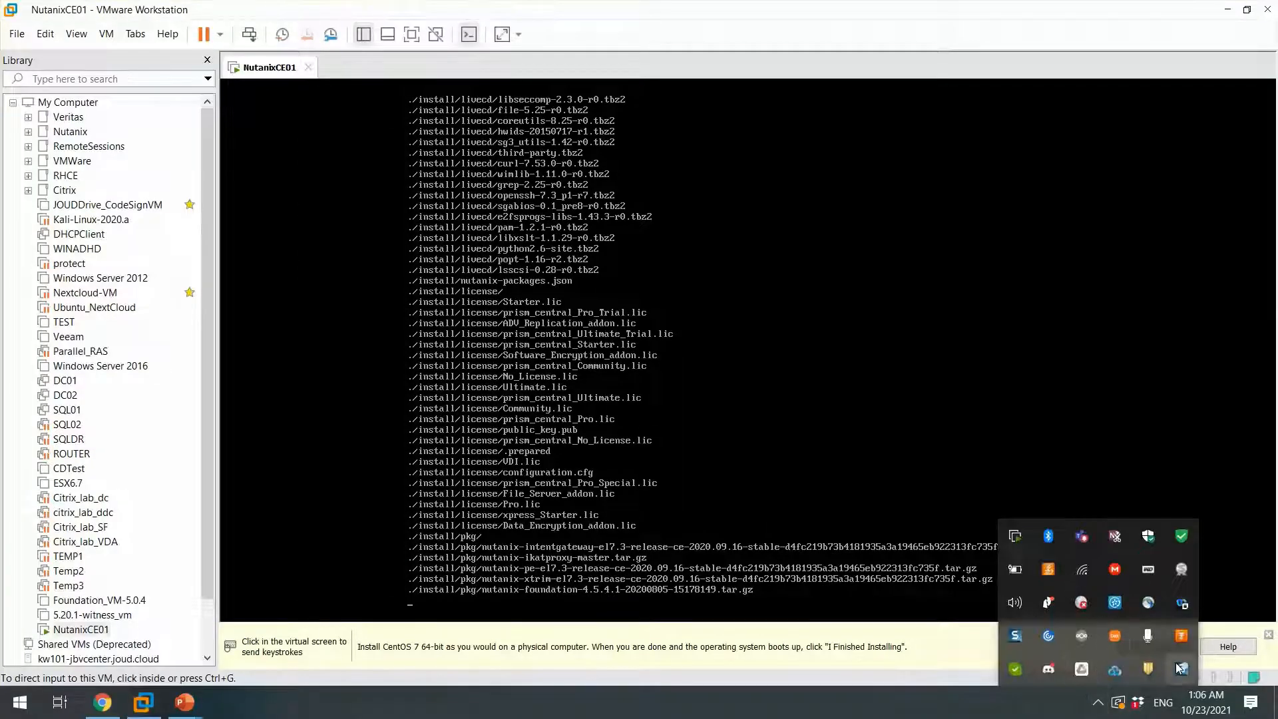
pyautogui.scroll(-3)
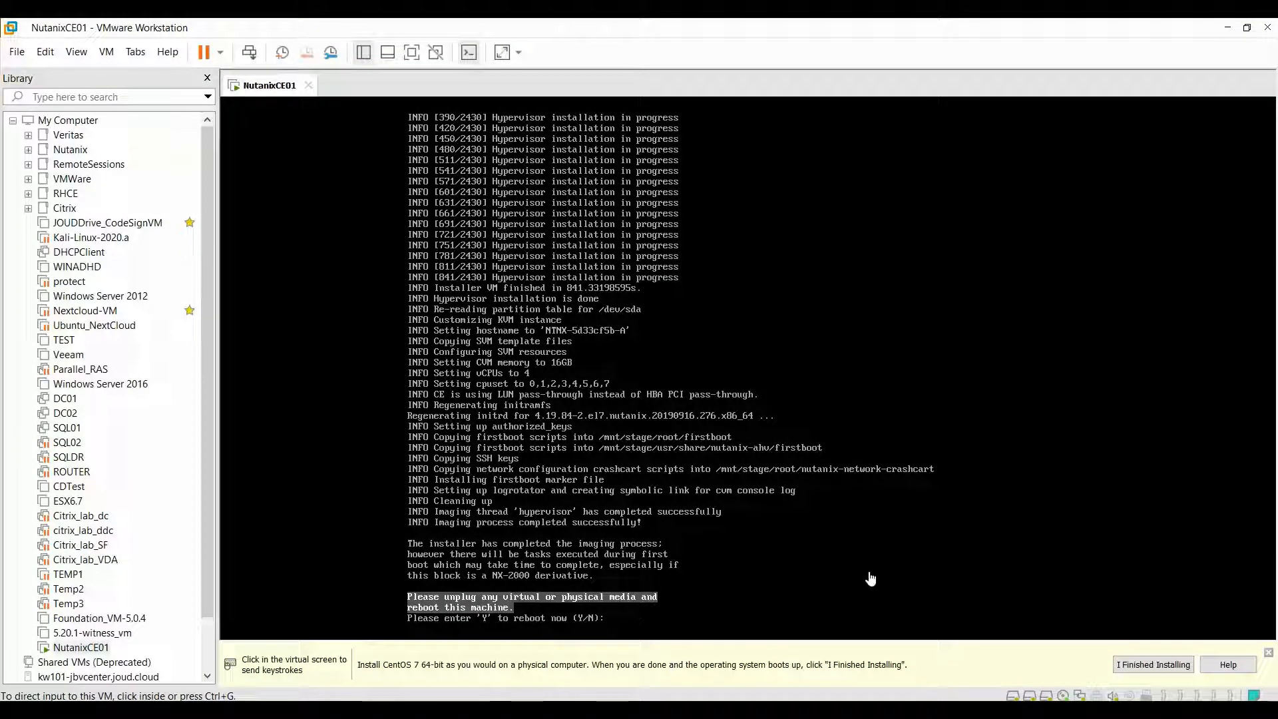
pyautogui.moveTo(710, 571)
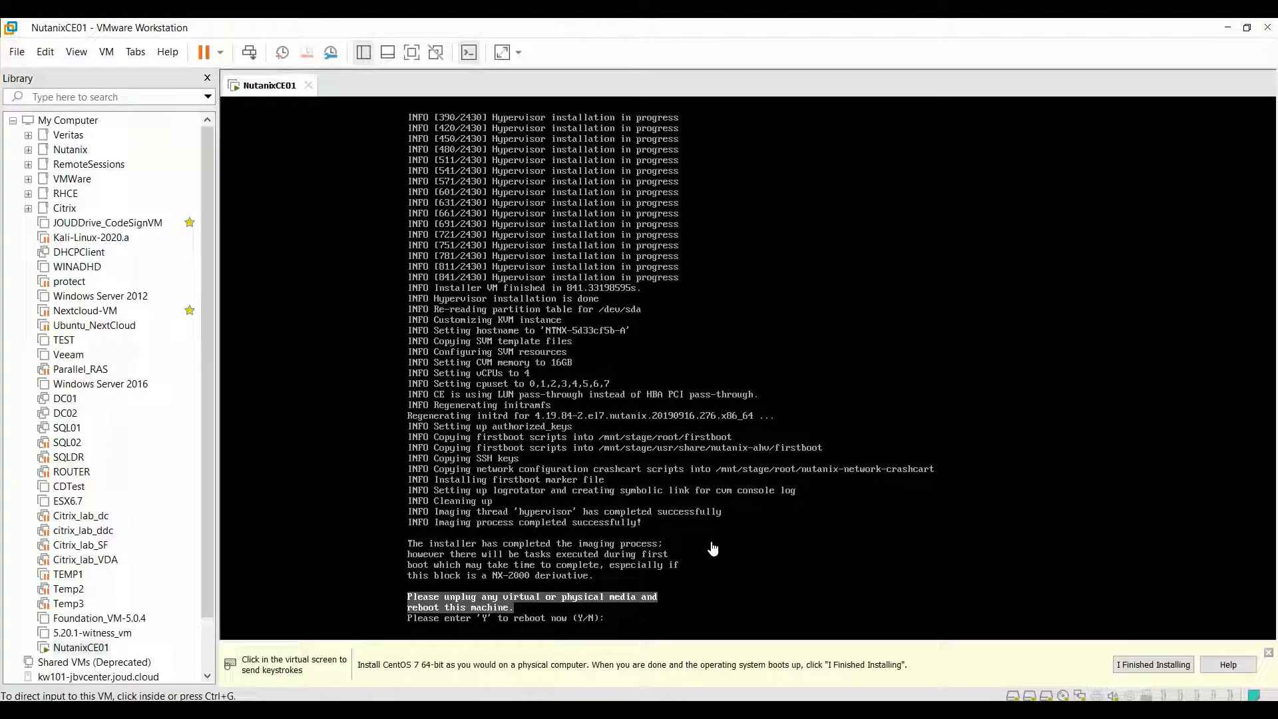
pyautogui.moveTo(354, 578)
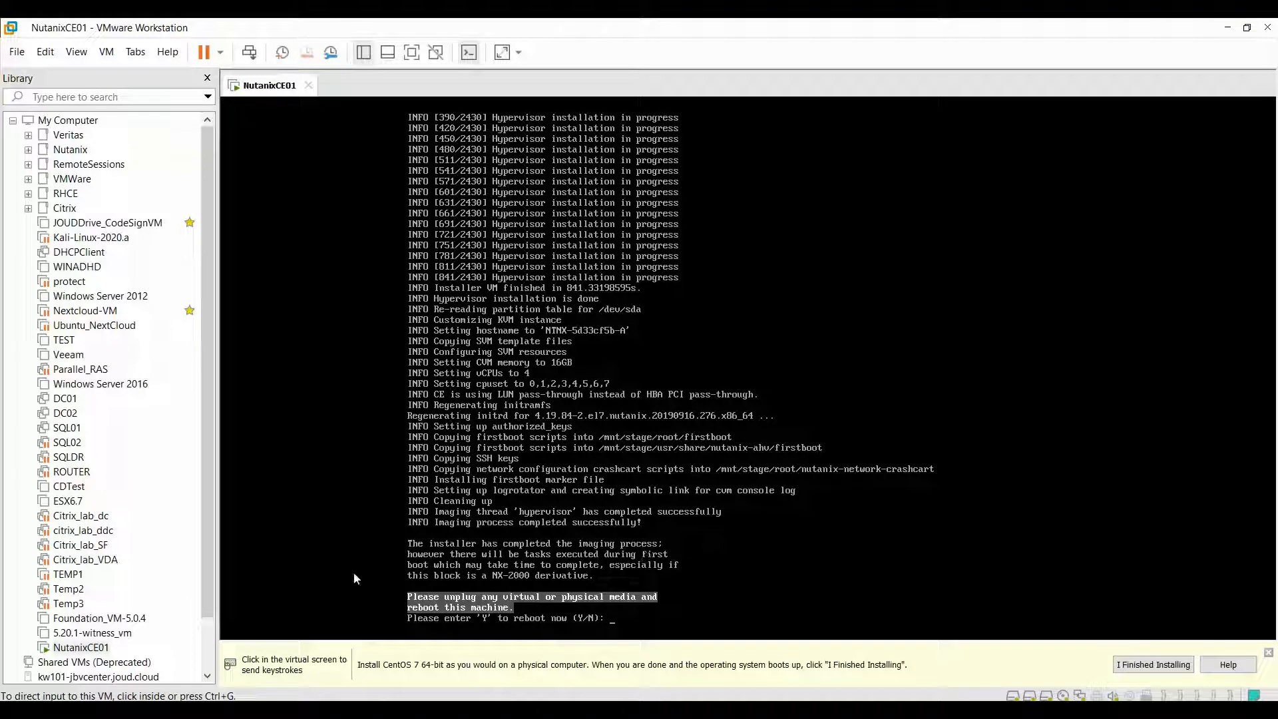
# Open the Virtual Machine Settings for NutanixCE01 from the Library context menu
pyautogui.rightClick(79, 647)
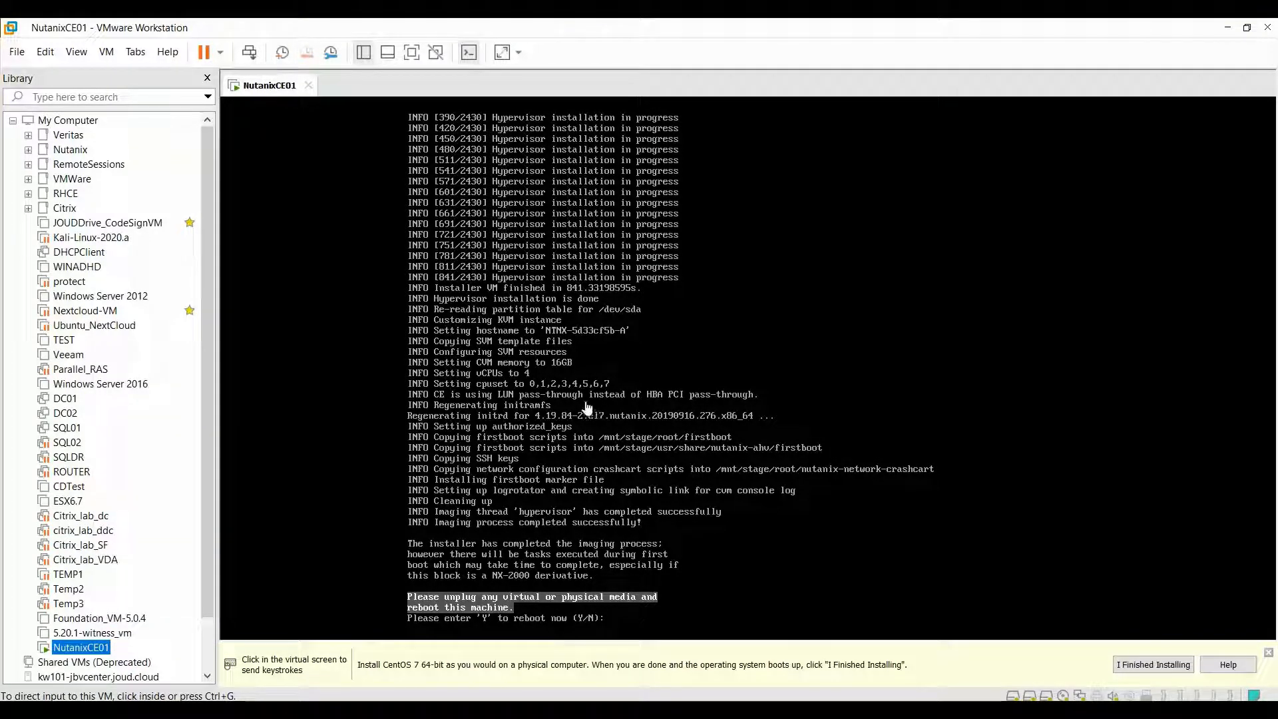
pyautogui.click(105, 52)
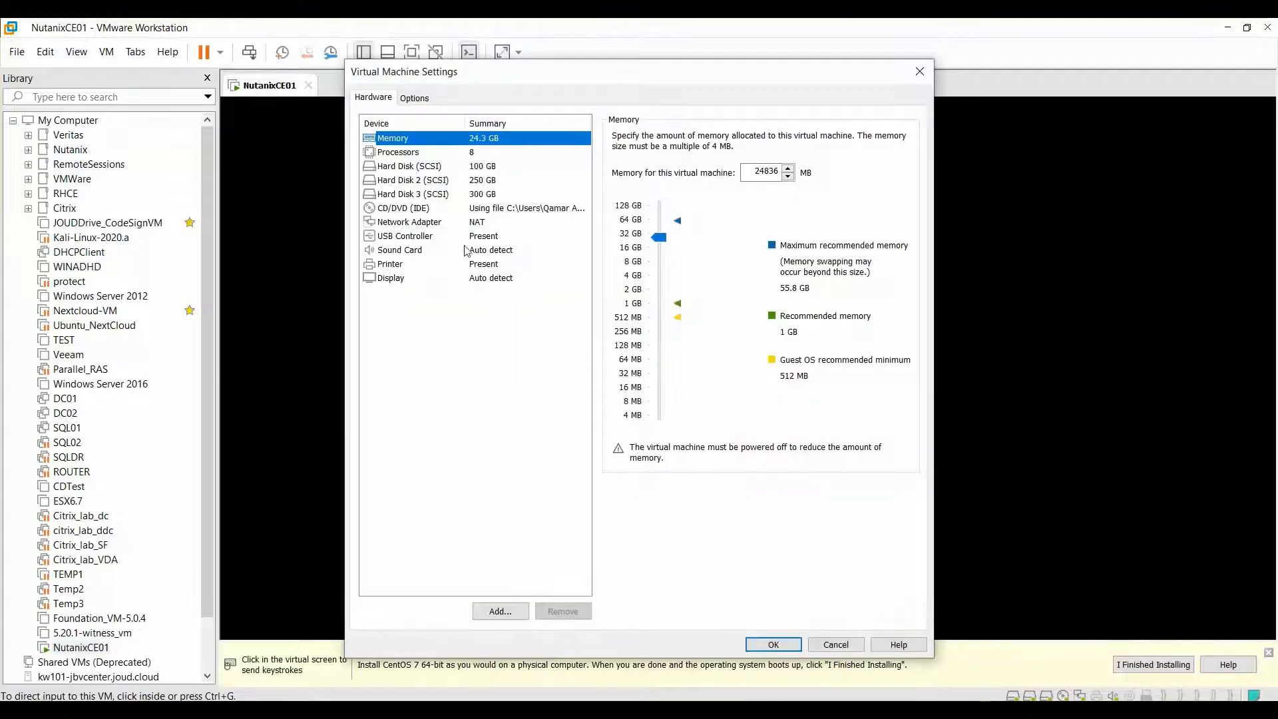
# Disconnect the installer ISO from the CD/DVD (IDE) drive, overriding the guest lock
pyautogui.click(402, 208)
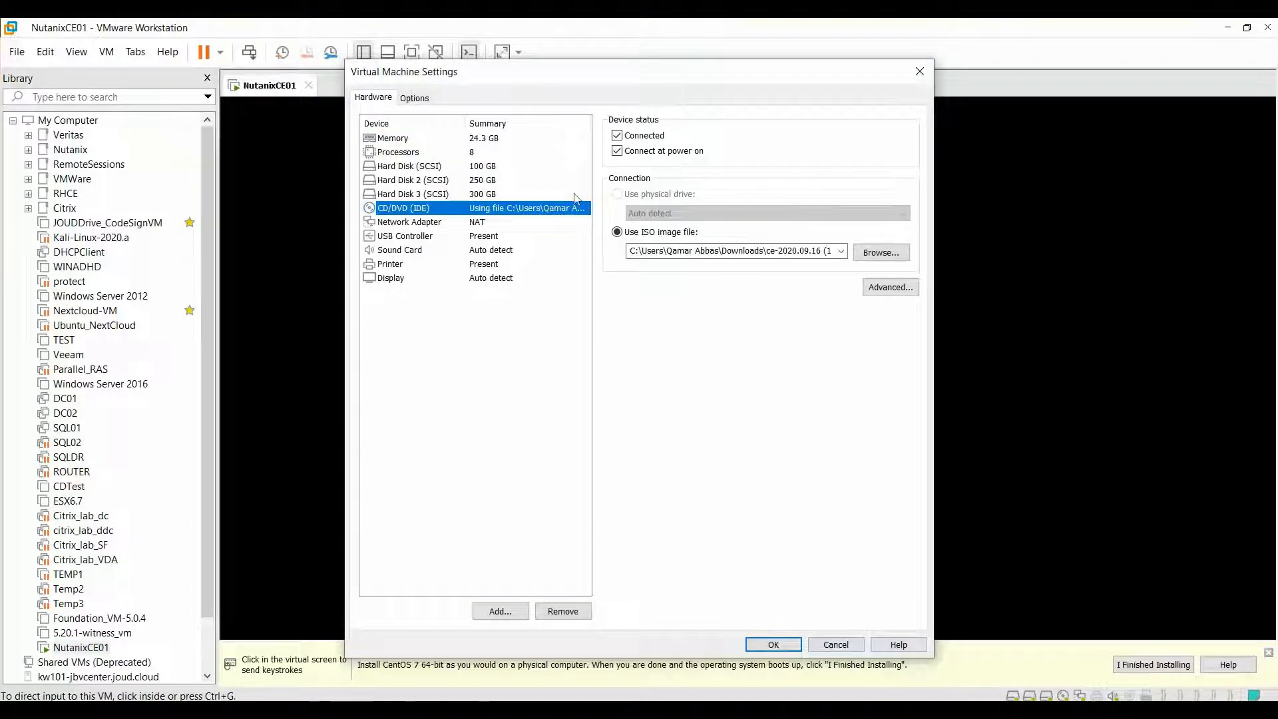
pyautogui.click(617, 134)
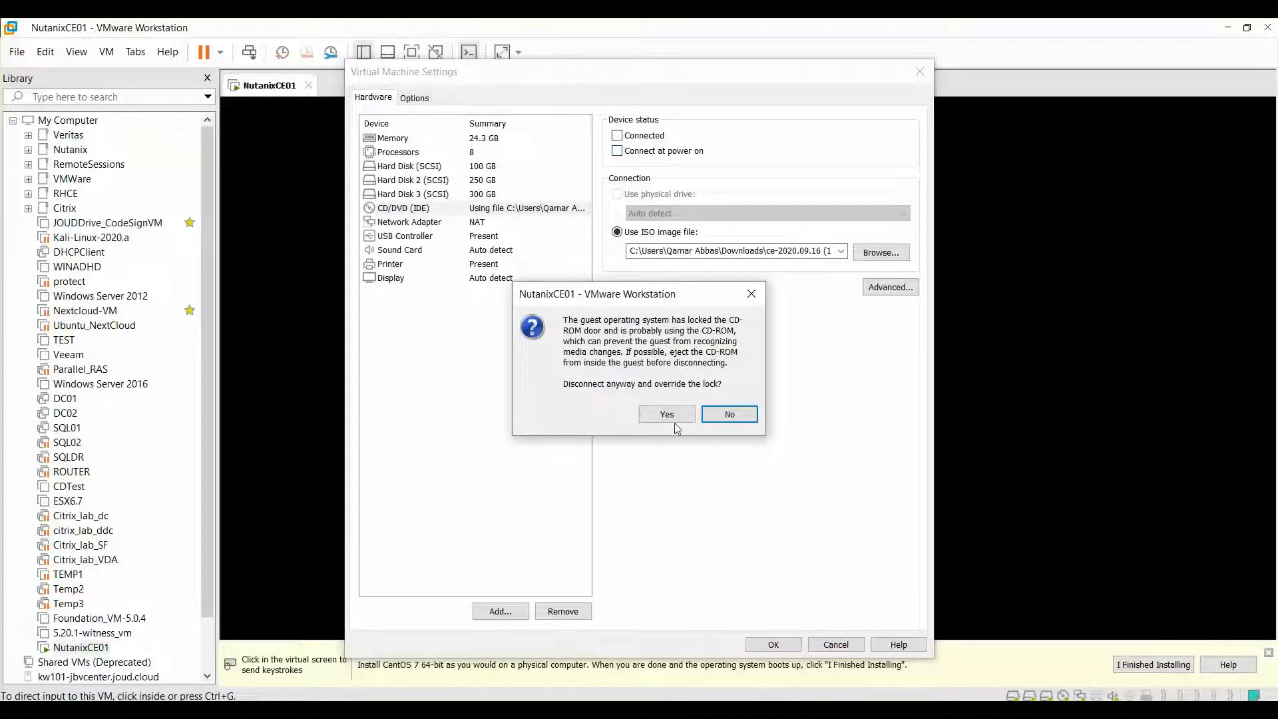
pyautogui.click(665, 414)
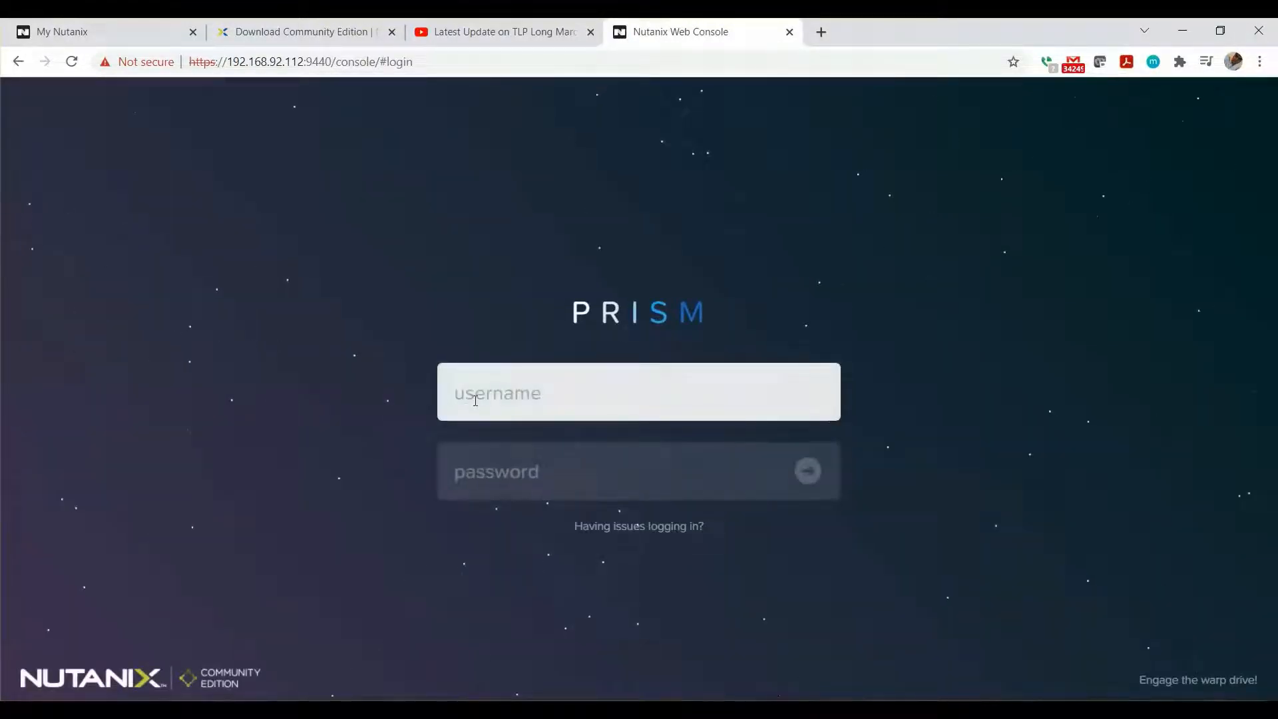
# Log in to Prism as admin with the default password
pyautogui.write('admin')
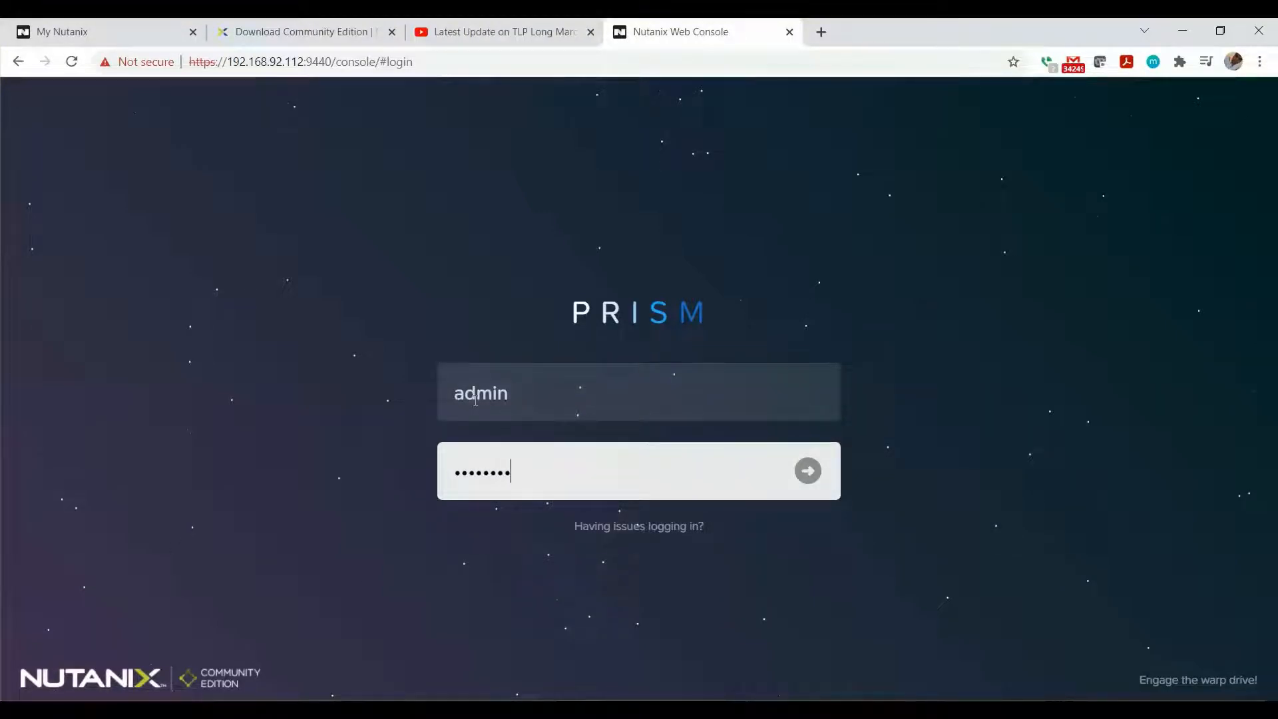
pyautogui.click(806, 470)
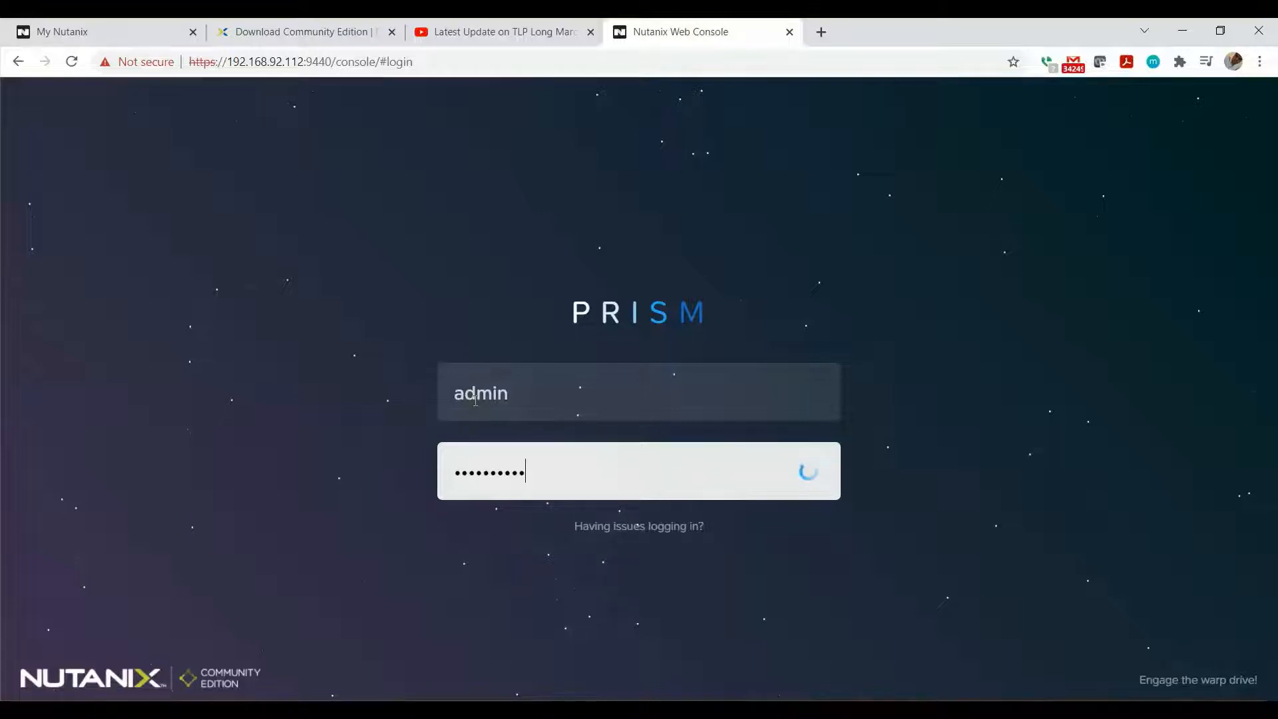
pyautogui.press('Return')
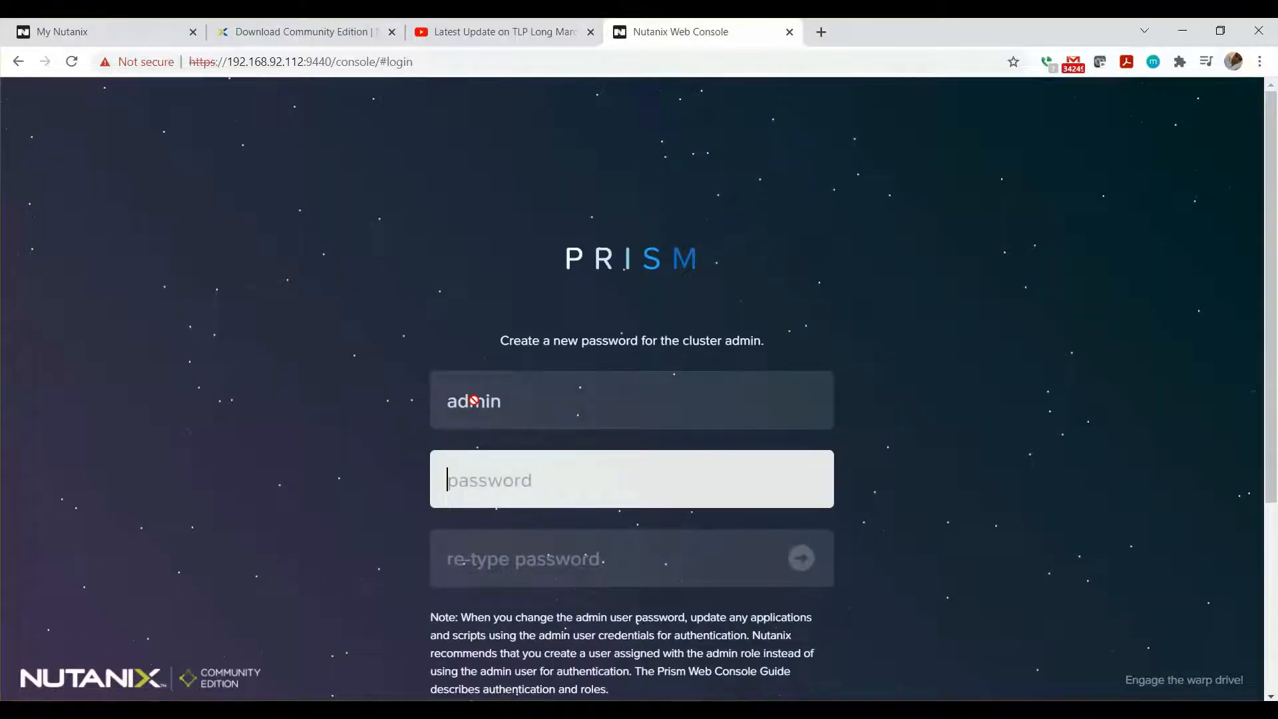
pyautogui.write('•••')
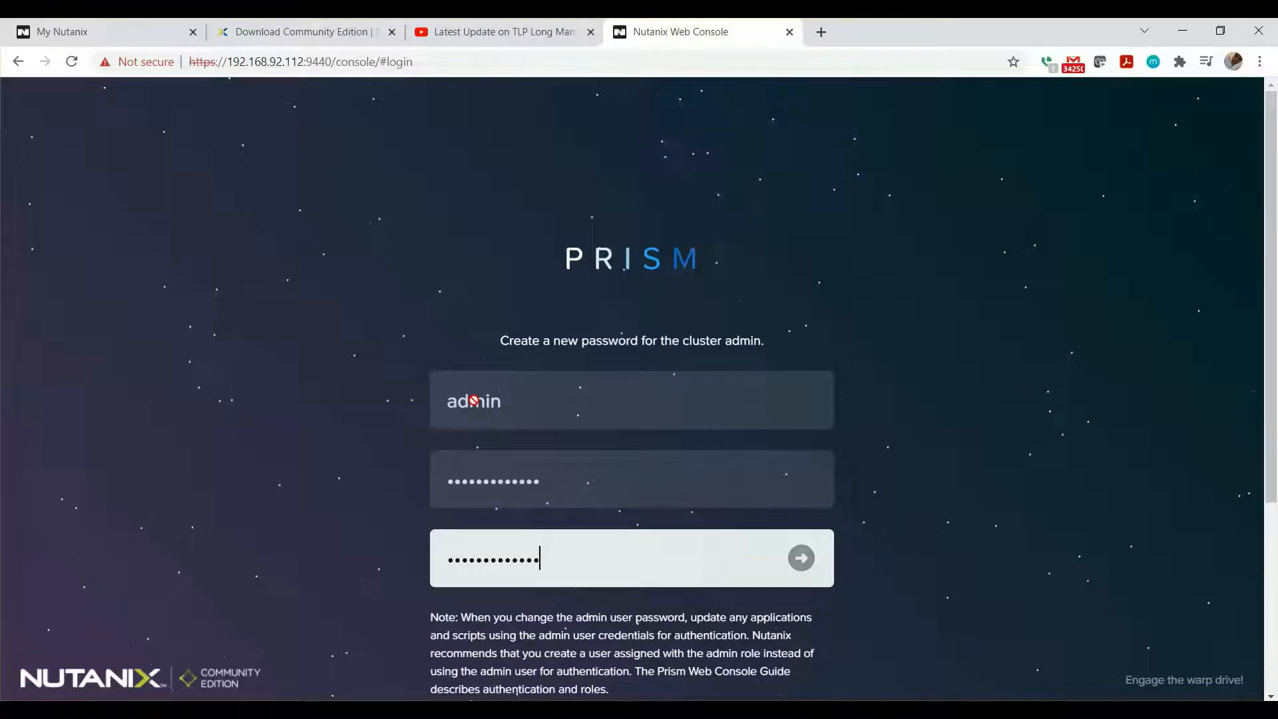
# Set a new admin password and log in again as admin with it
pyautogui.click(800, 558)
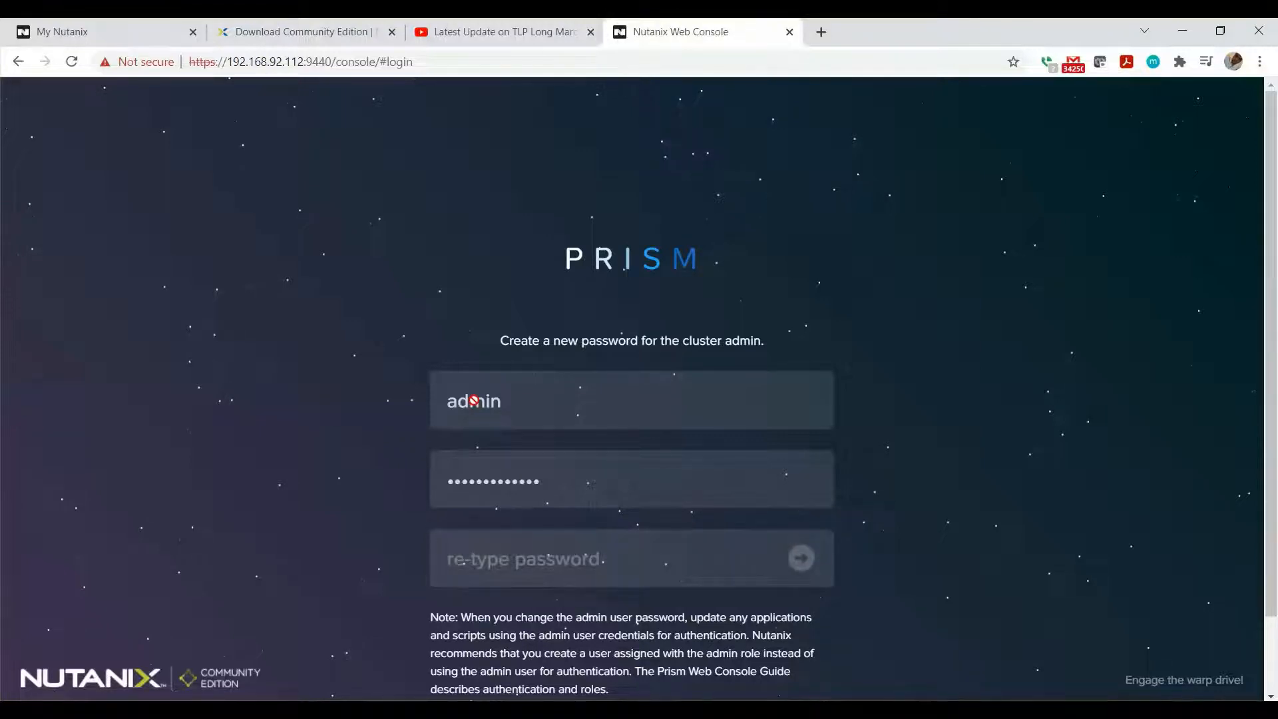
pyautogui.click(800, 558)
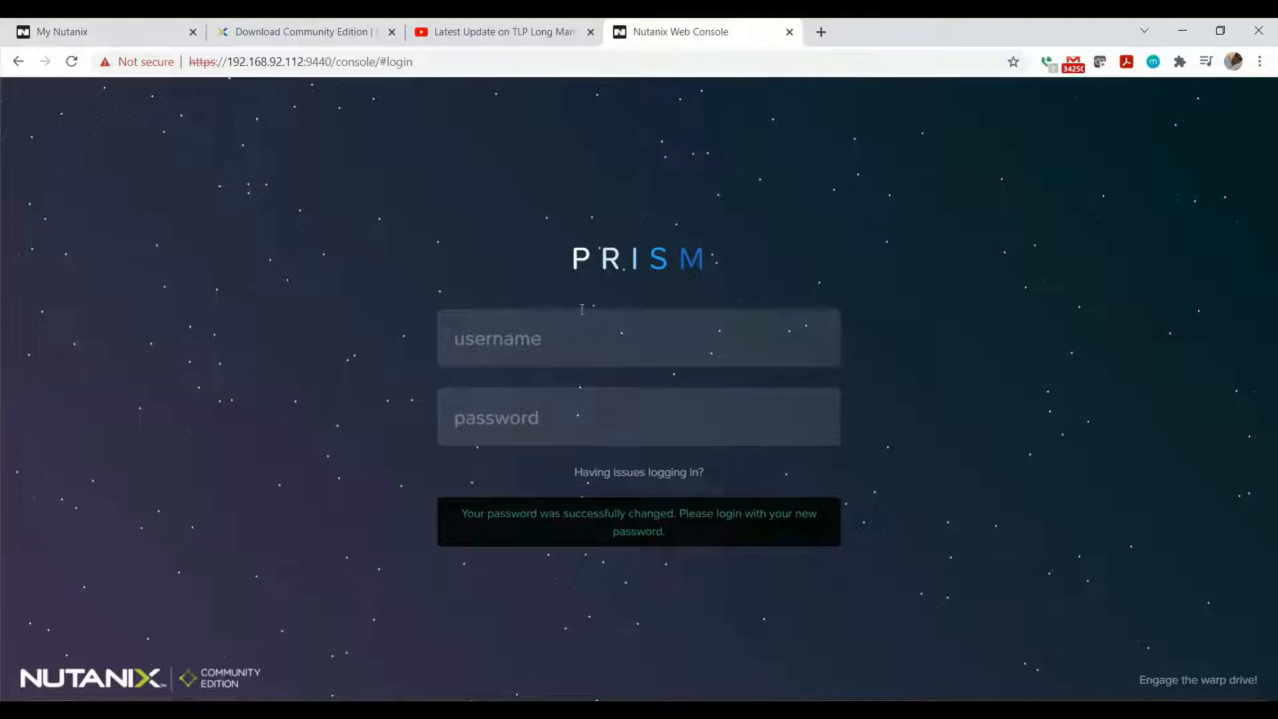
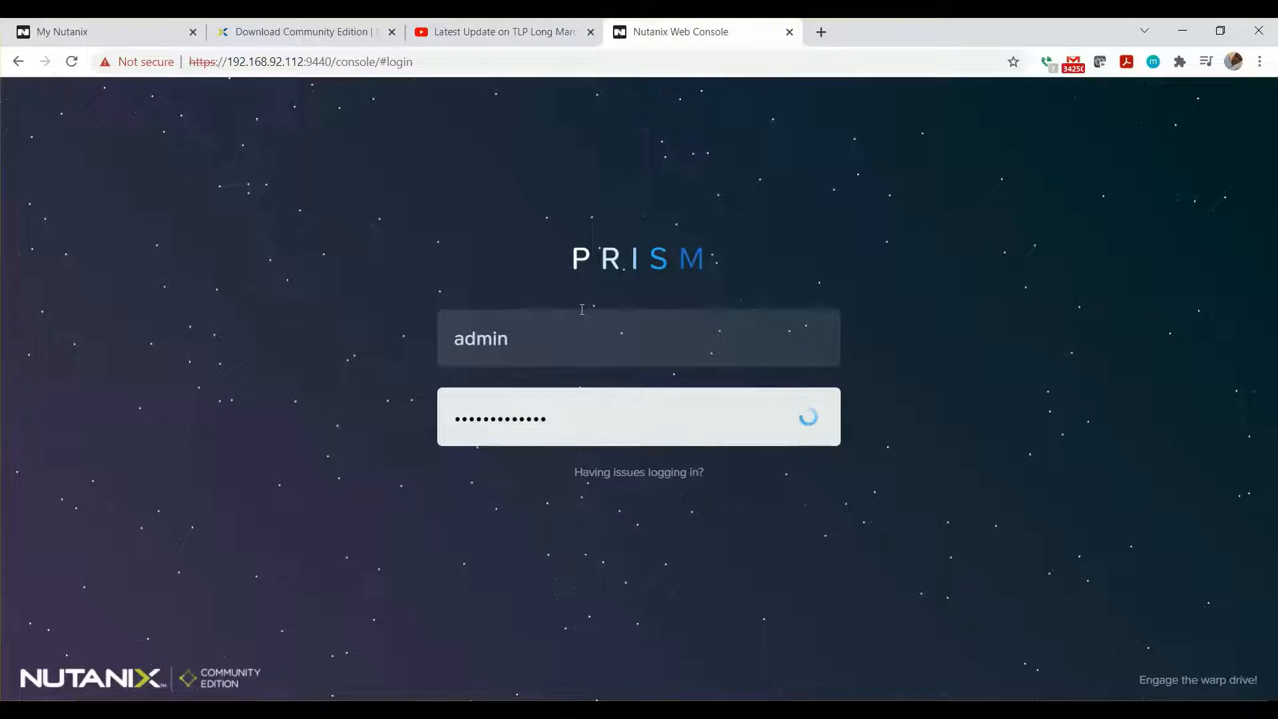
pyautogui.press('Return')
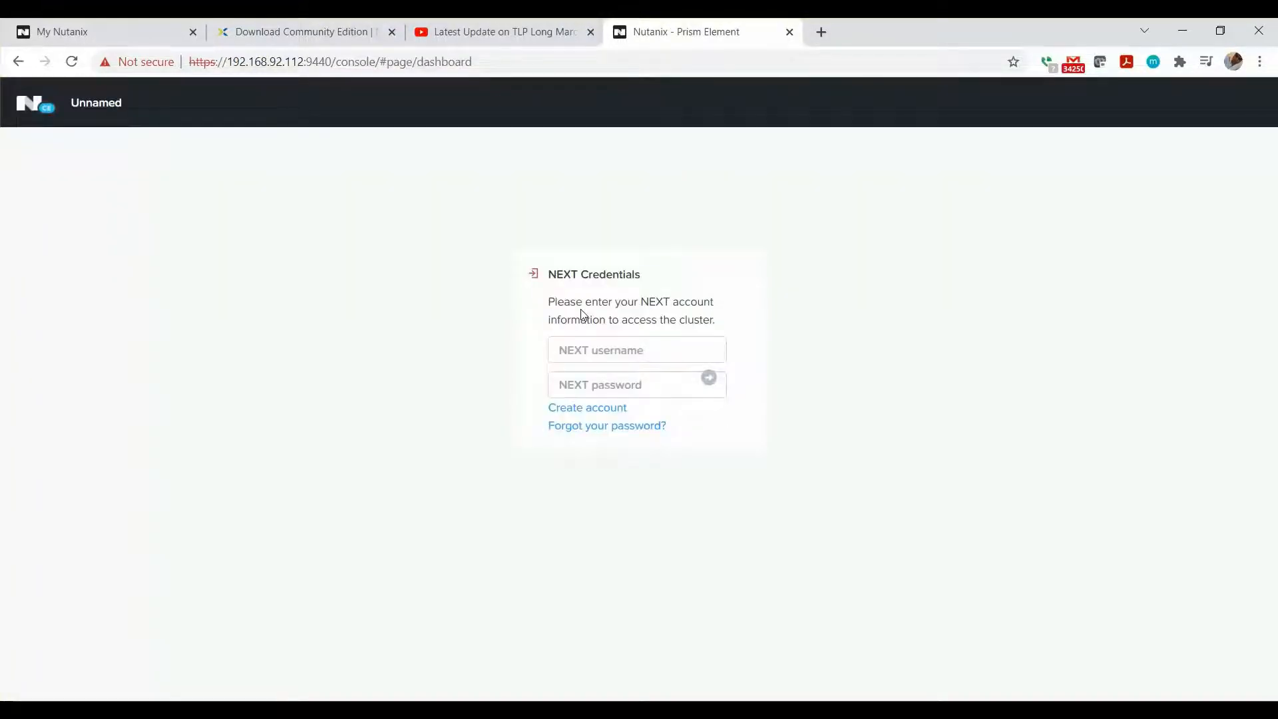
pyautogui.click(636, 350)
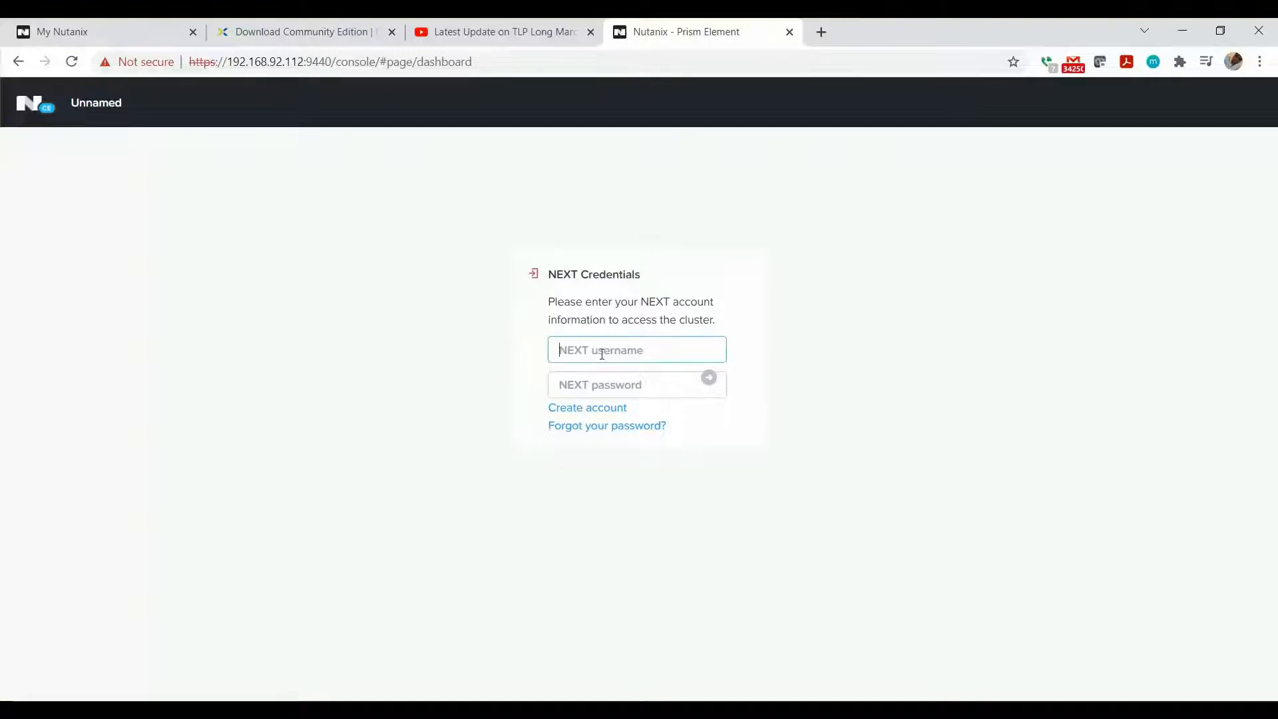
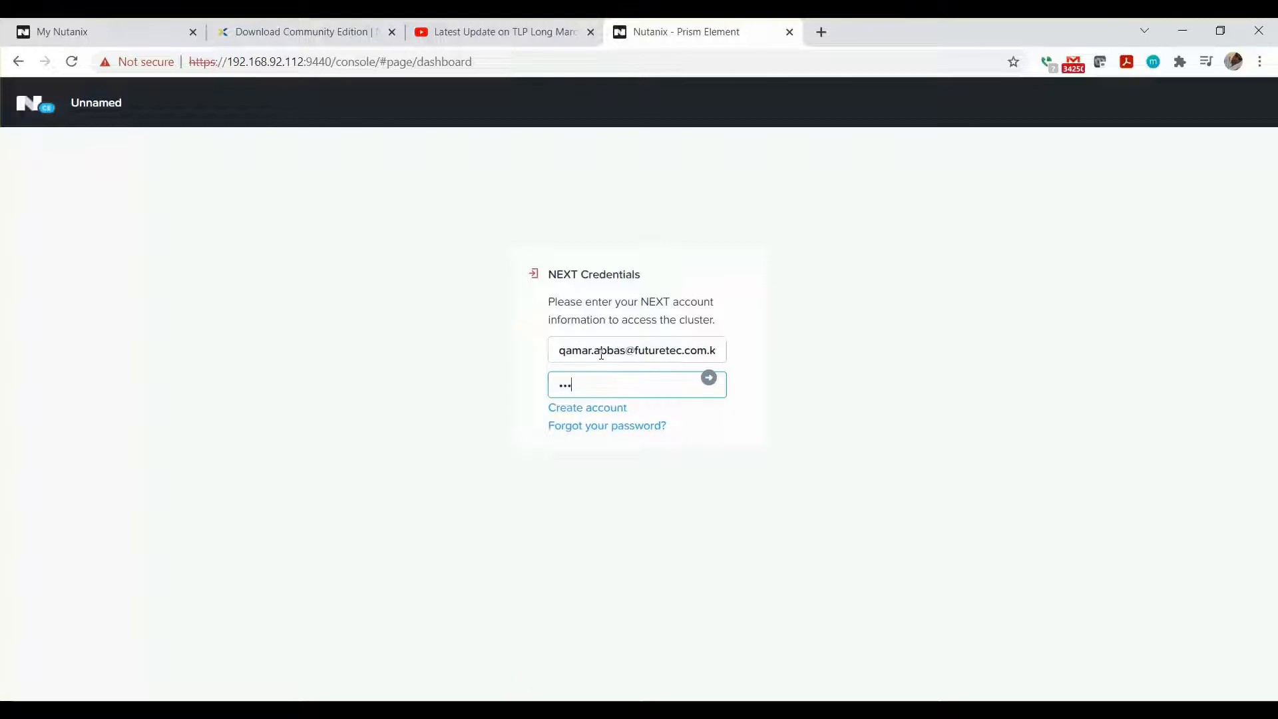
# Enter the NEXT account password and sign in to reach the dashboard
pyautogui.write('password')
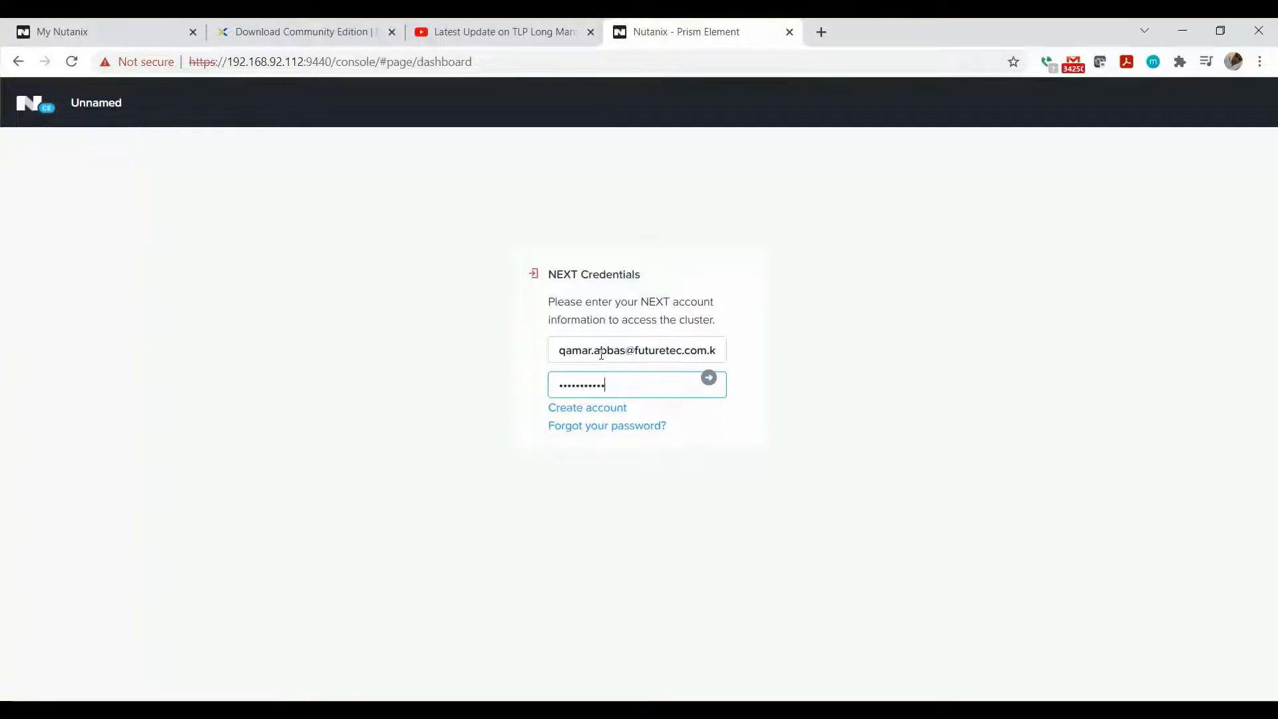
pyautogui.click(707, 376)
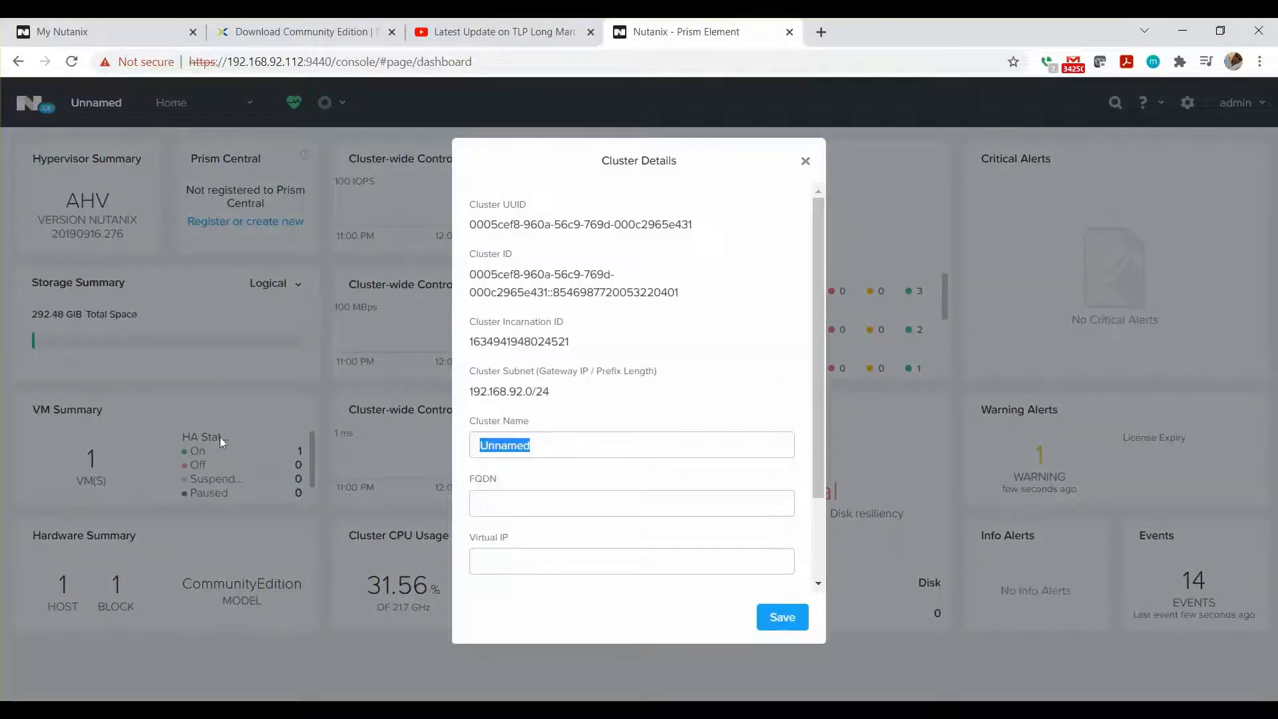
# Fill Cluster Details with name NutanixCE01, virtual IP 192.168.92.115 and iSCSI IP 192.168.92.114
pyautogui.write('Nutanix')
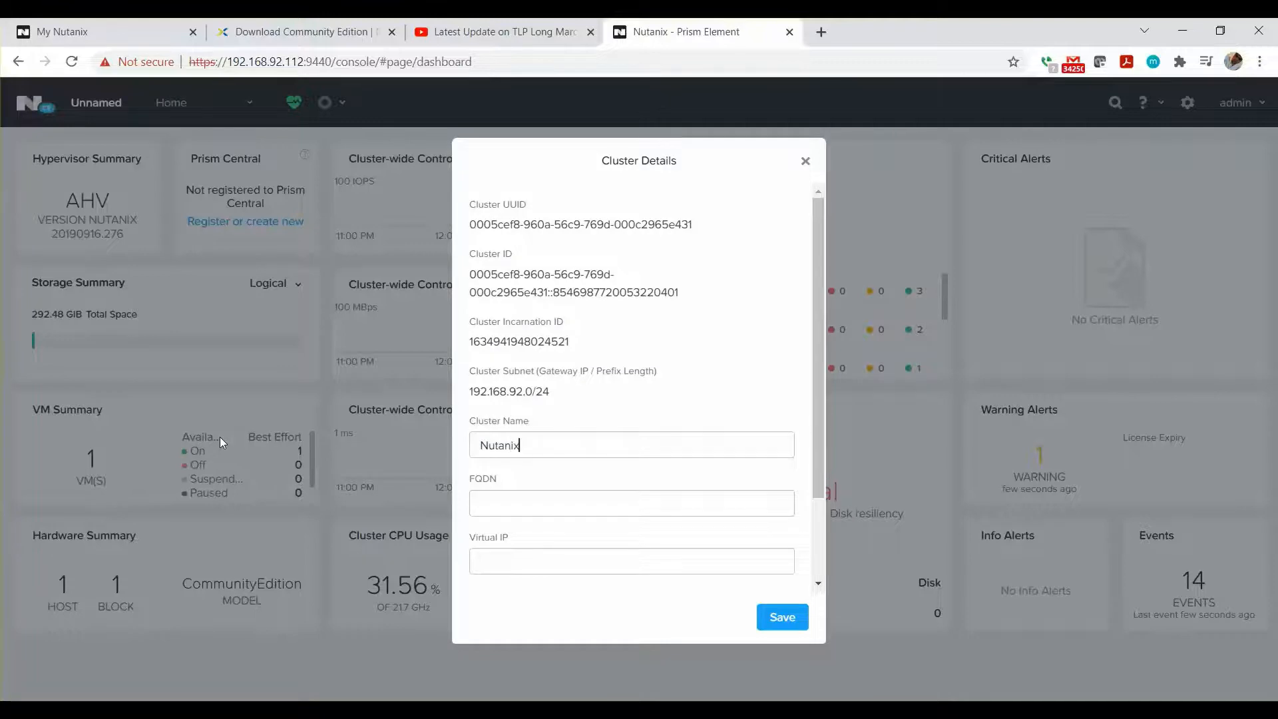
pyautogui.write('CE01')
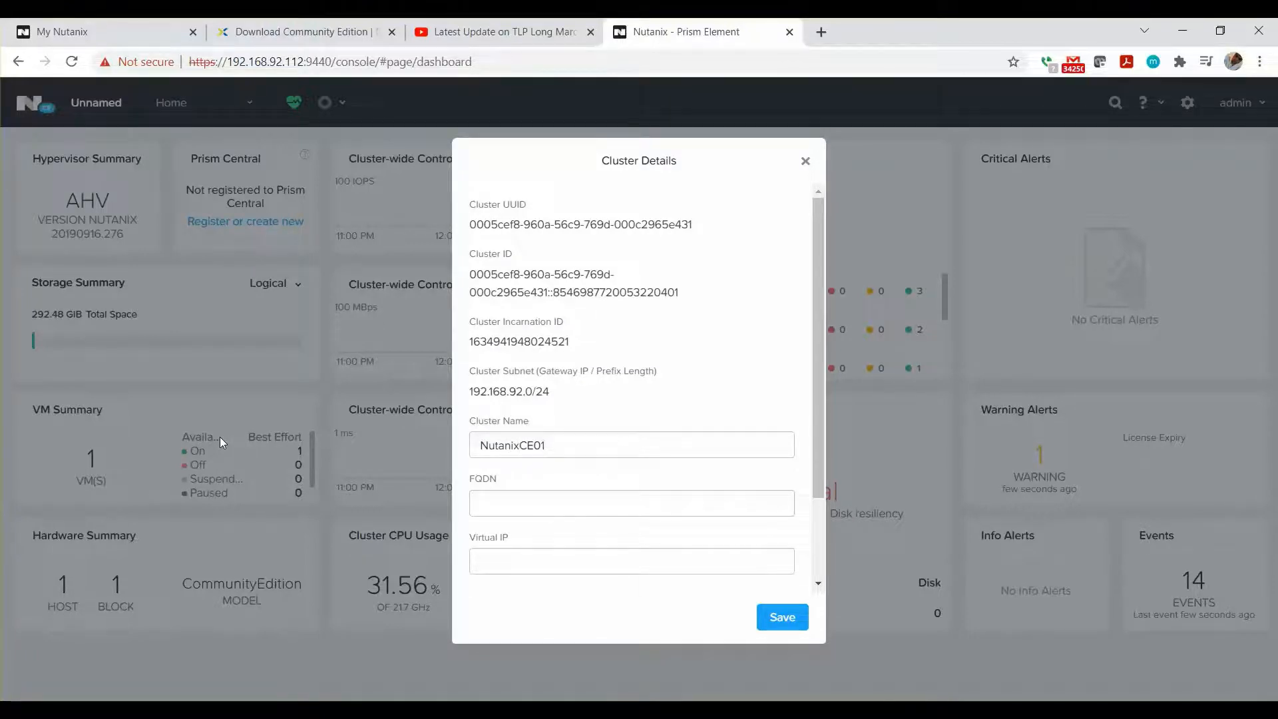
pyautogui.scroll(-3)
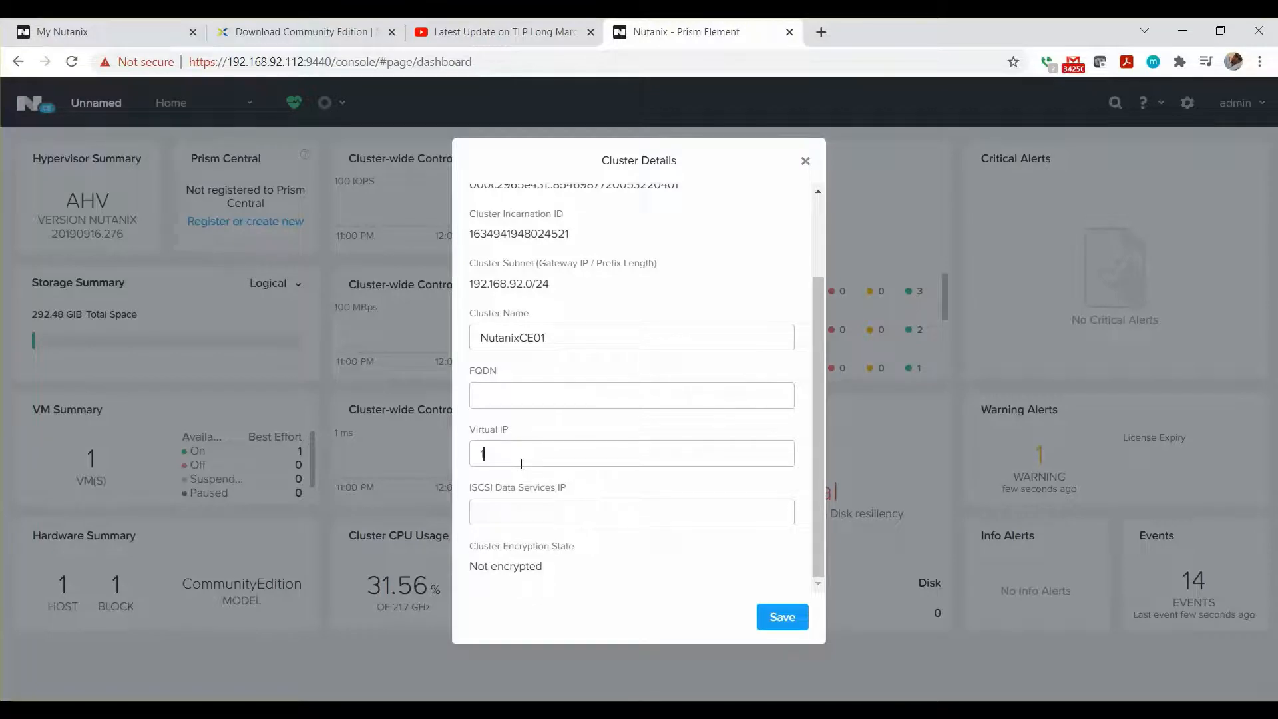
pyautogui.write('92.168.')
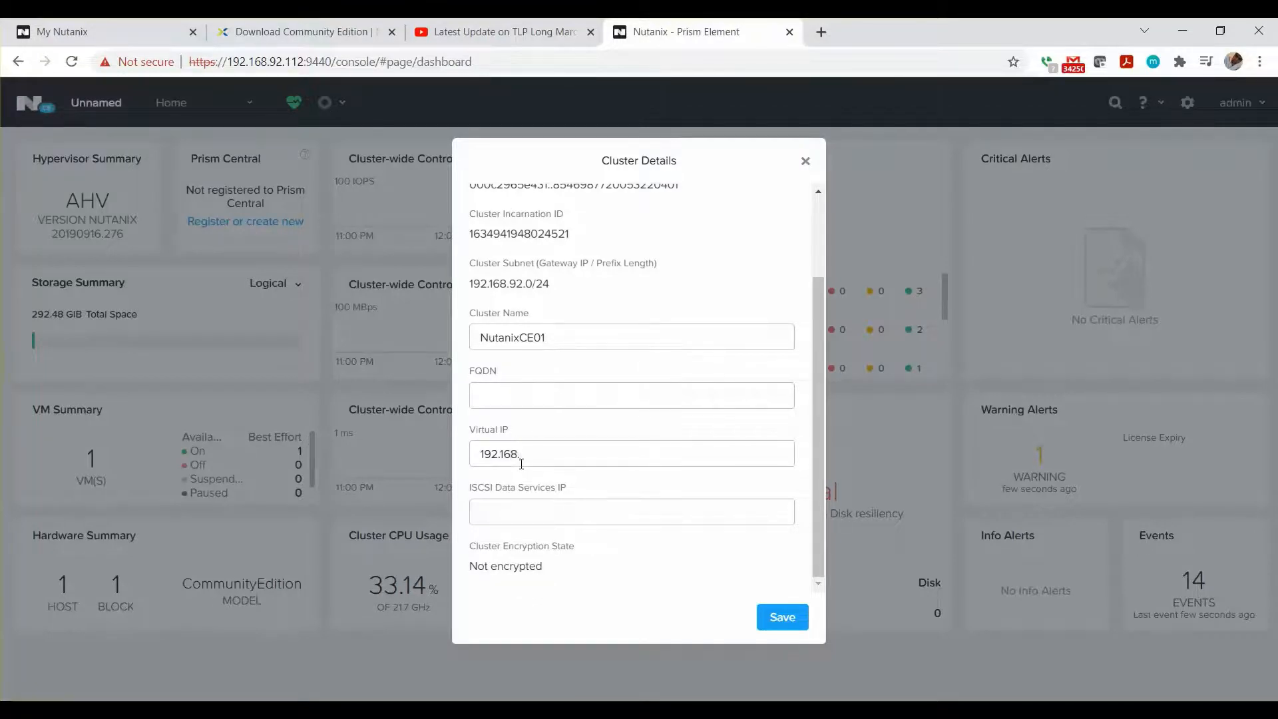
pyautogui.write('92.115')
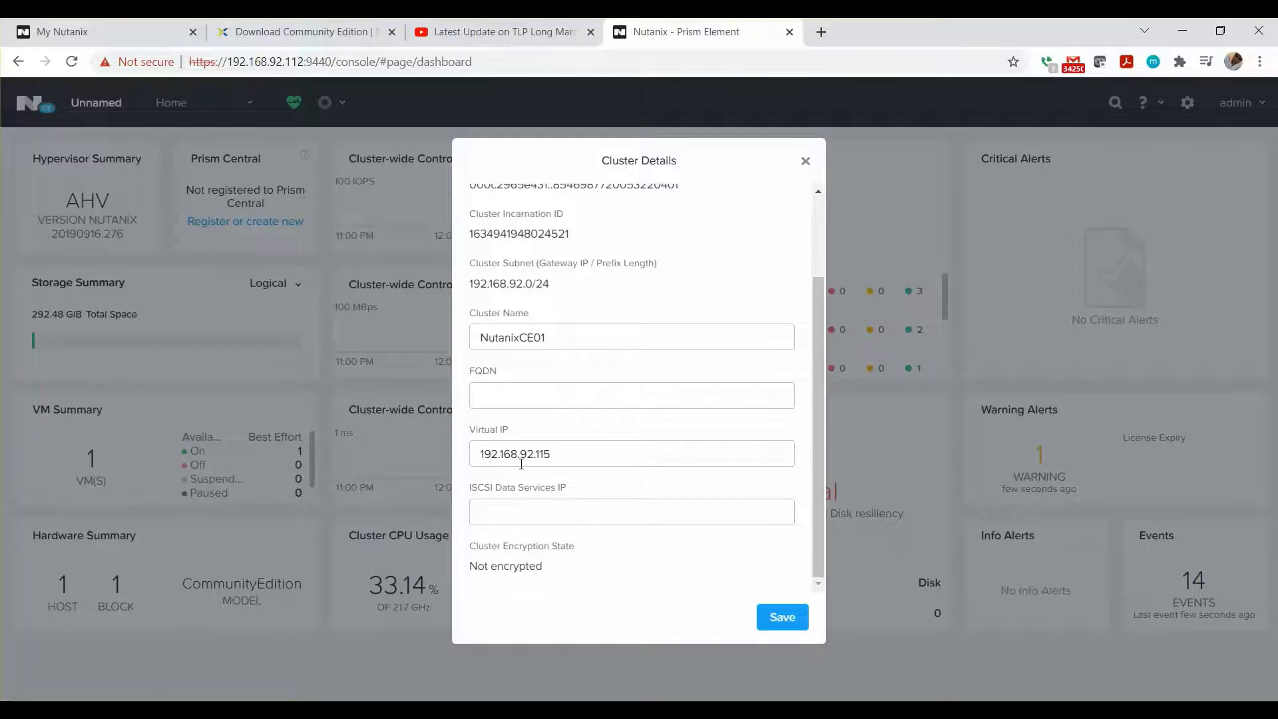
pyautogui.write('192.168.92.')
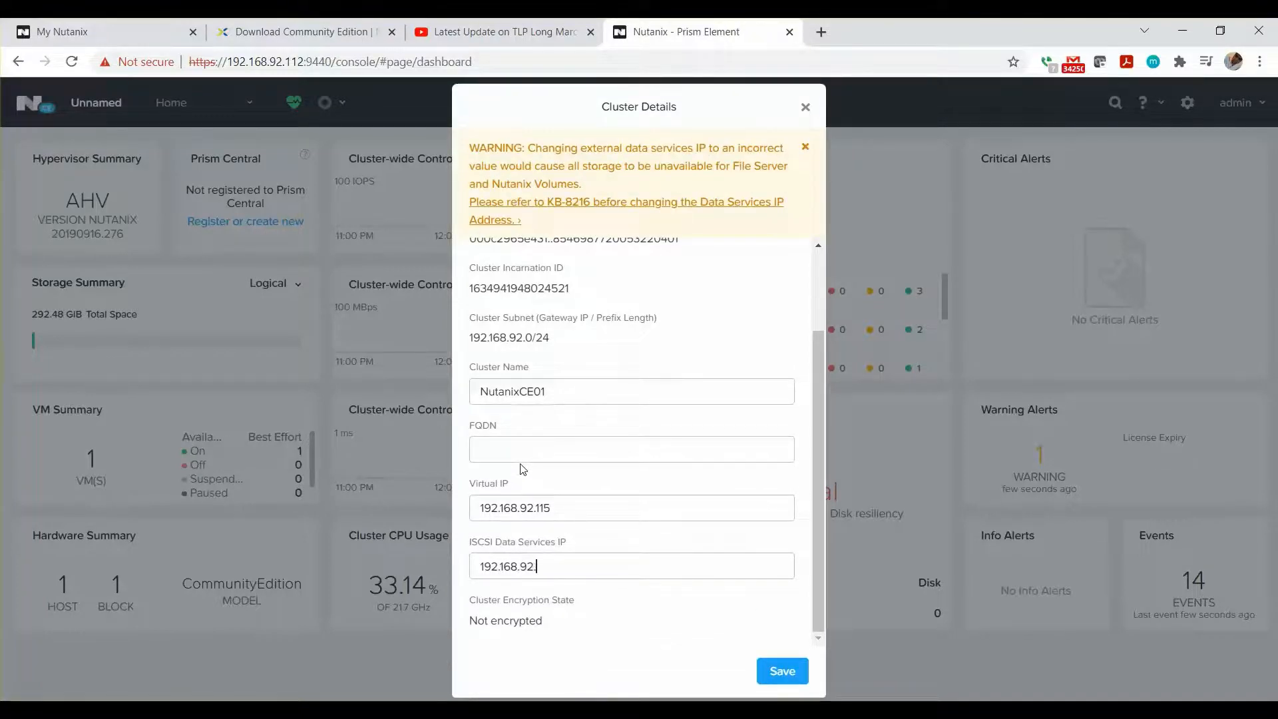
pyautogui.write('114')
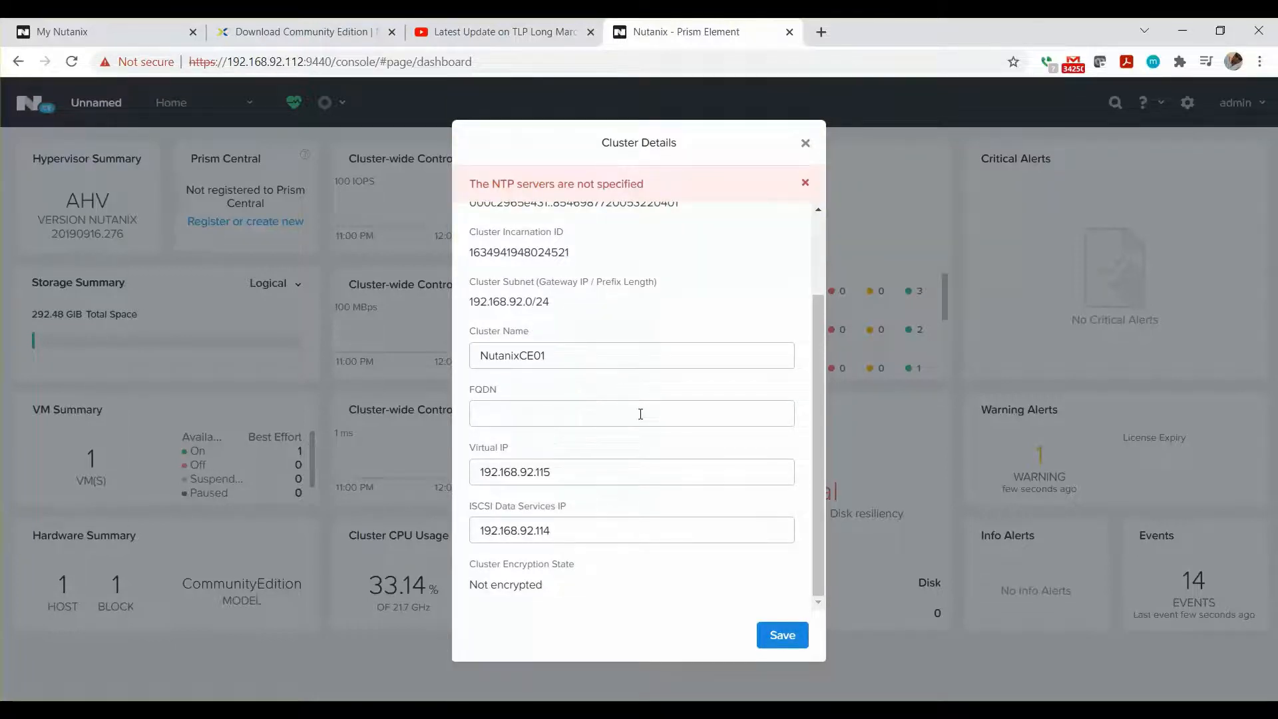
# Attempt to save, hit the 'NTP servers are not specified' error, and close the dialog unsaved
pyautogui.scroll(3)
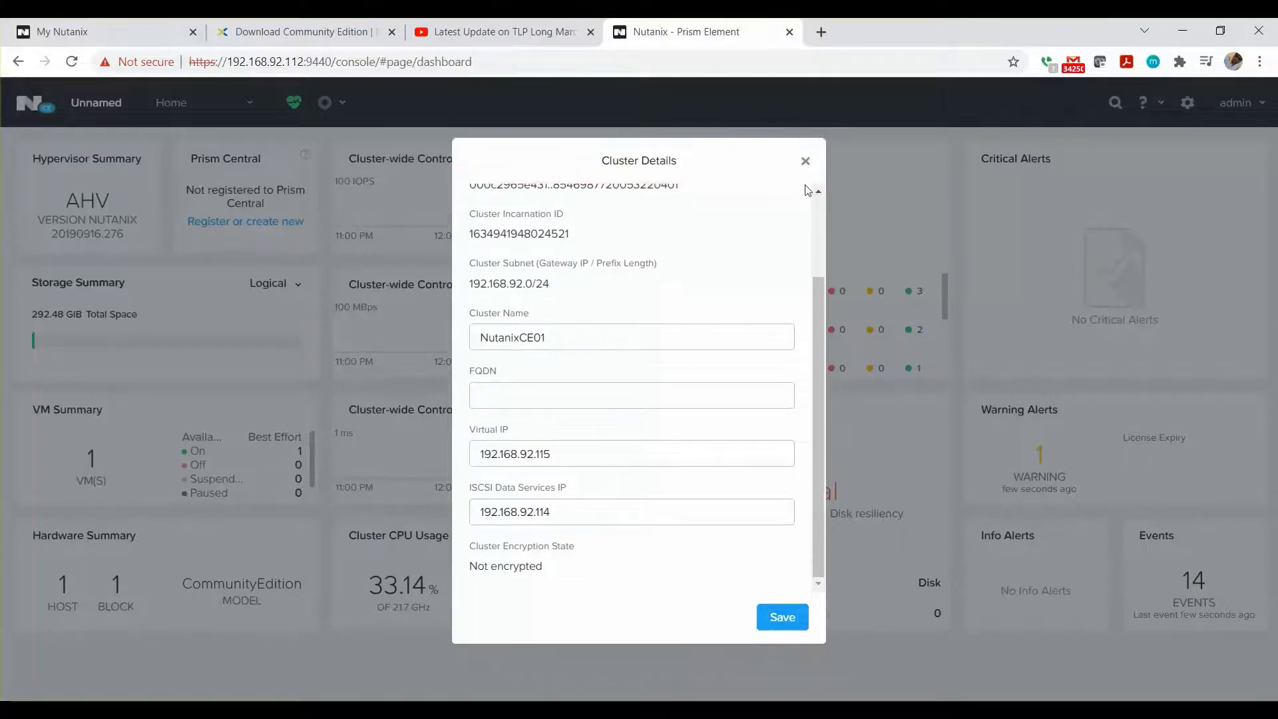
pyautogui.moveTo(745, 386)
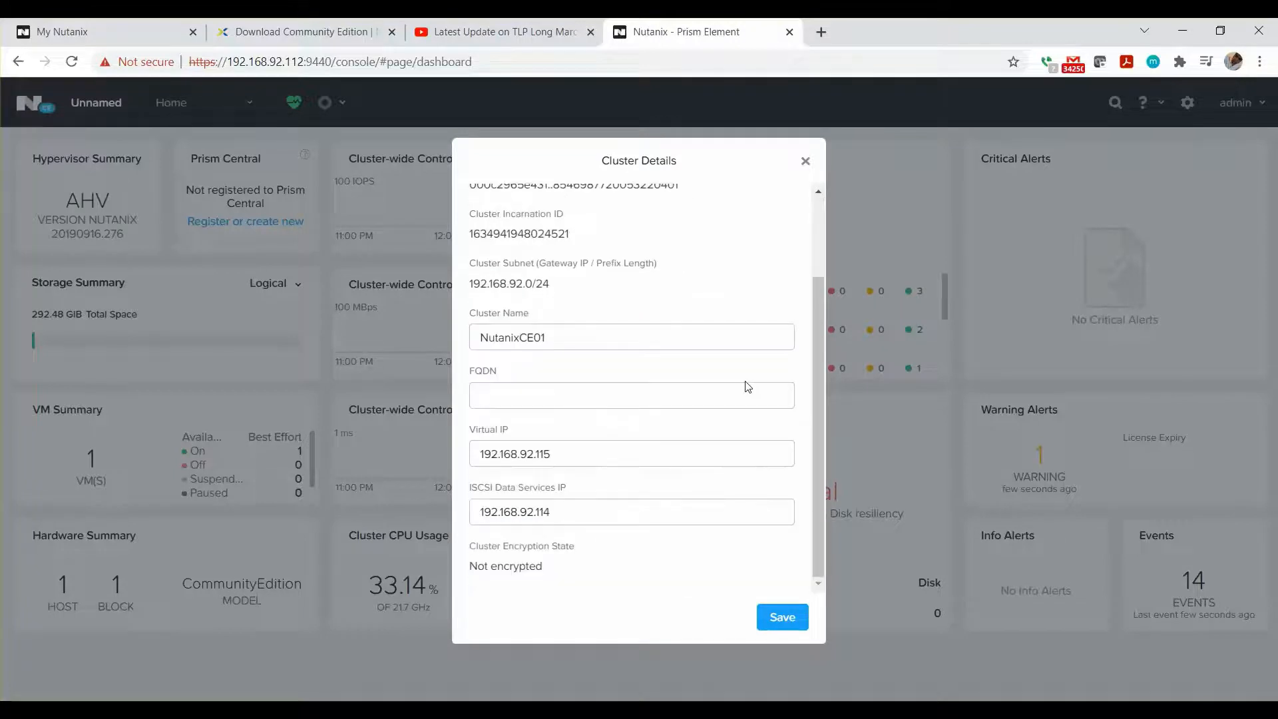
pyautogui.click(781, 617)
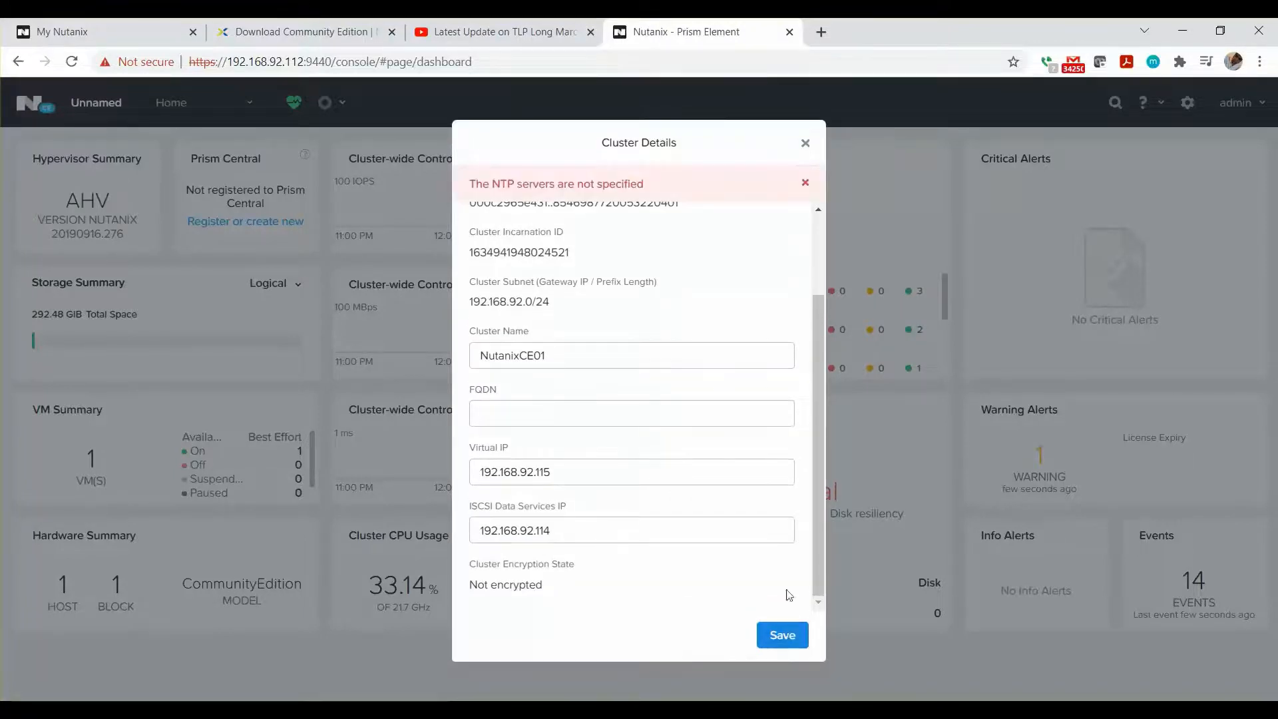
pyautogui.click(804, 143)
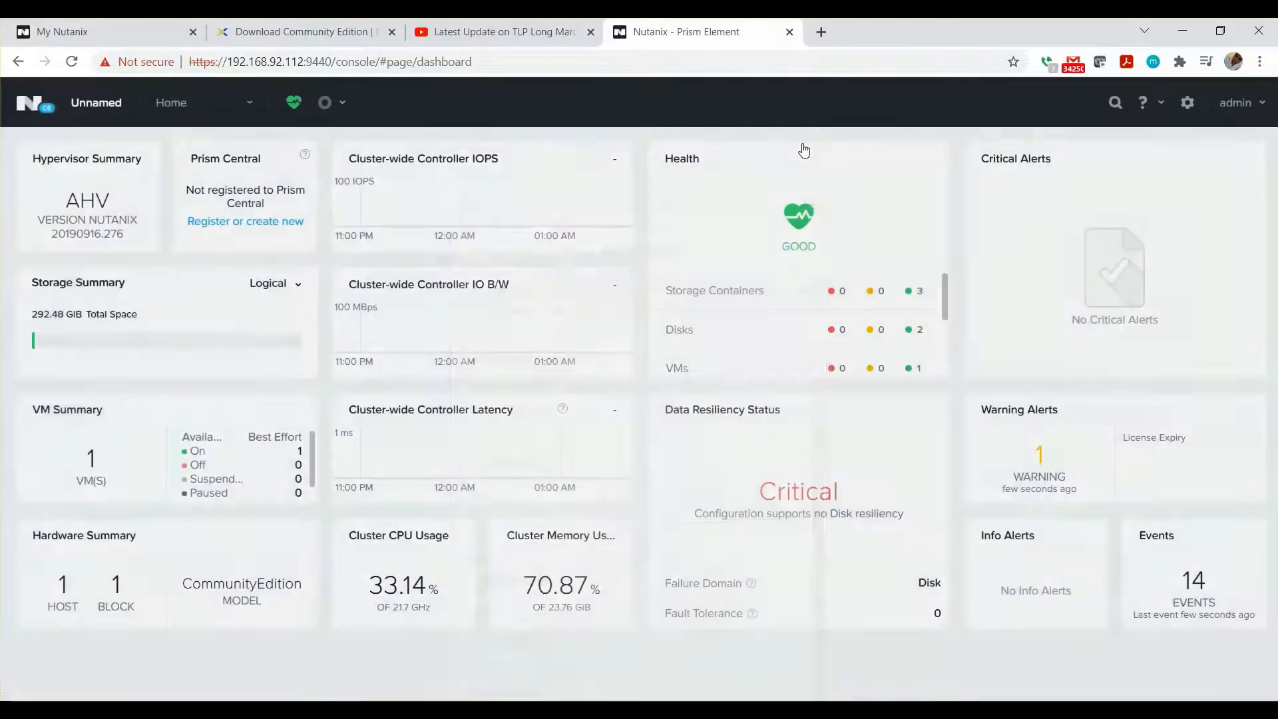
# Go to Settings and show the NTP Servers page listing 1.pool.ntp.org and 0.pool.ntp.org
pyautogui.click(1186, 103)
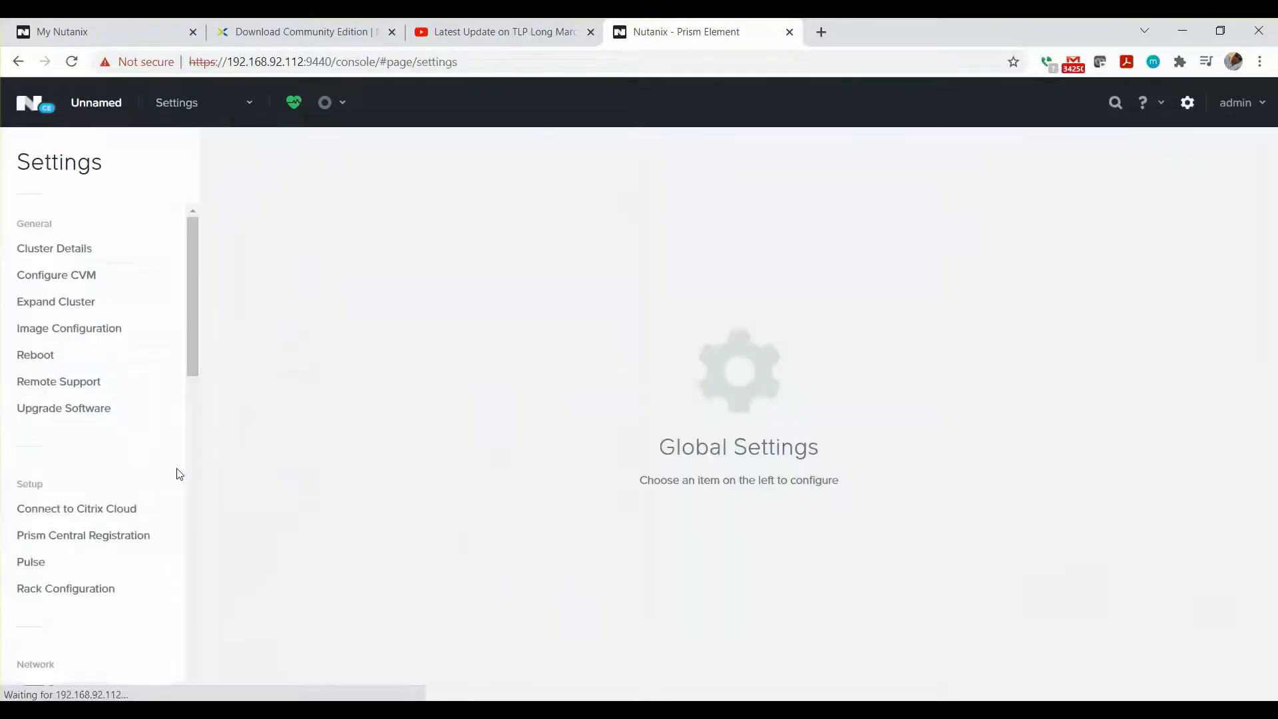
pyautogui.scroll(-3)
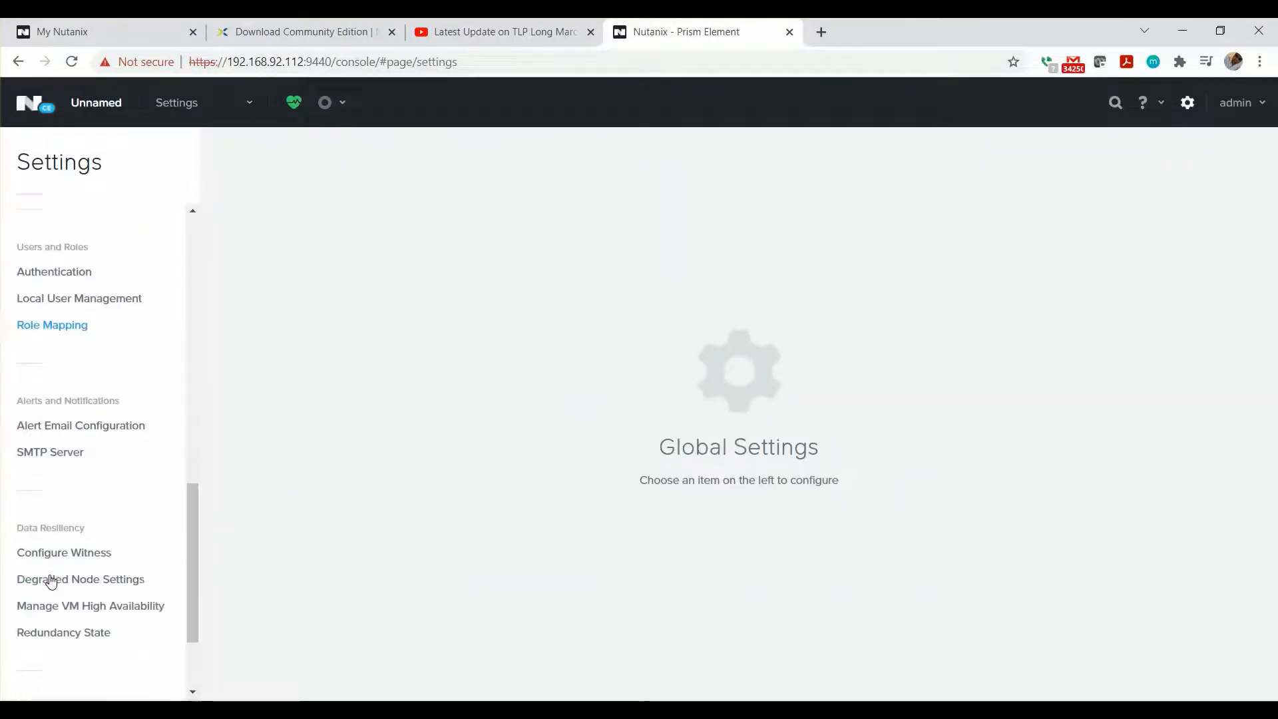
pyautogui.scroll(-3)
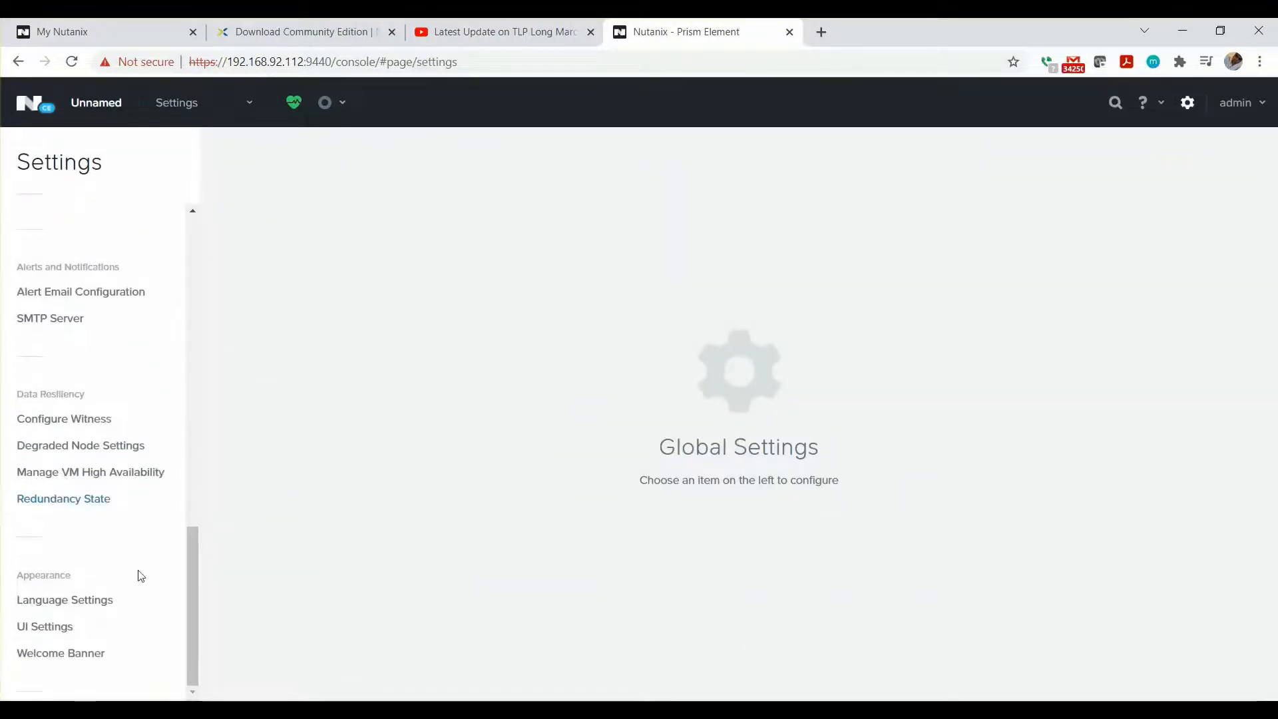
pyautogui.scroll(3)
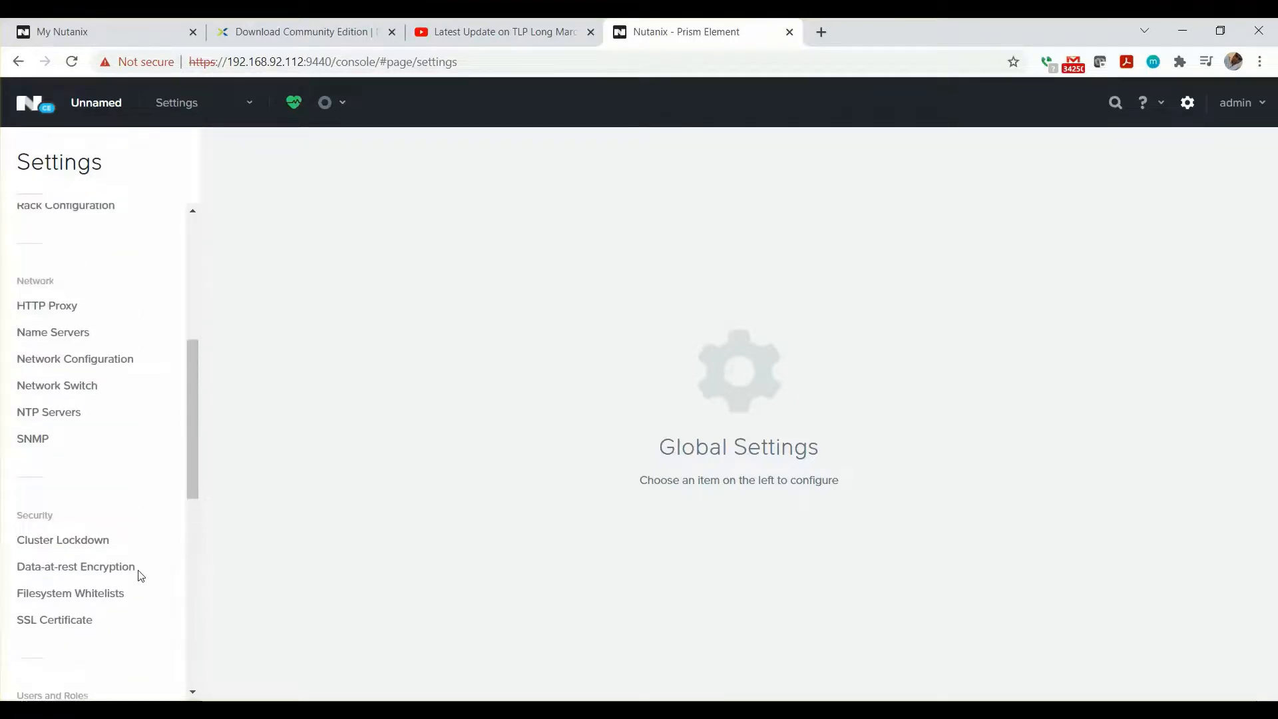
pyautogui.click(49, 411)
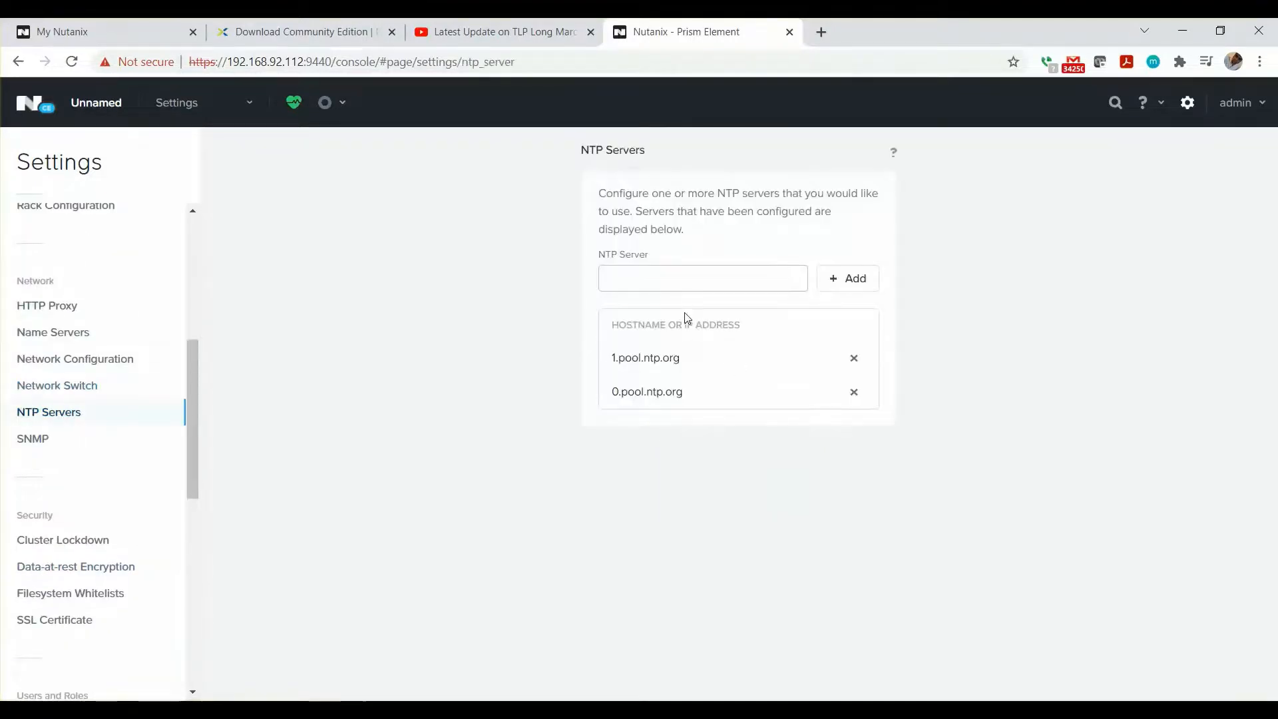
pyautogui.moveTo(176, 107)
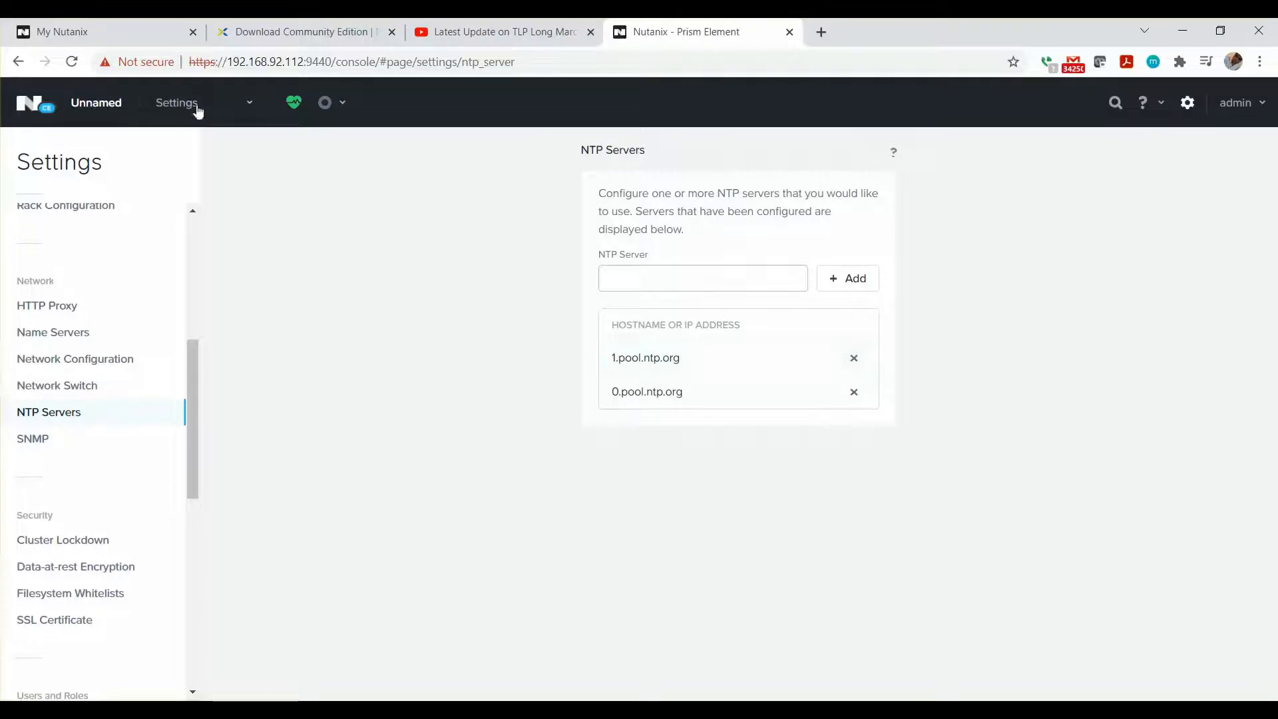
# Rename the cluster to NutanixCE01 in Cluster Details and save
pyautogui.click(96, 102)
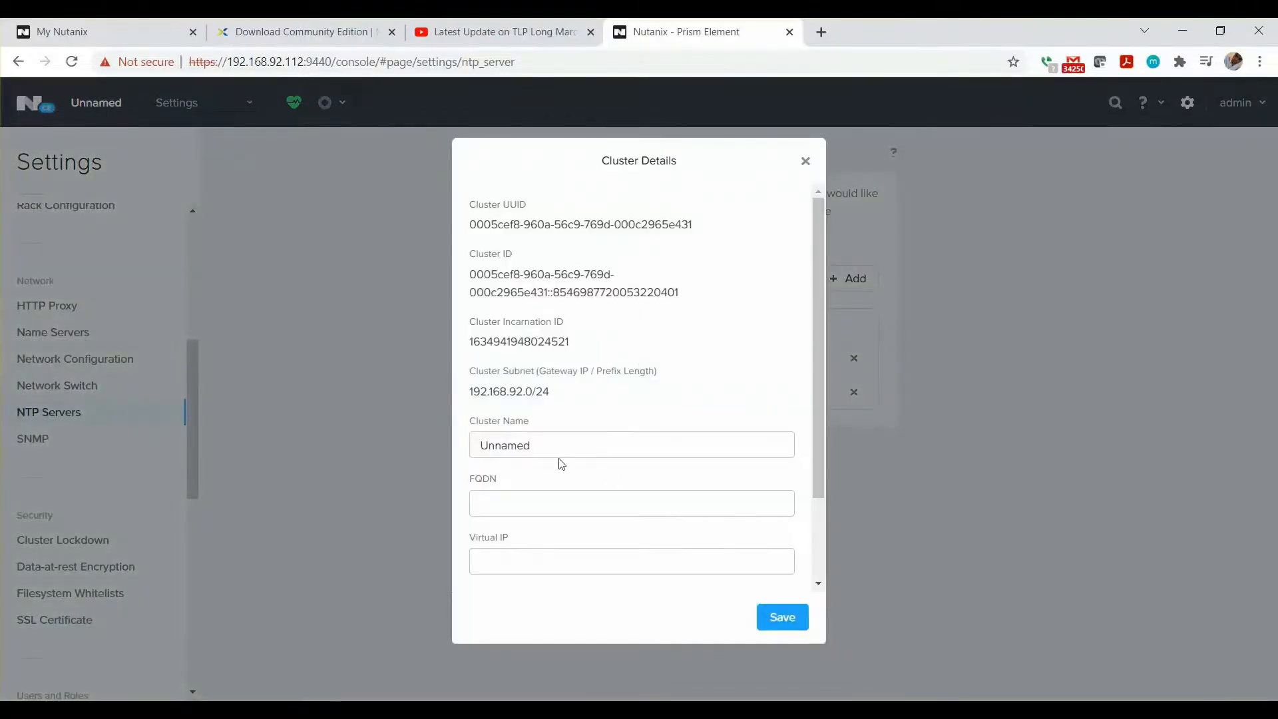
pyautogui.write('Nuta')
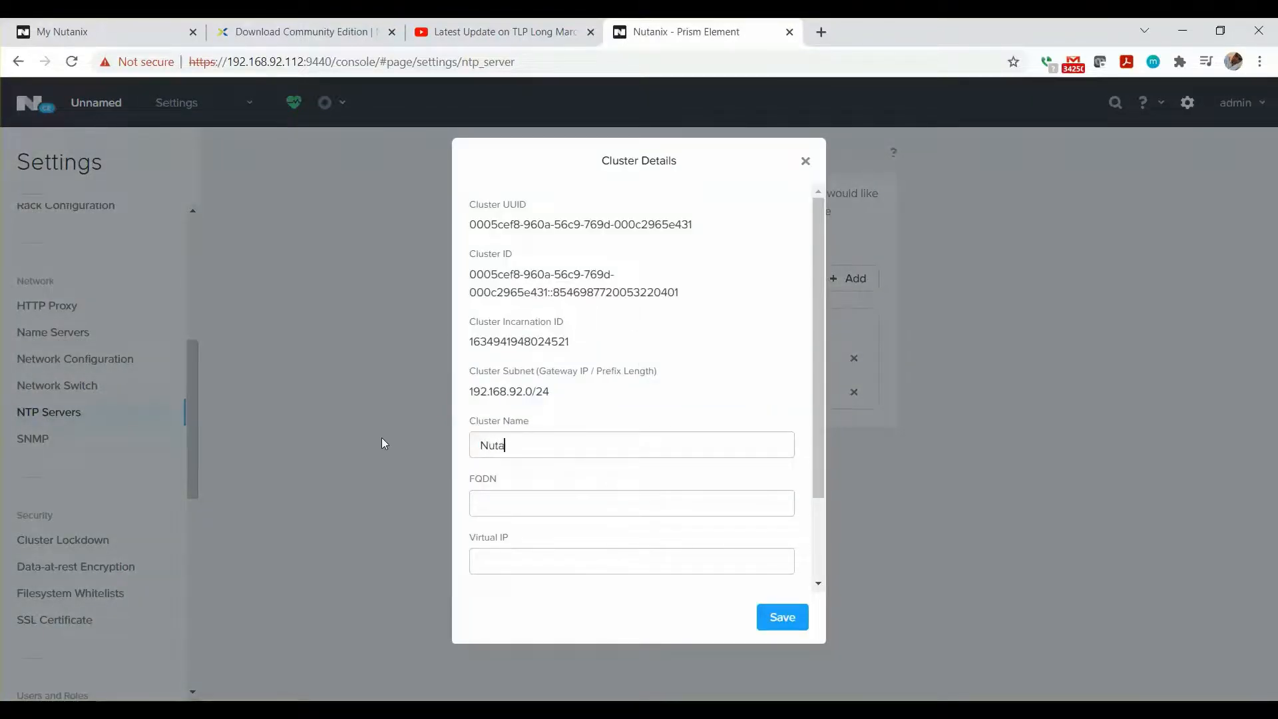
pyautogui.write('nix')
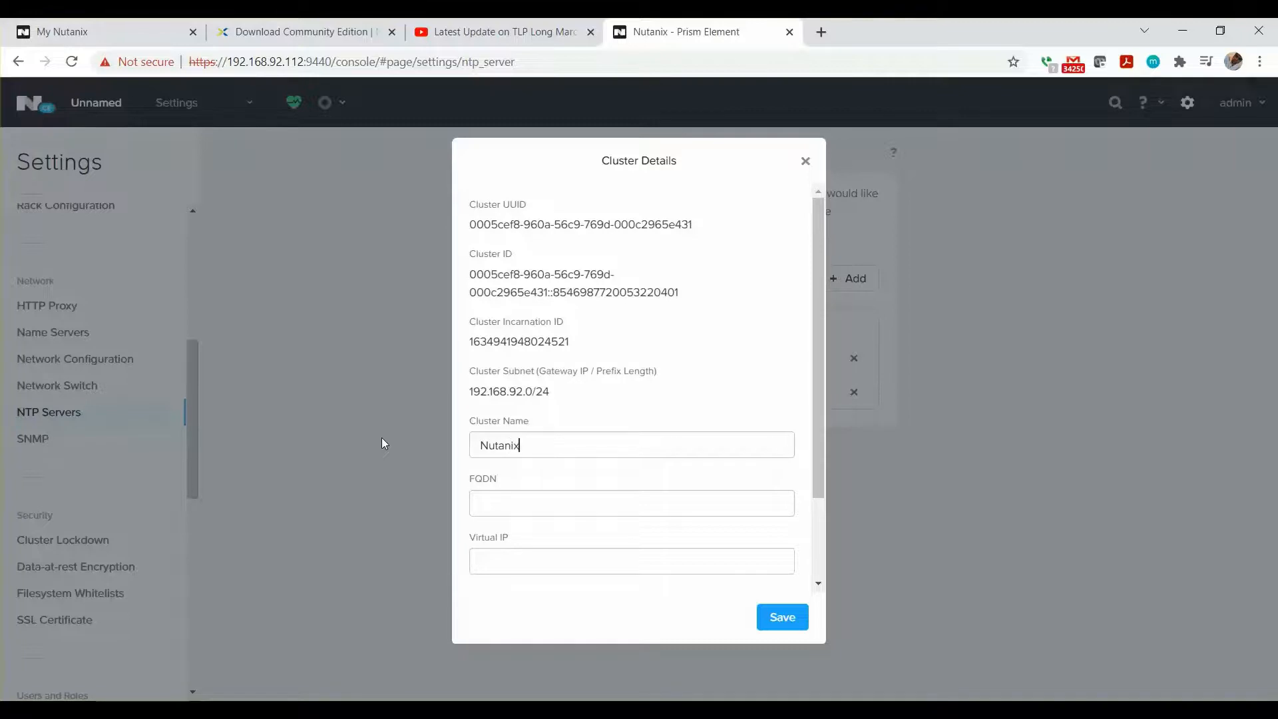
pyautogui.write('CE01')
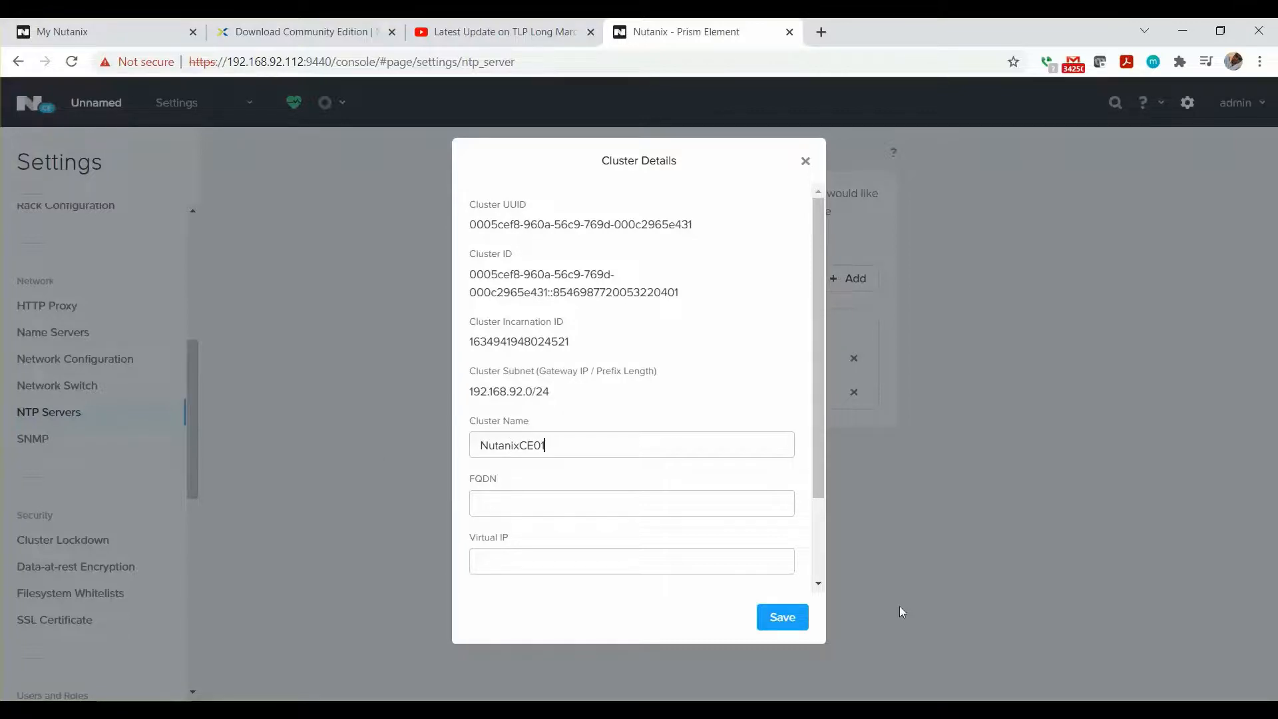
pyautogui.click(781, 616)
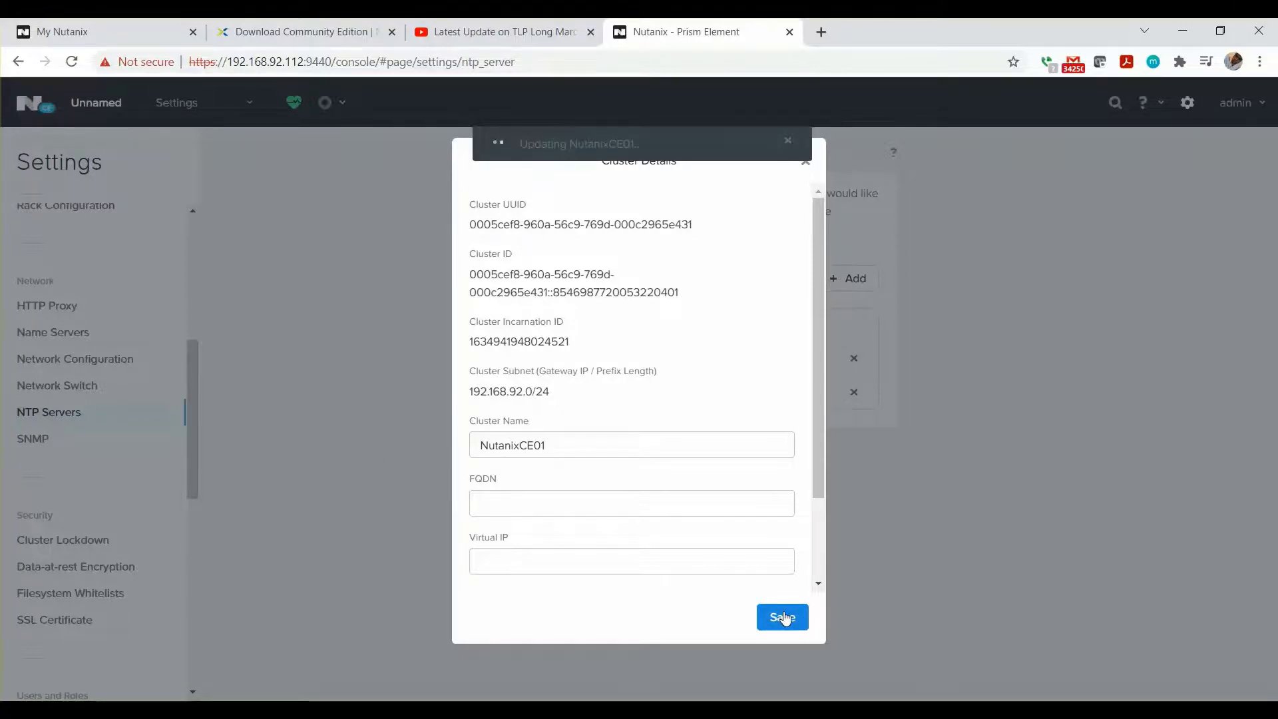
# Set the cluster virtual IP to 192.168.92.115, save it and return to the dashboard
pyautogui.click(781, 616)
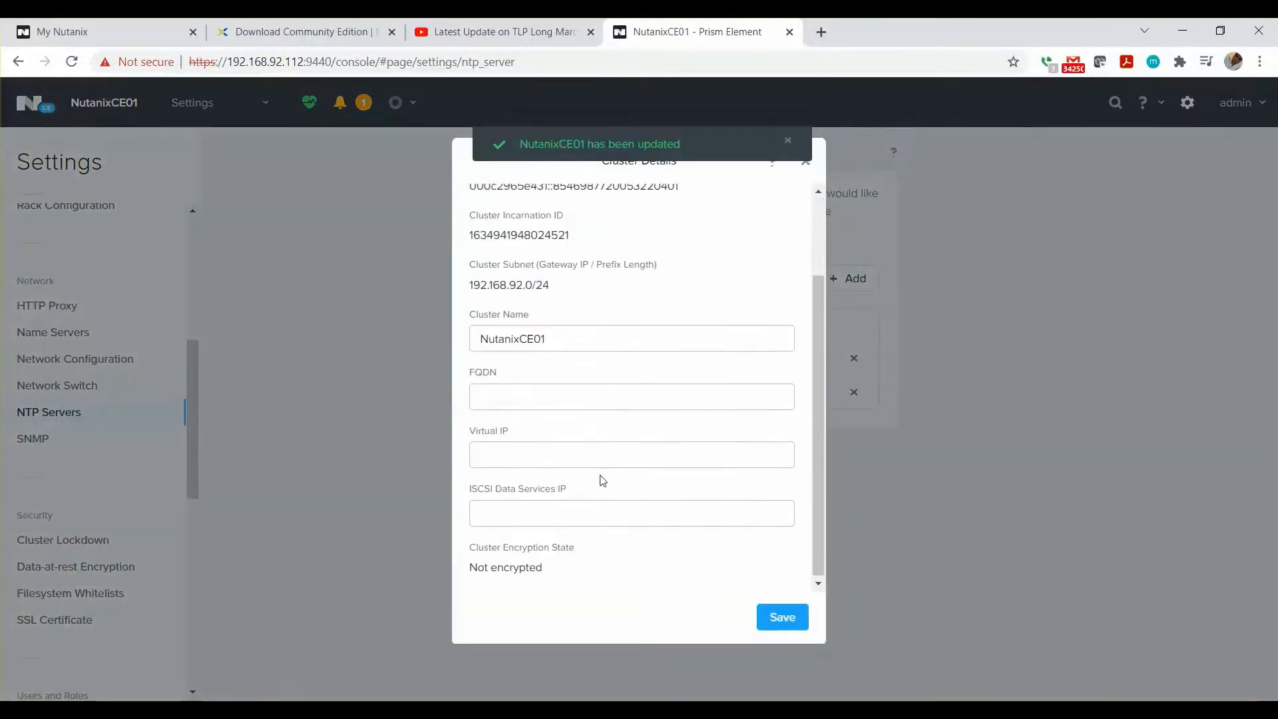
pyautogui.write('192.168')
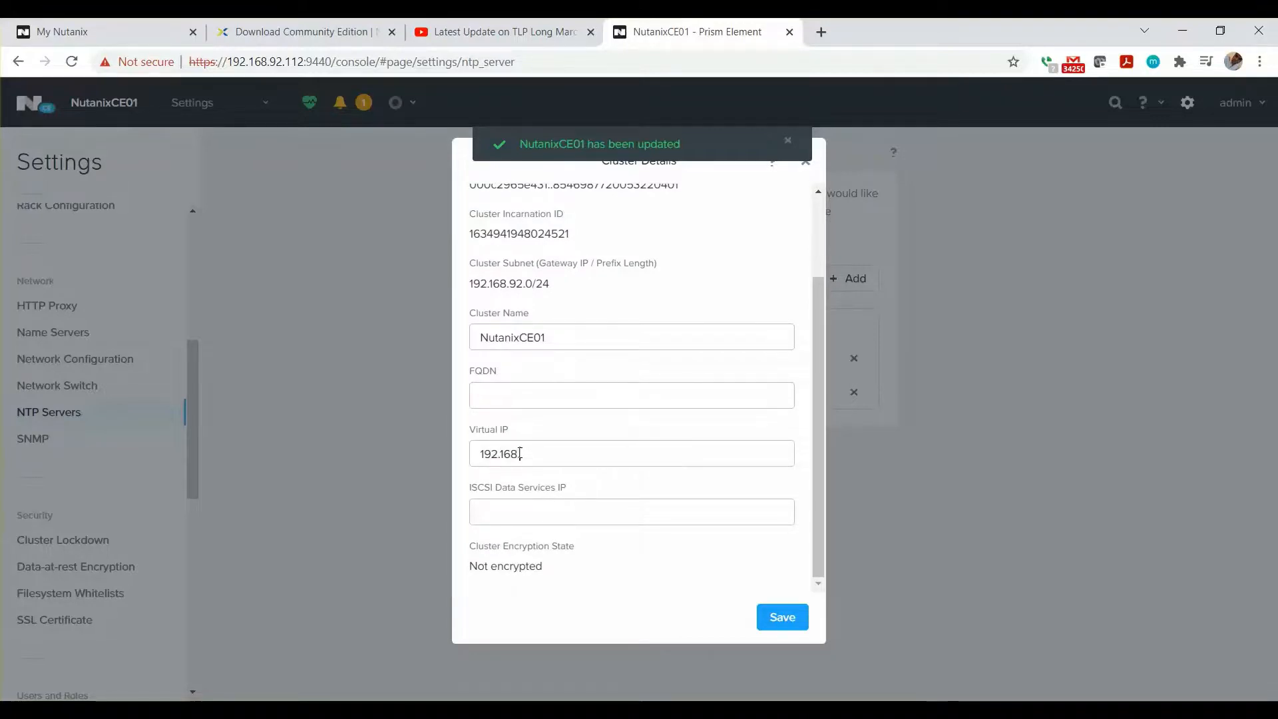
pyautogui.write('.1')
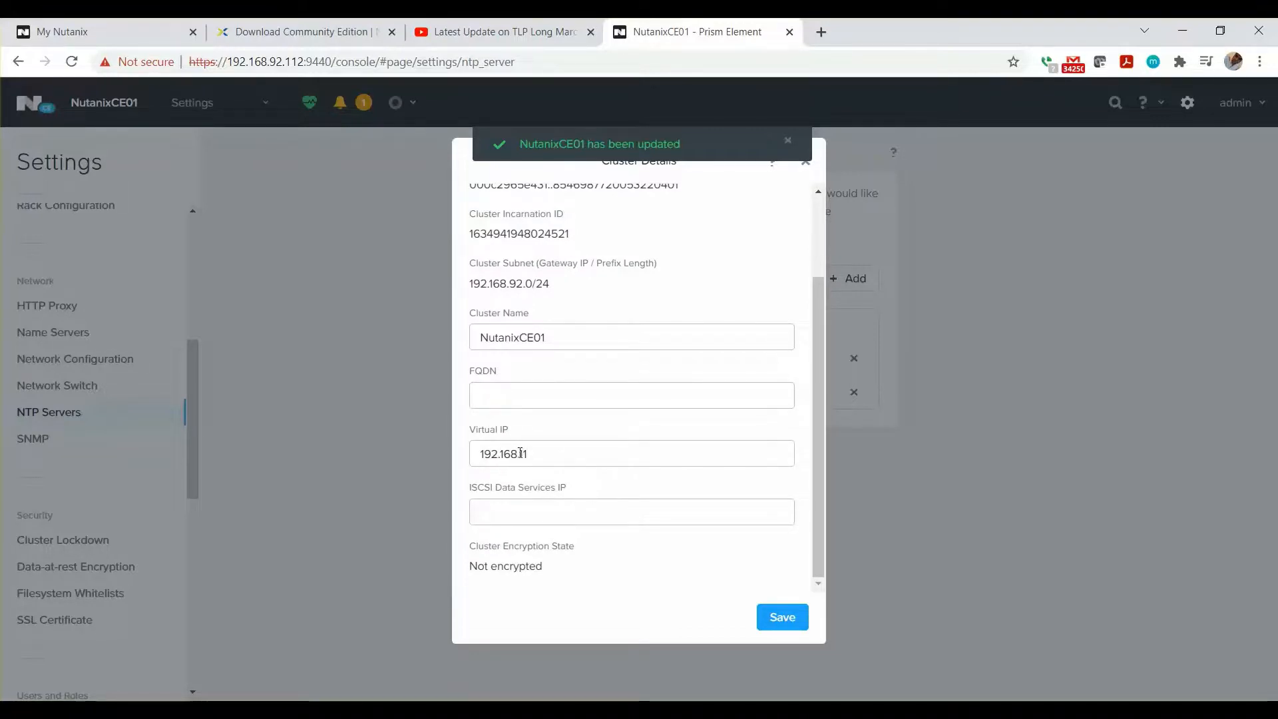
pyautogui.write('92.115')
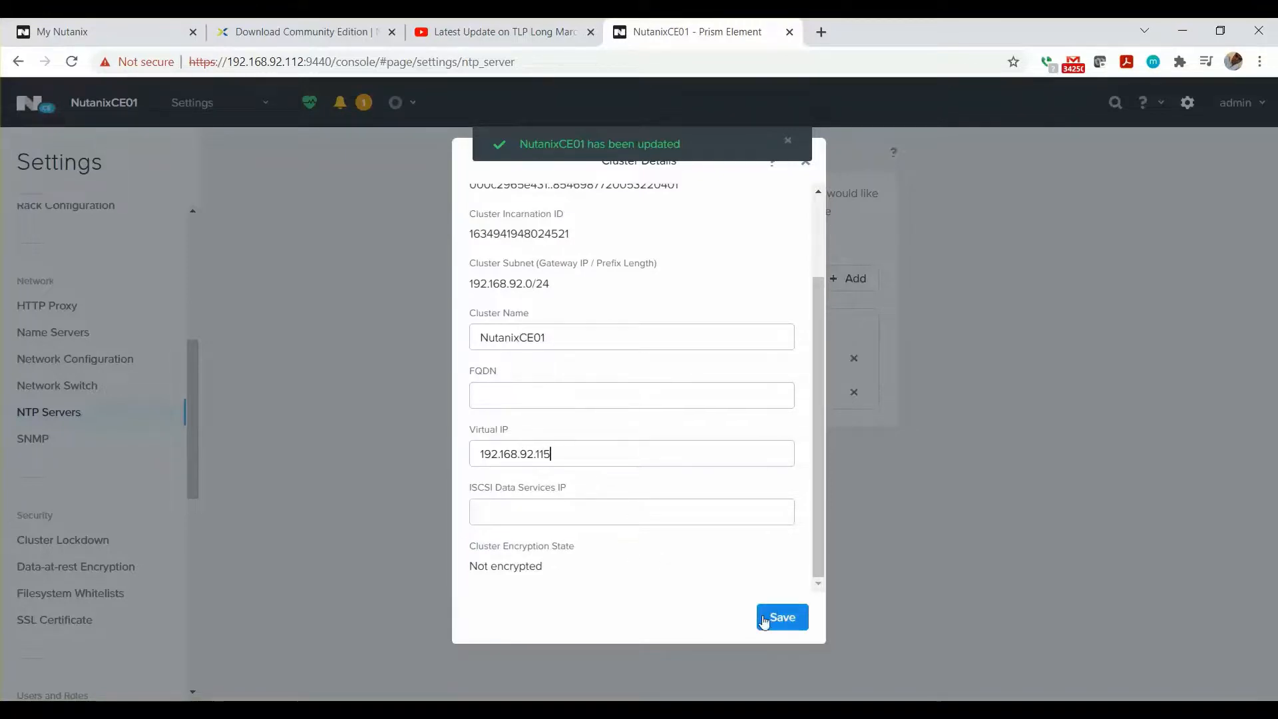
pyautogui.click(780, 616)
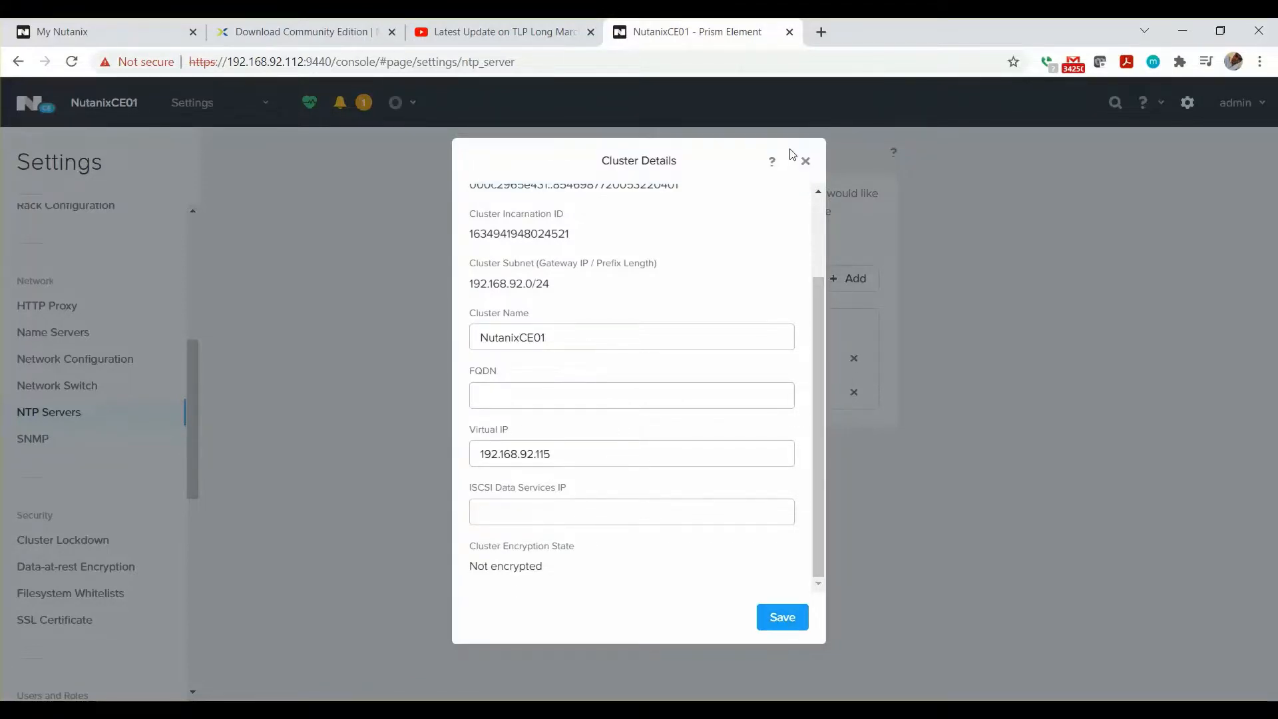
pyautogui.click(804, 161)
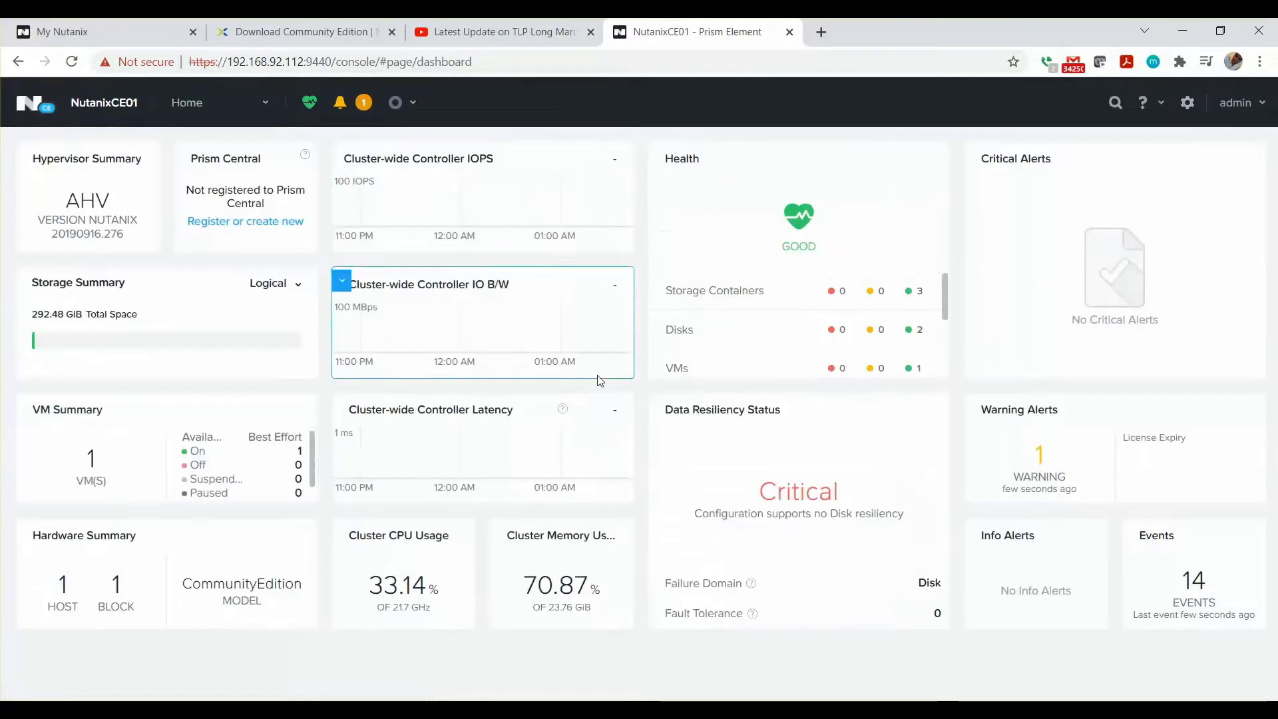
pyautogui.moveTo(534, 365)
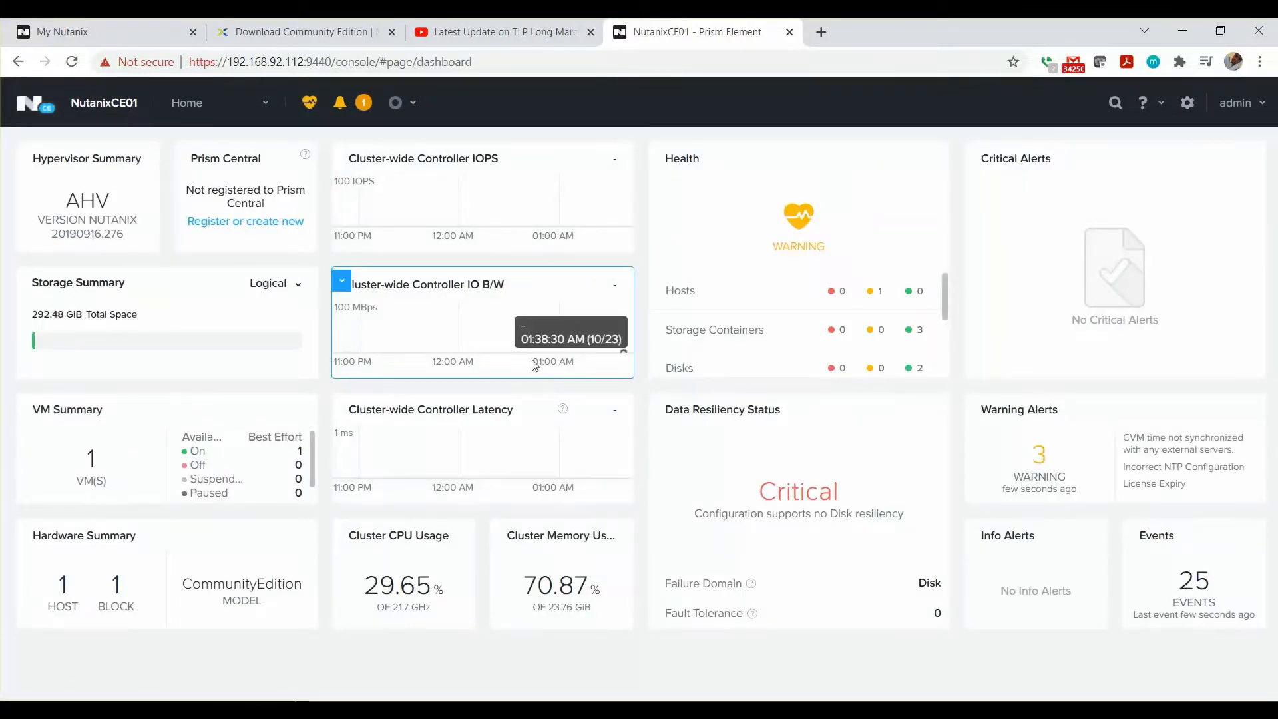
pyautogui.moveTo(127, 209)
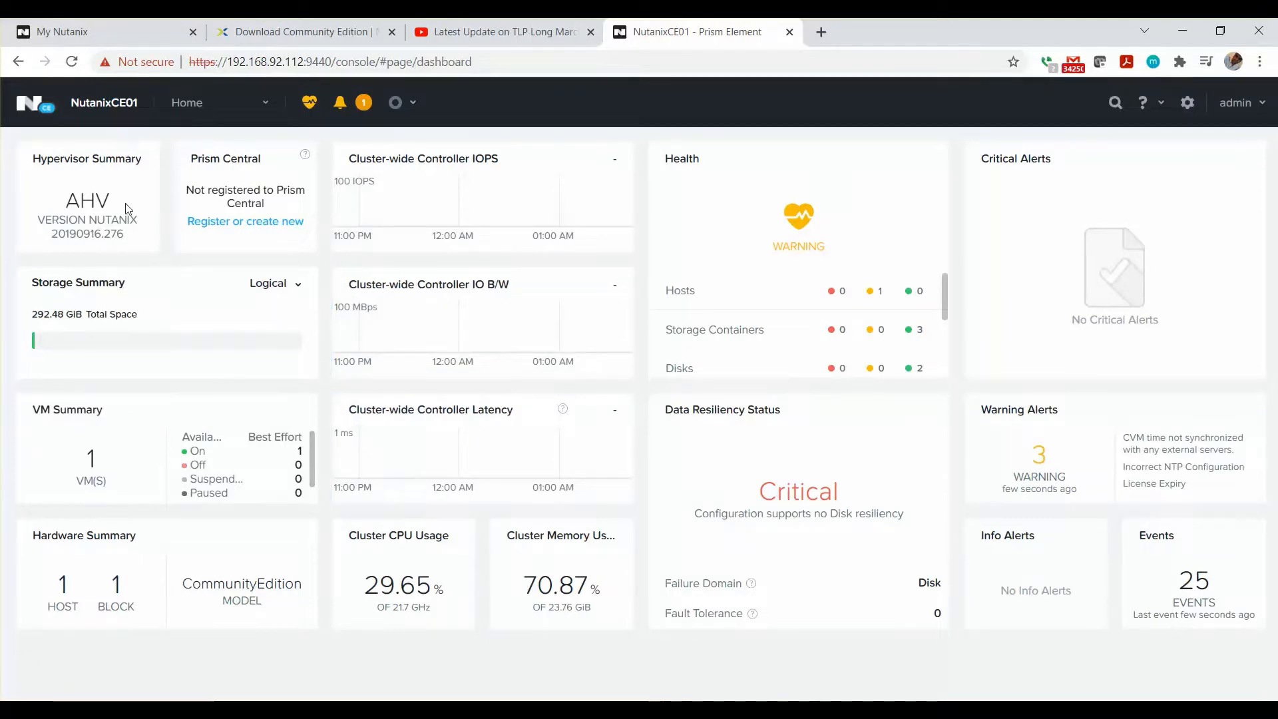
pyautogui.click(177, 196)
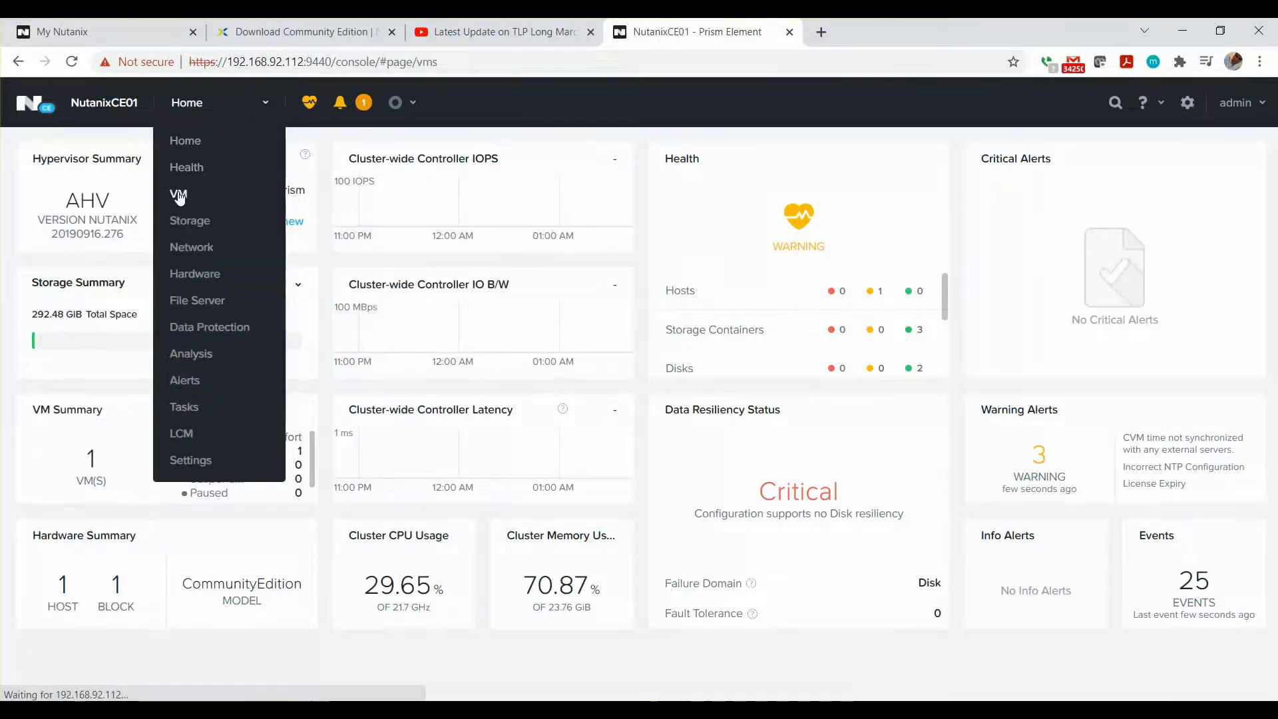
pyautogui.click(177, 194)
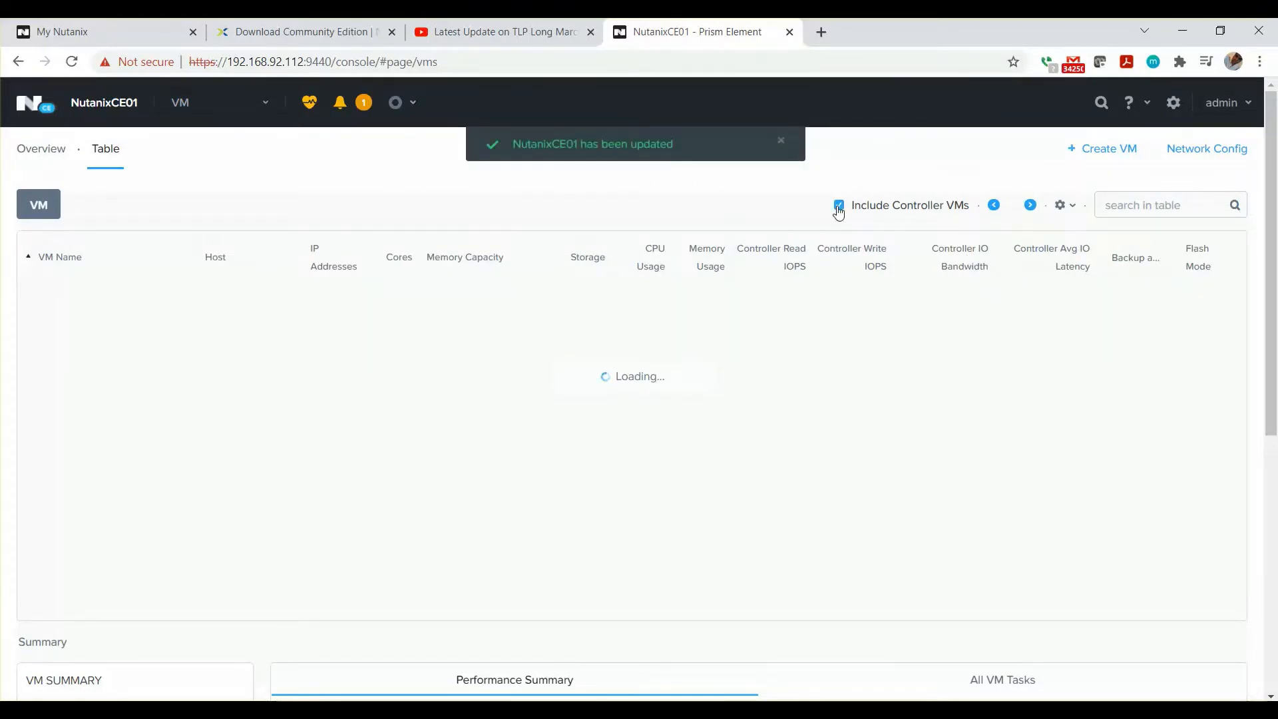
pyautogui.click(815, 205)
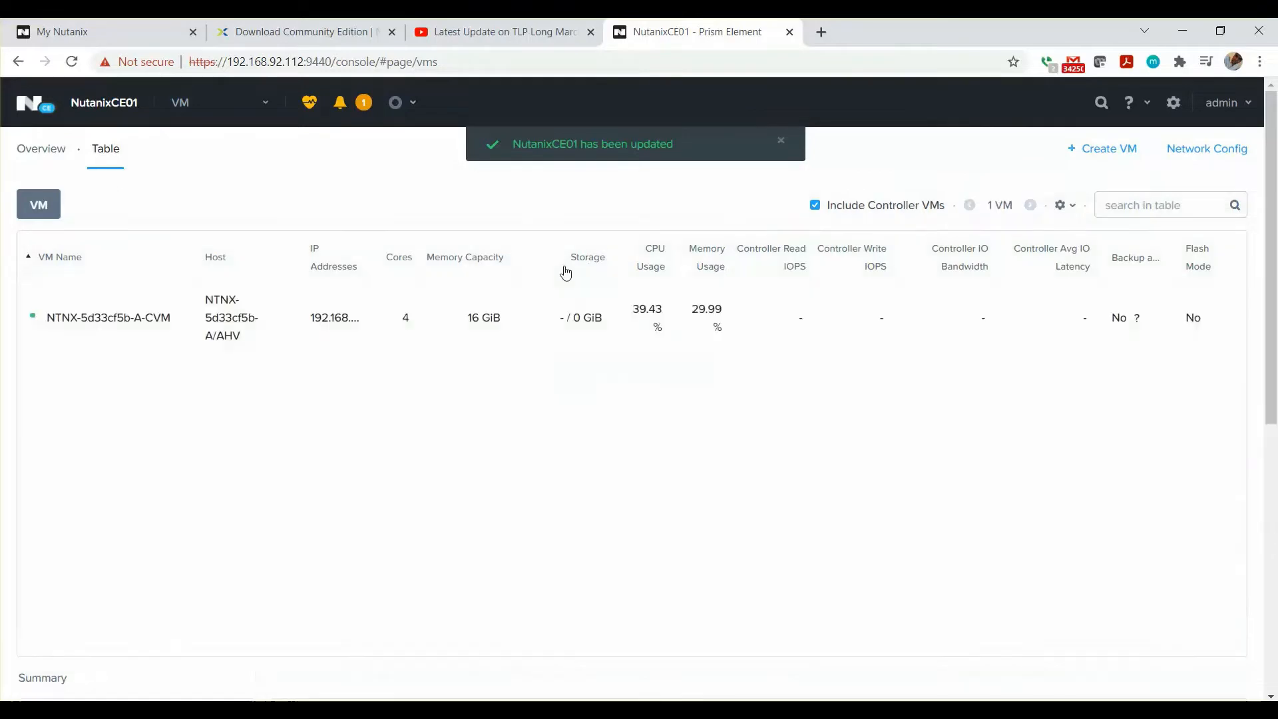
pyautogui.click(108, 317)
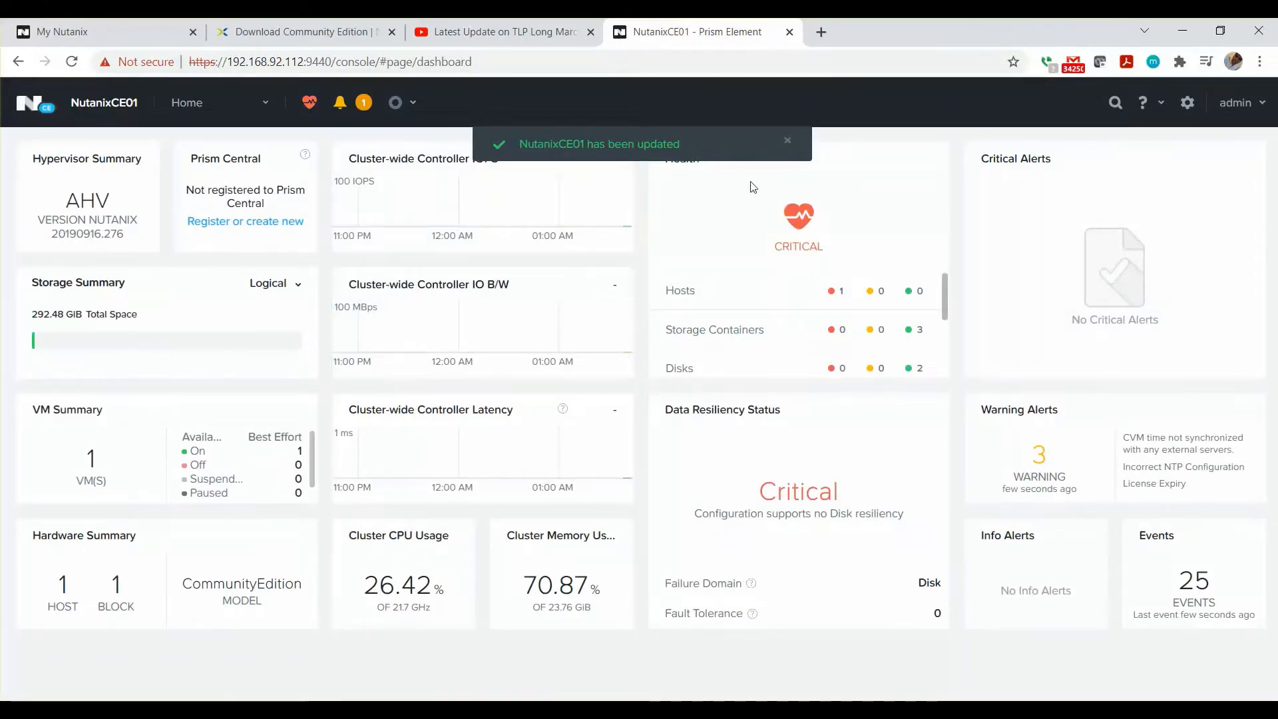
pyautogui.click(787, 139)
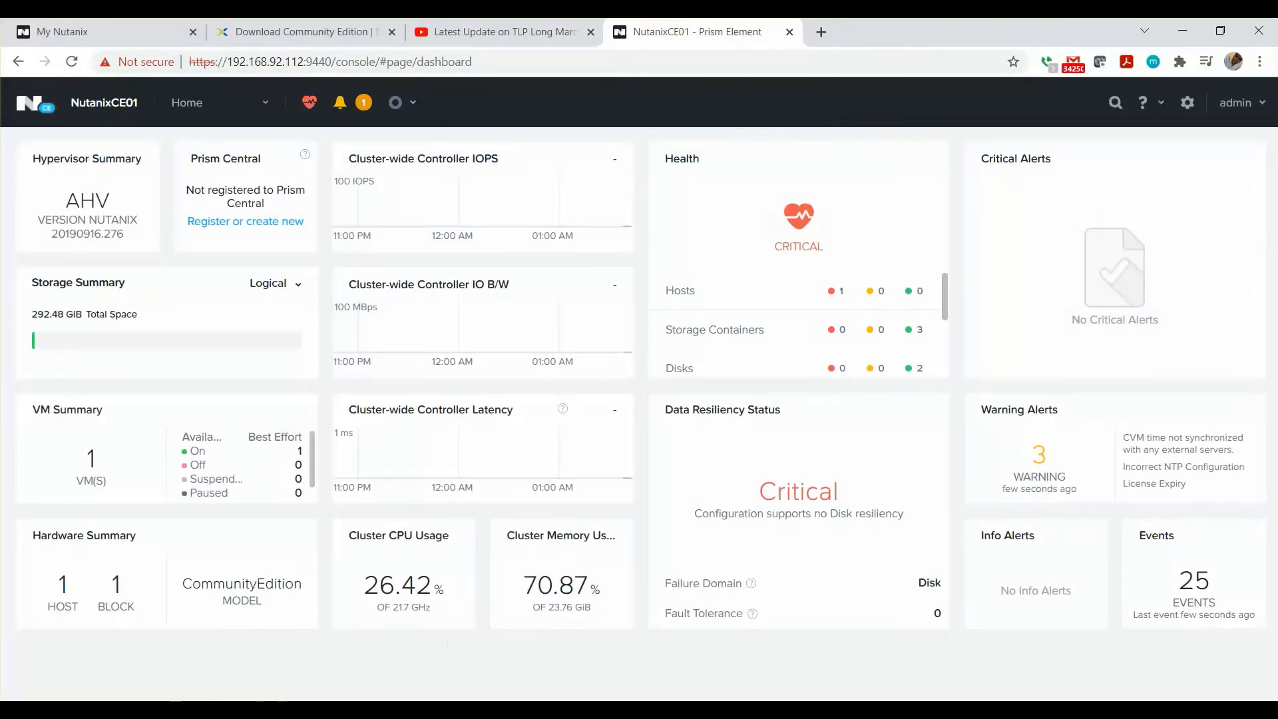